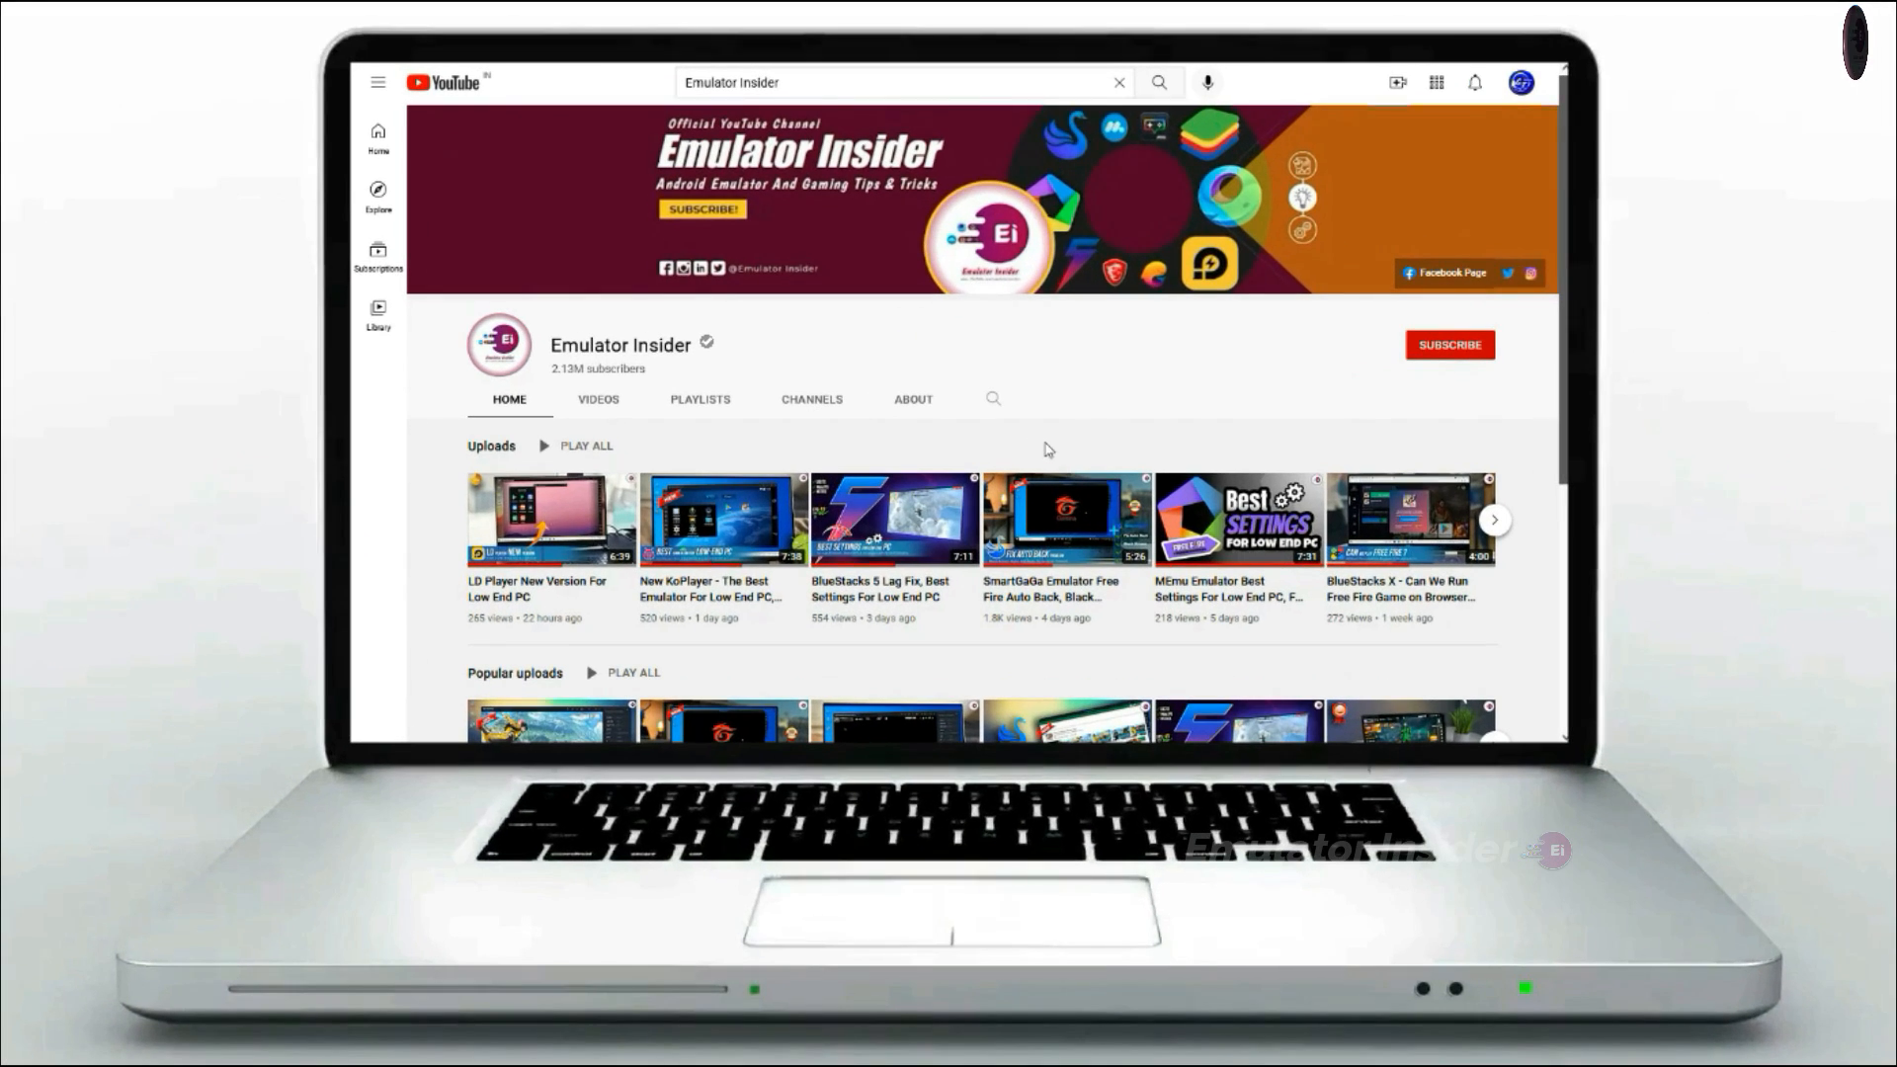
Review the SmartGaGa 1.1 Lite post title and its system requirements heading.
click(1449, 344)
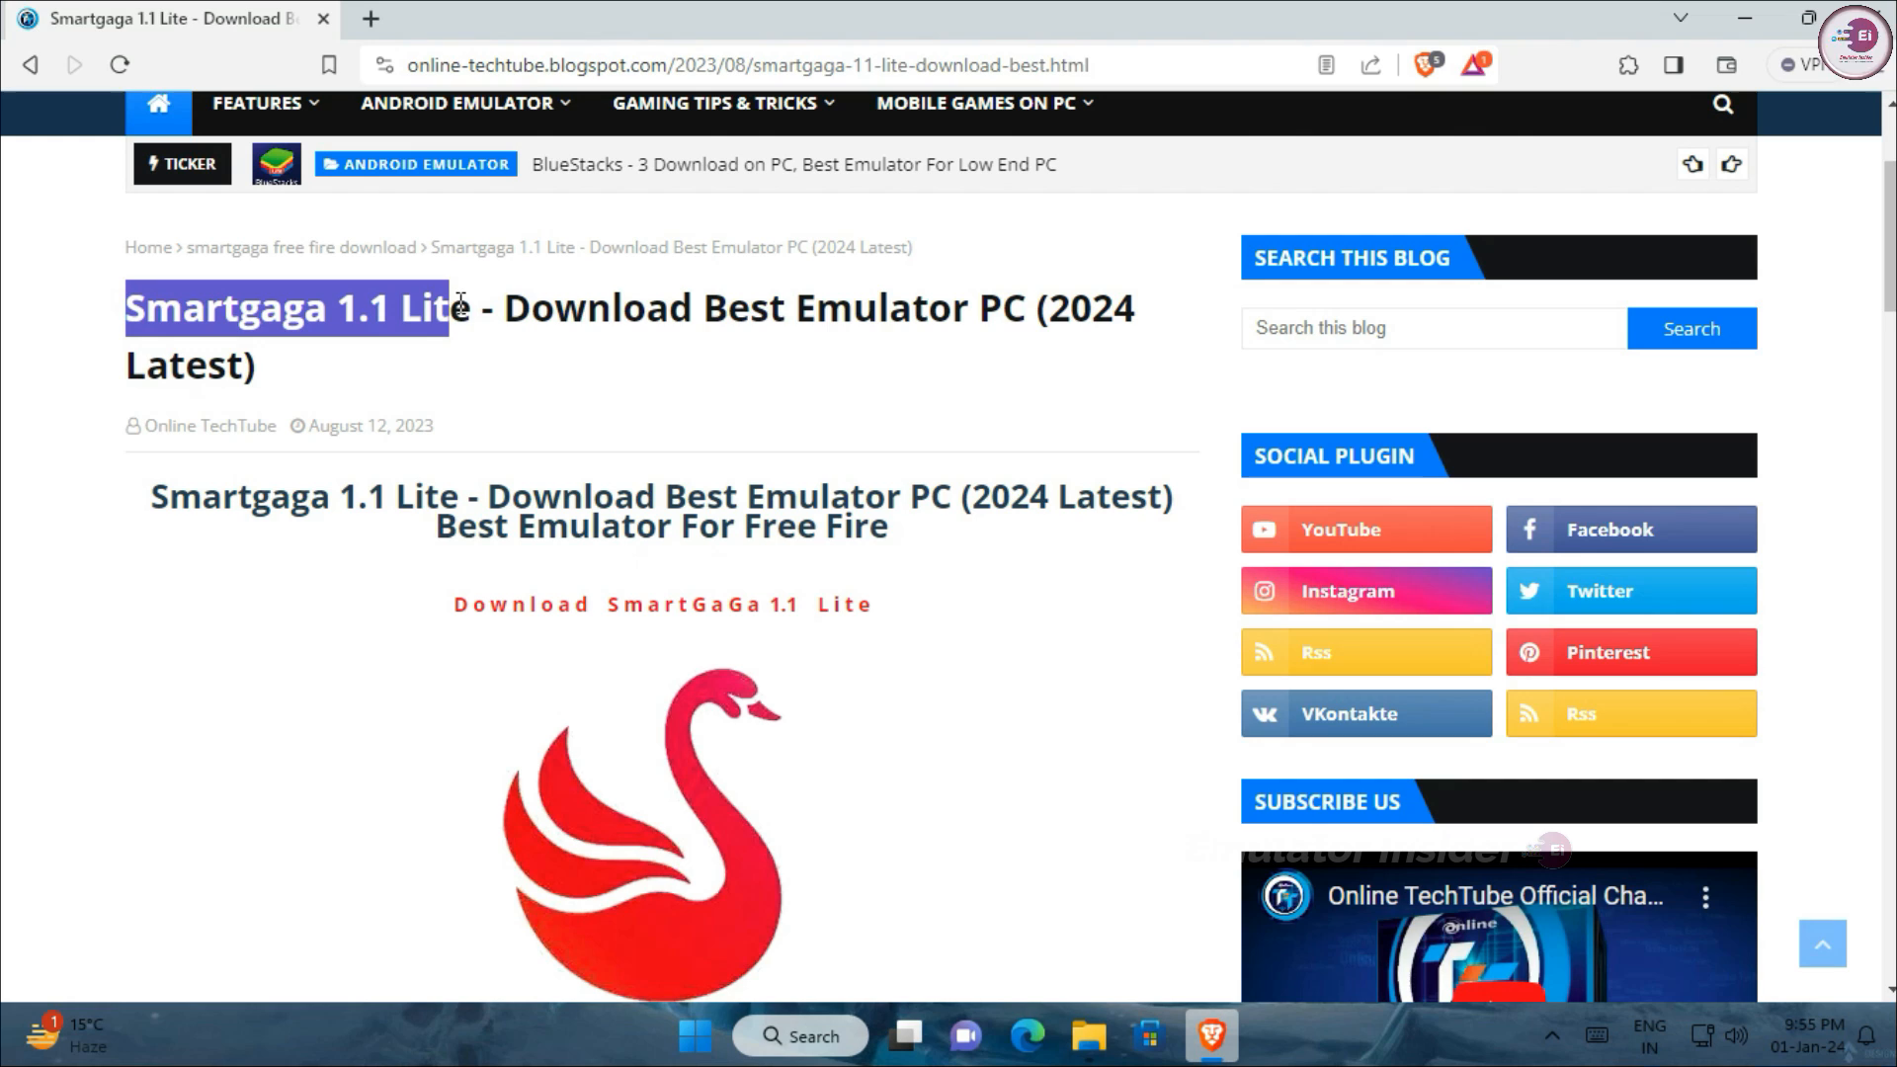
drag(455, 308, 1156, 308)
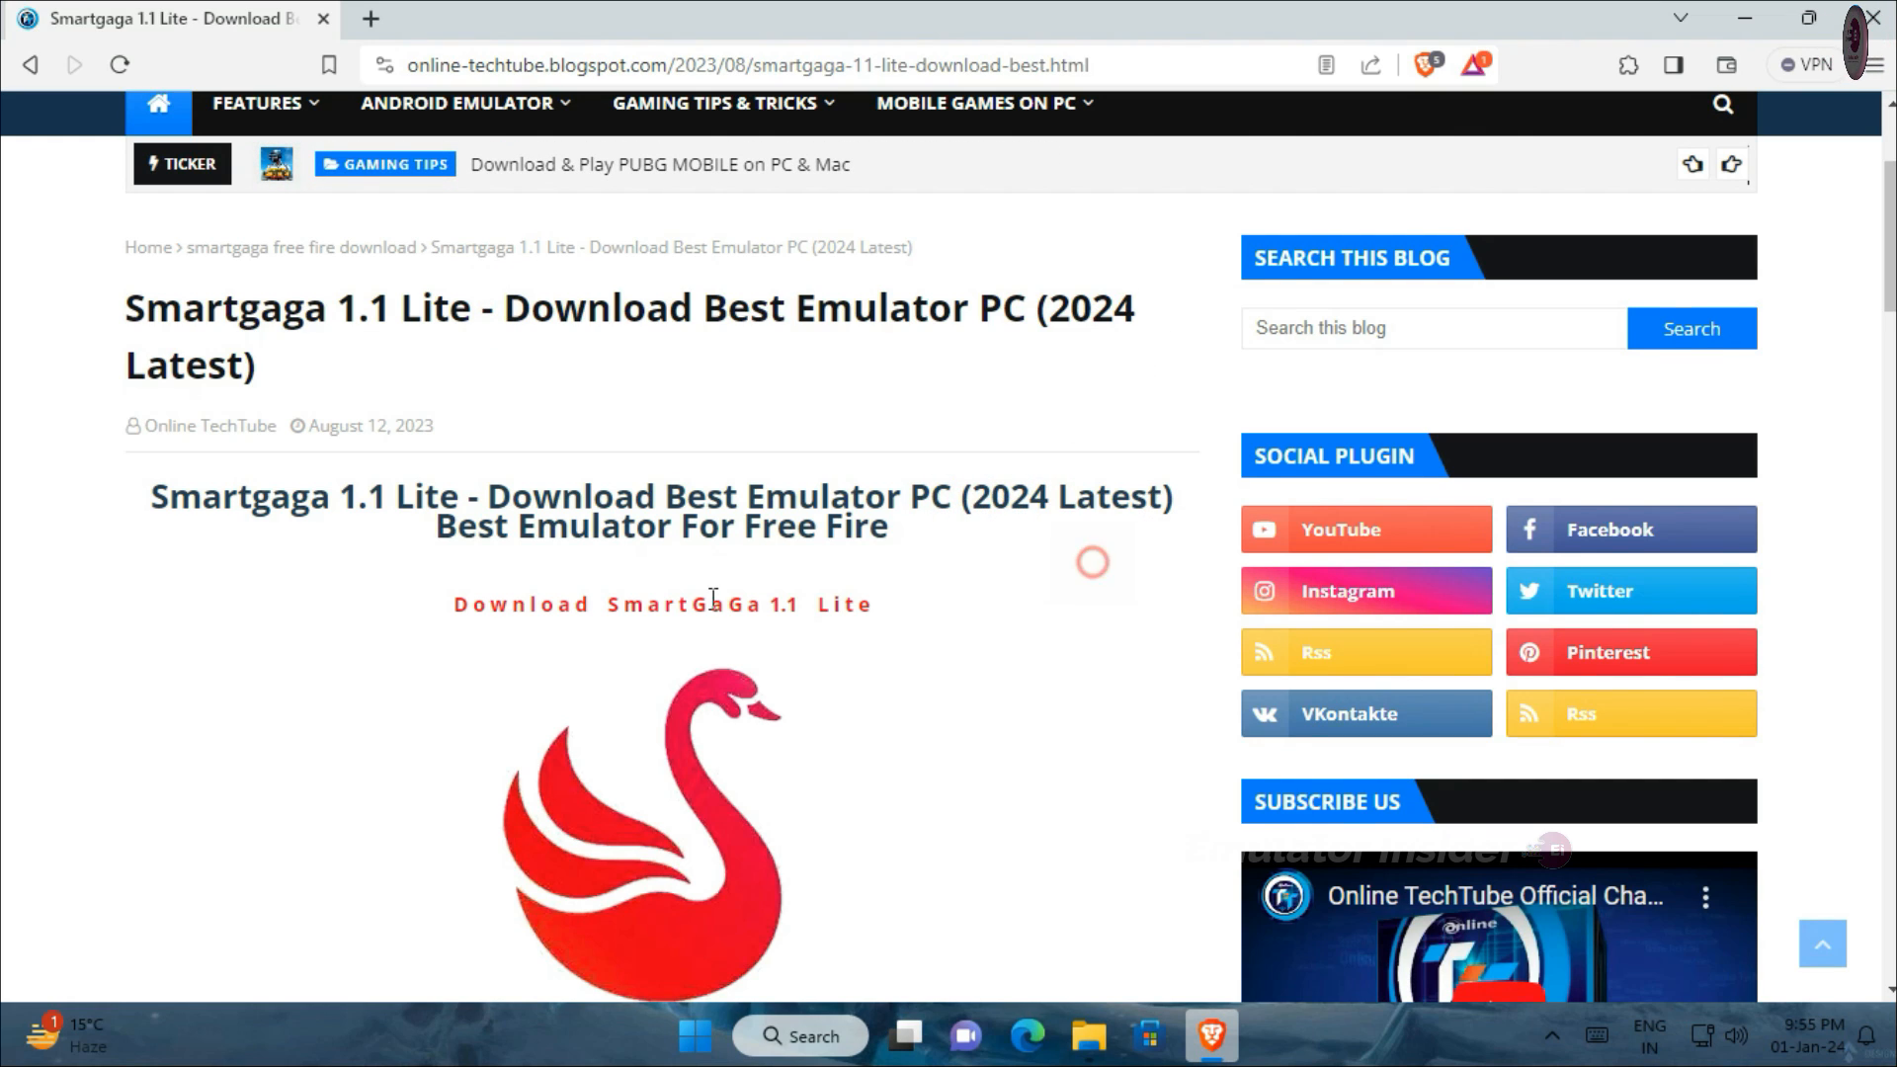
scroll(down, 3)
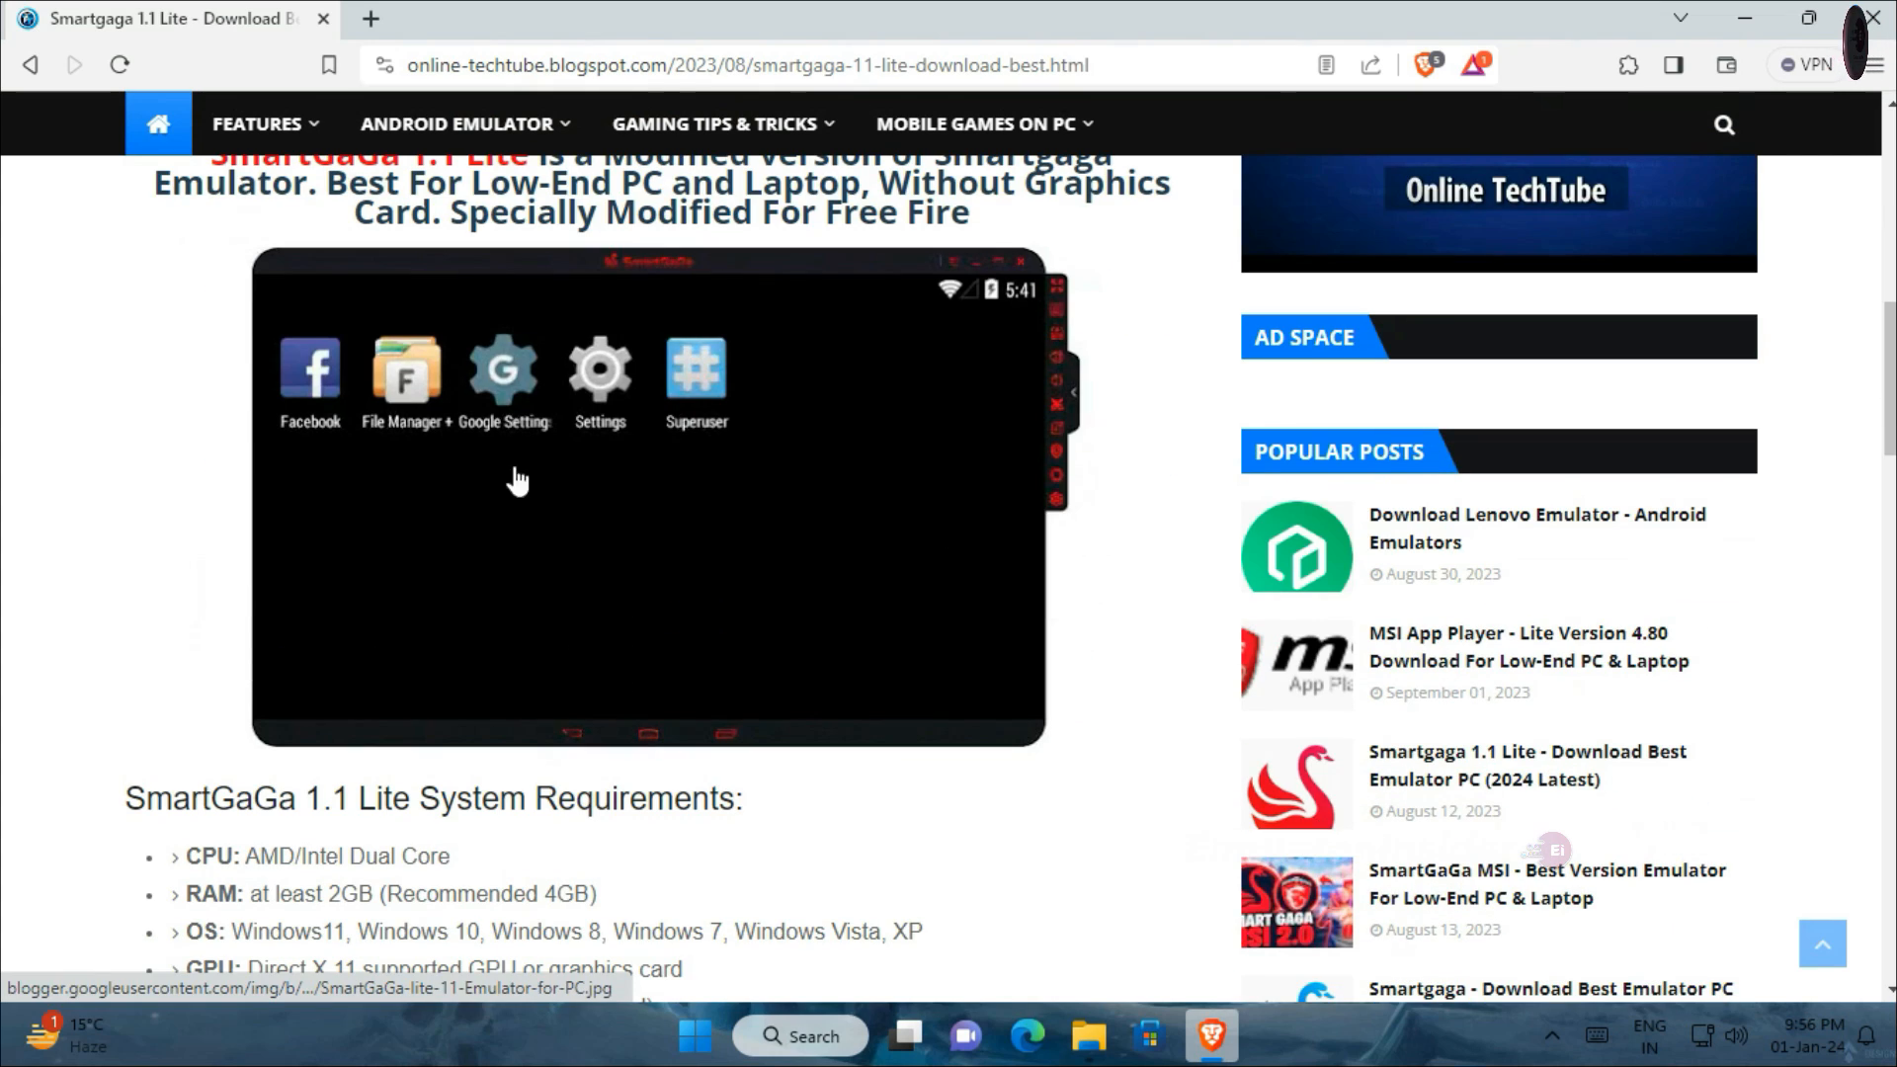
scroll(down, 3)
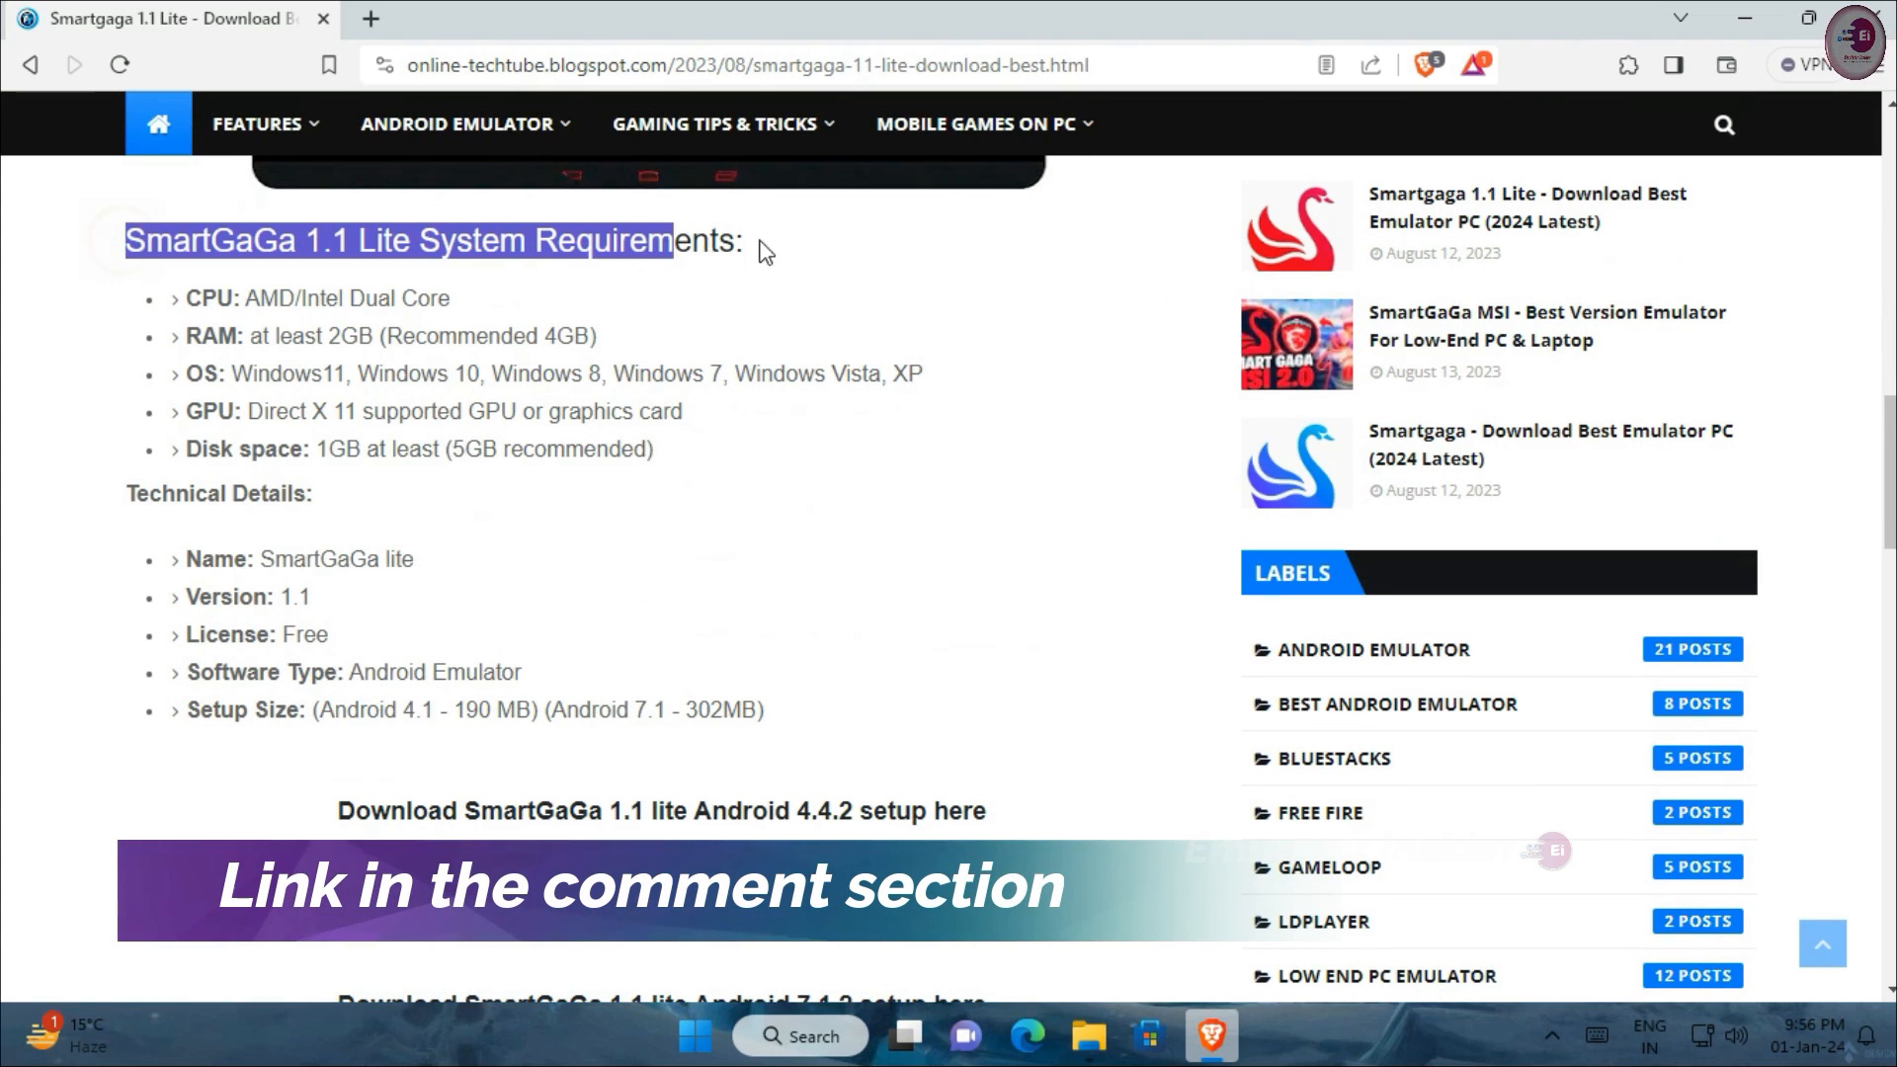
drag(247, 335, 375, 336)
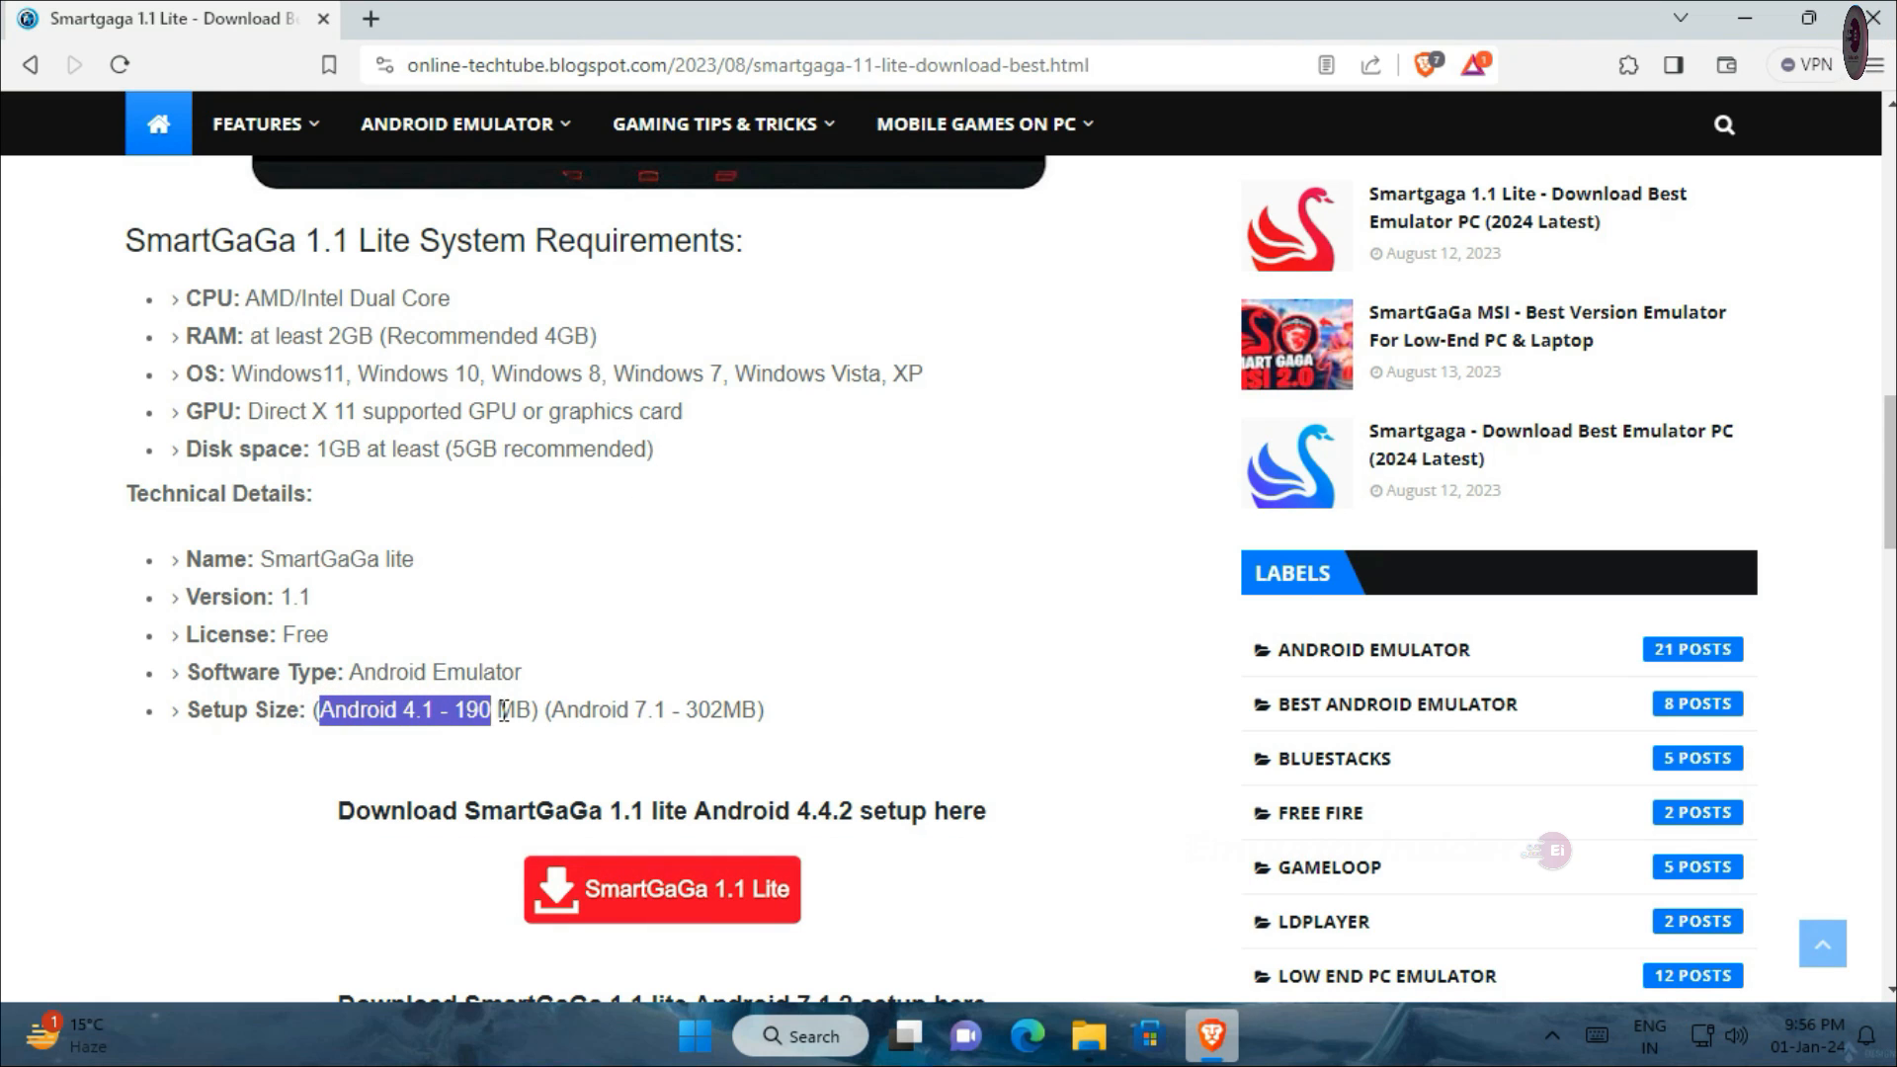
Reach the Android 7.1.2 setup wording and the red download buttons below it.
scroll(down, 3)
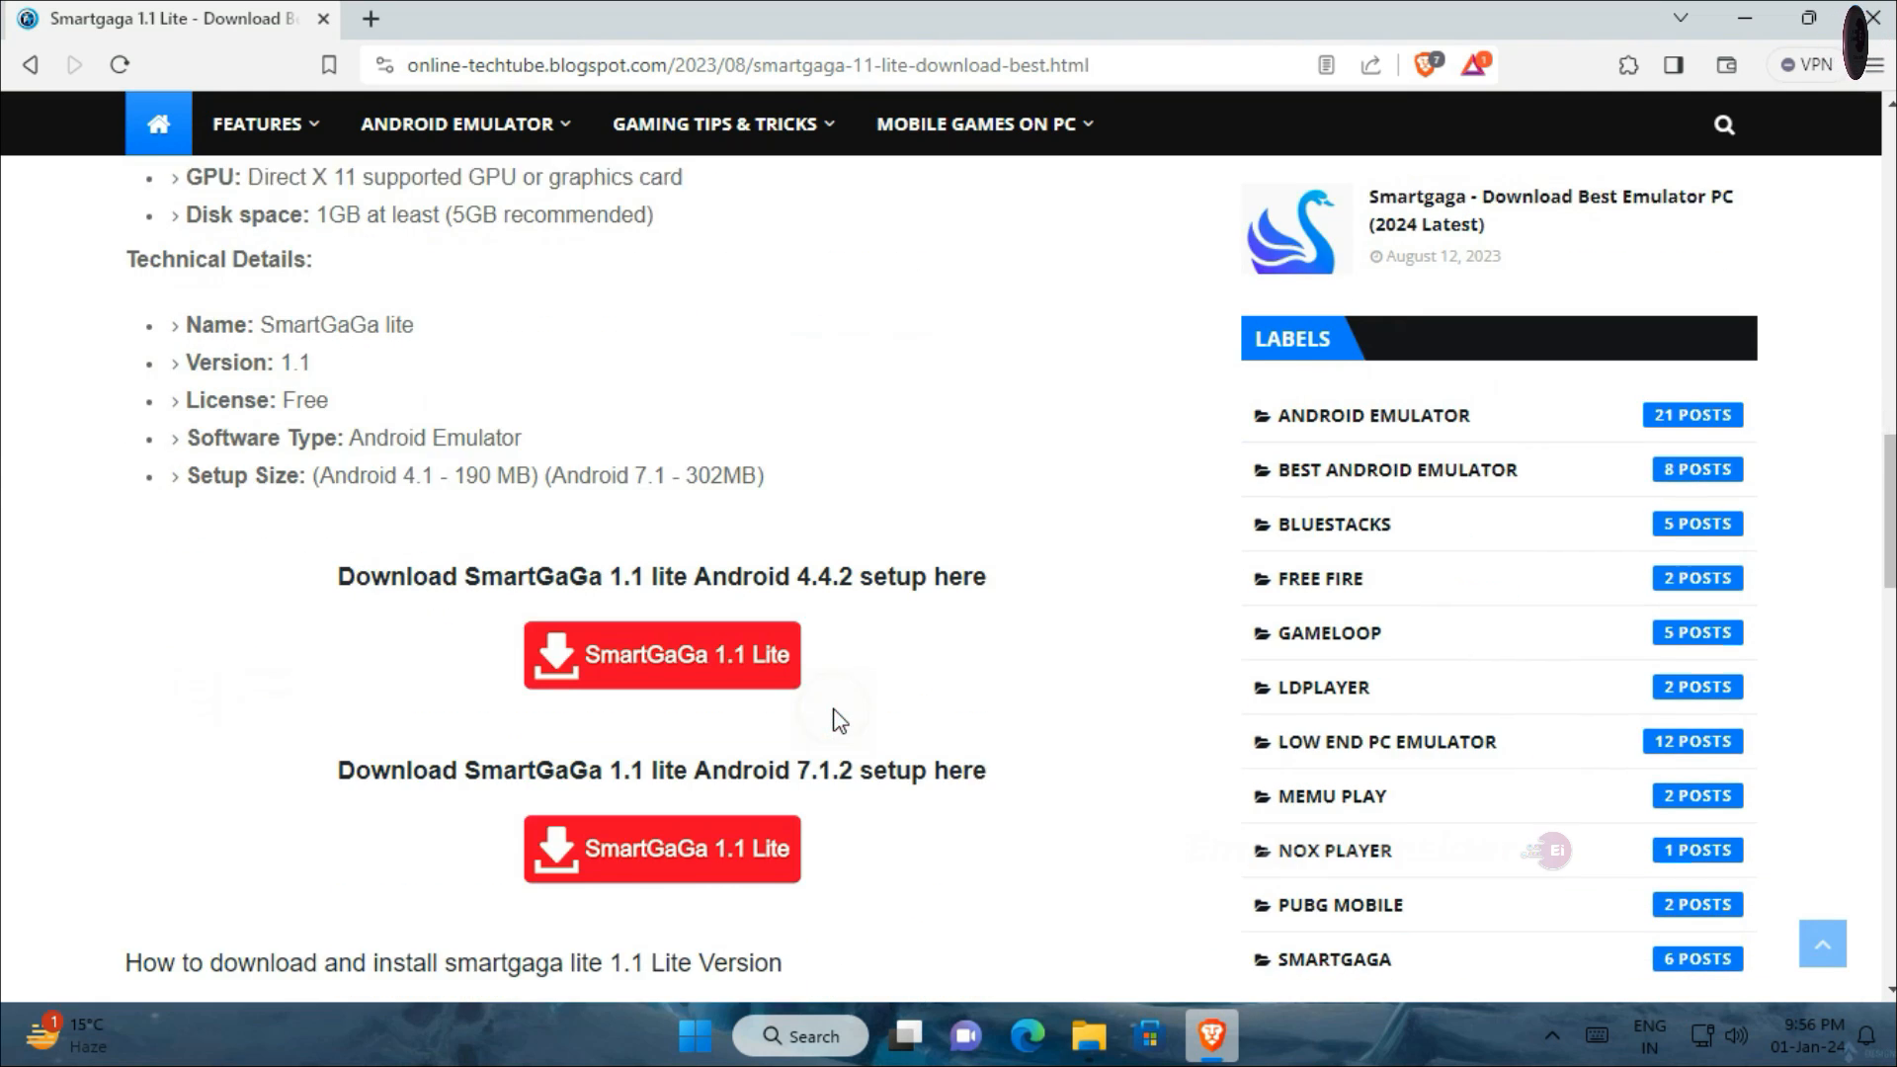
scroll(down, 3)
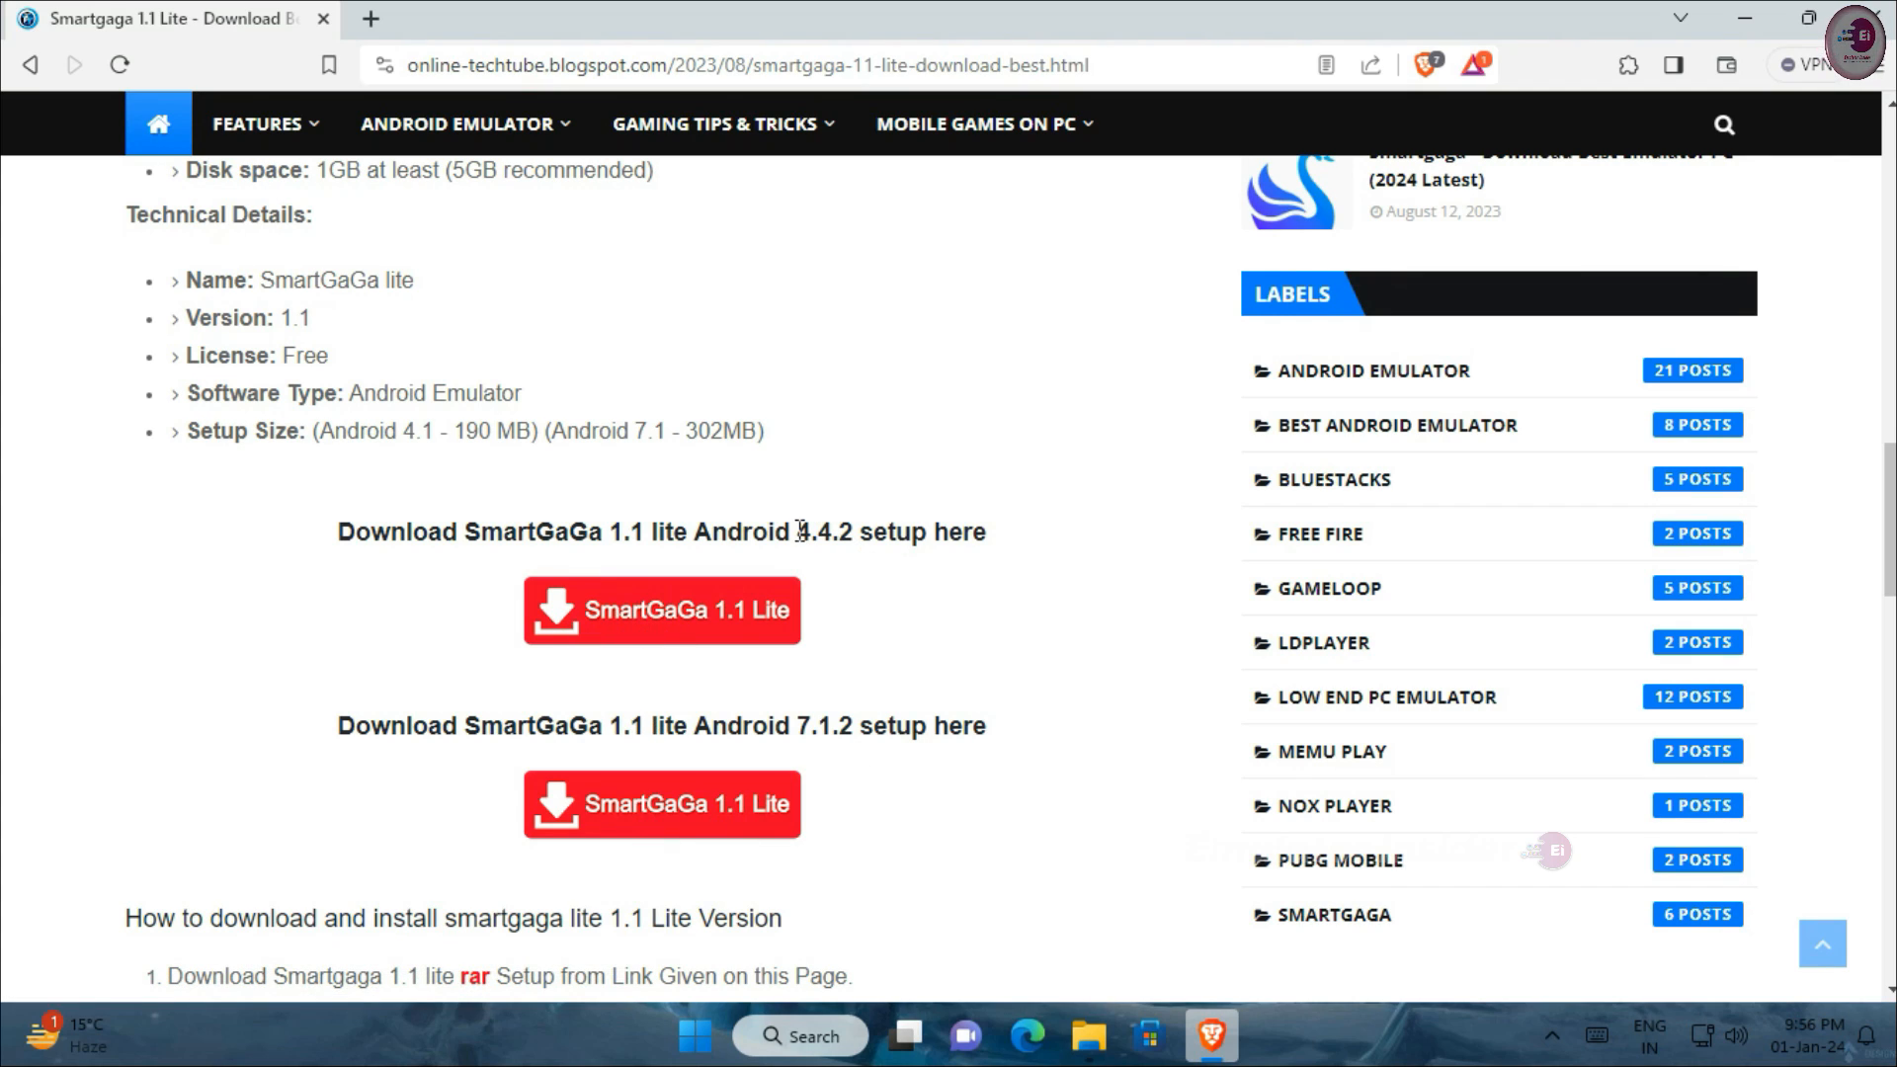
drag(689, 531, 929, 532)
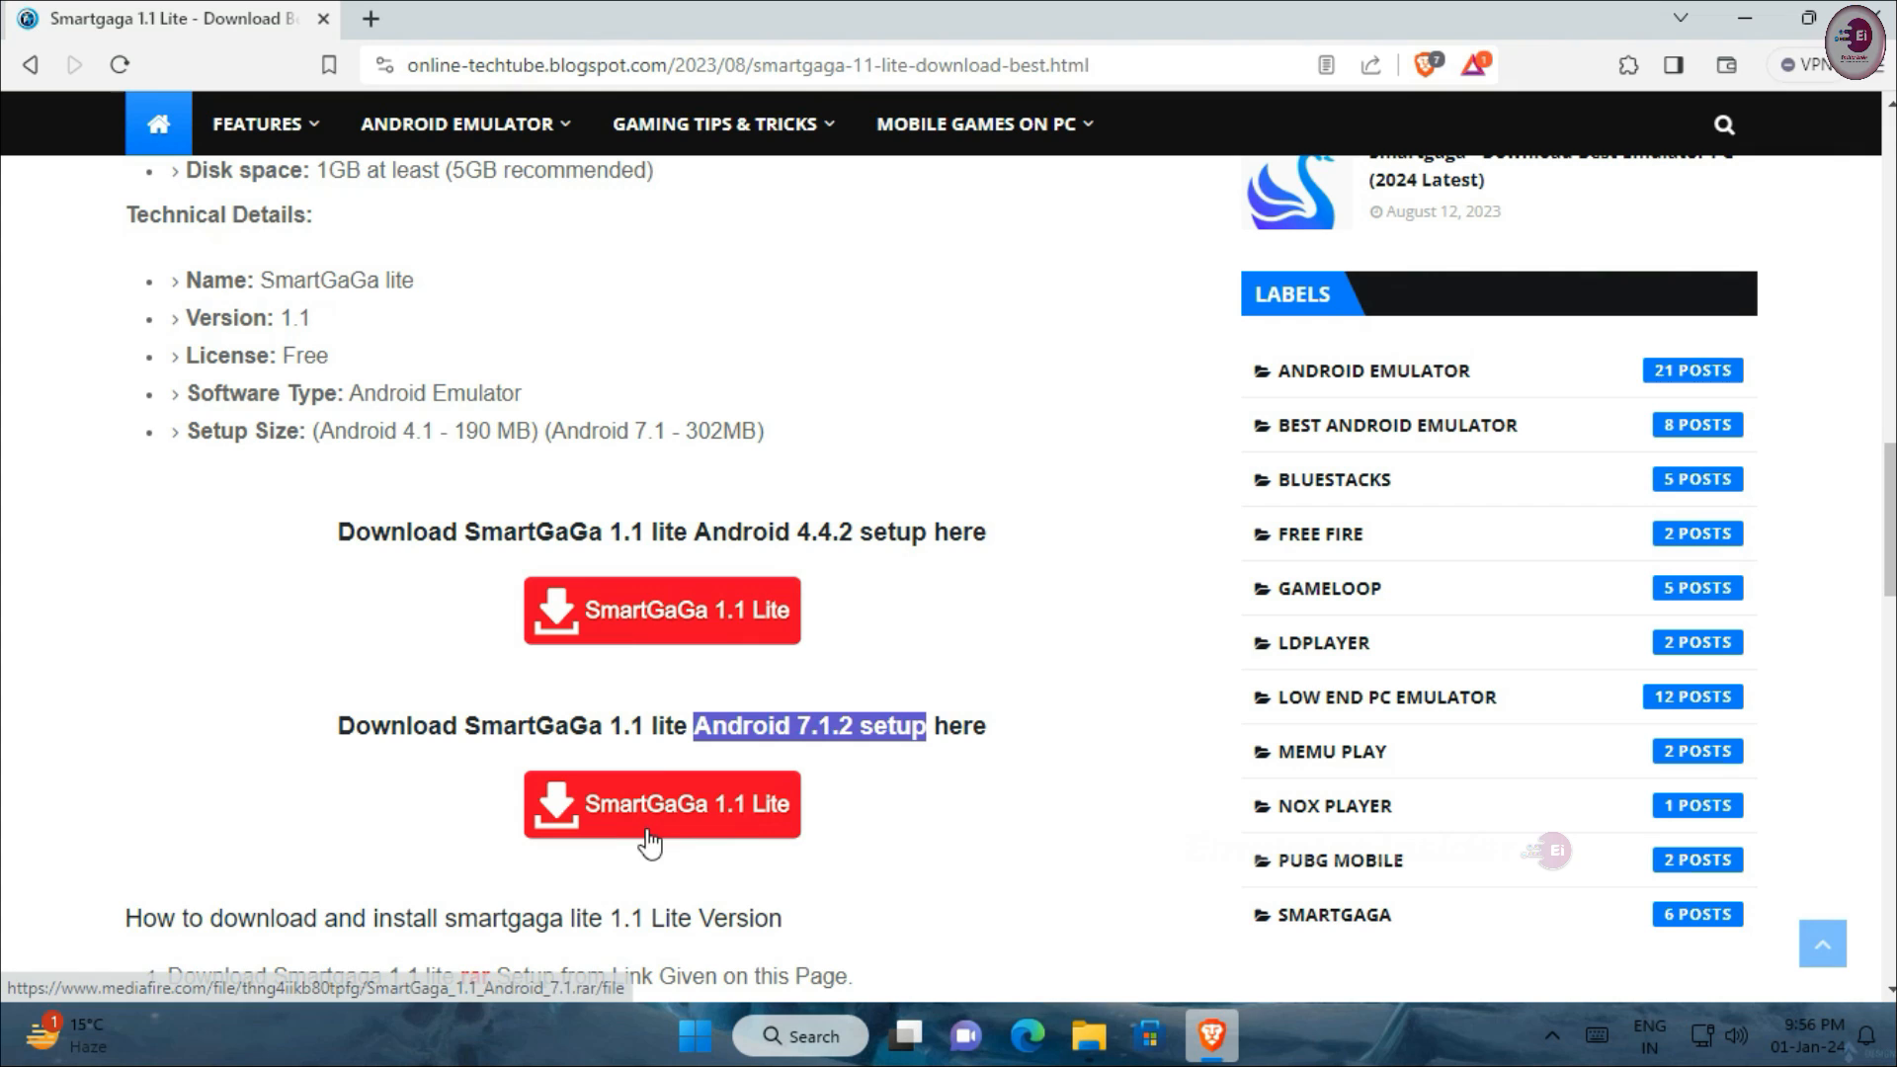
scroll(down, 3)
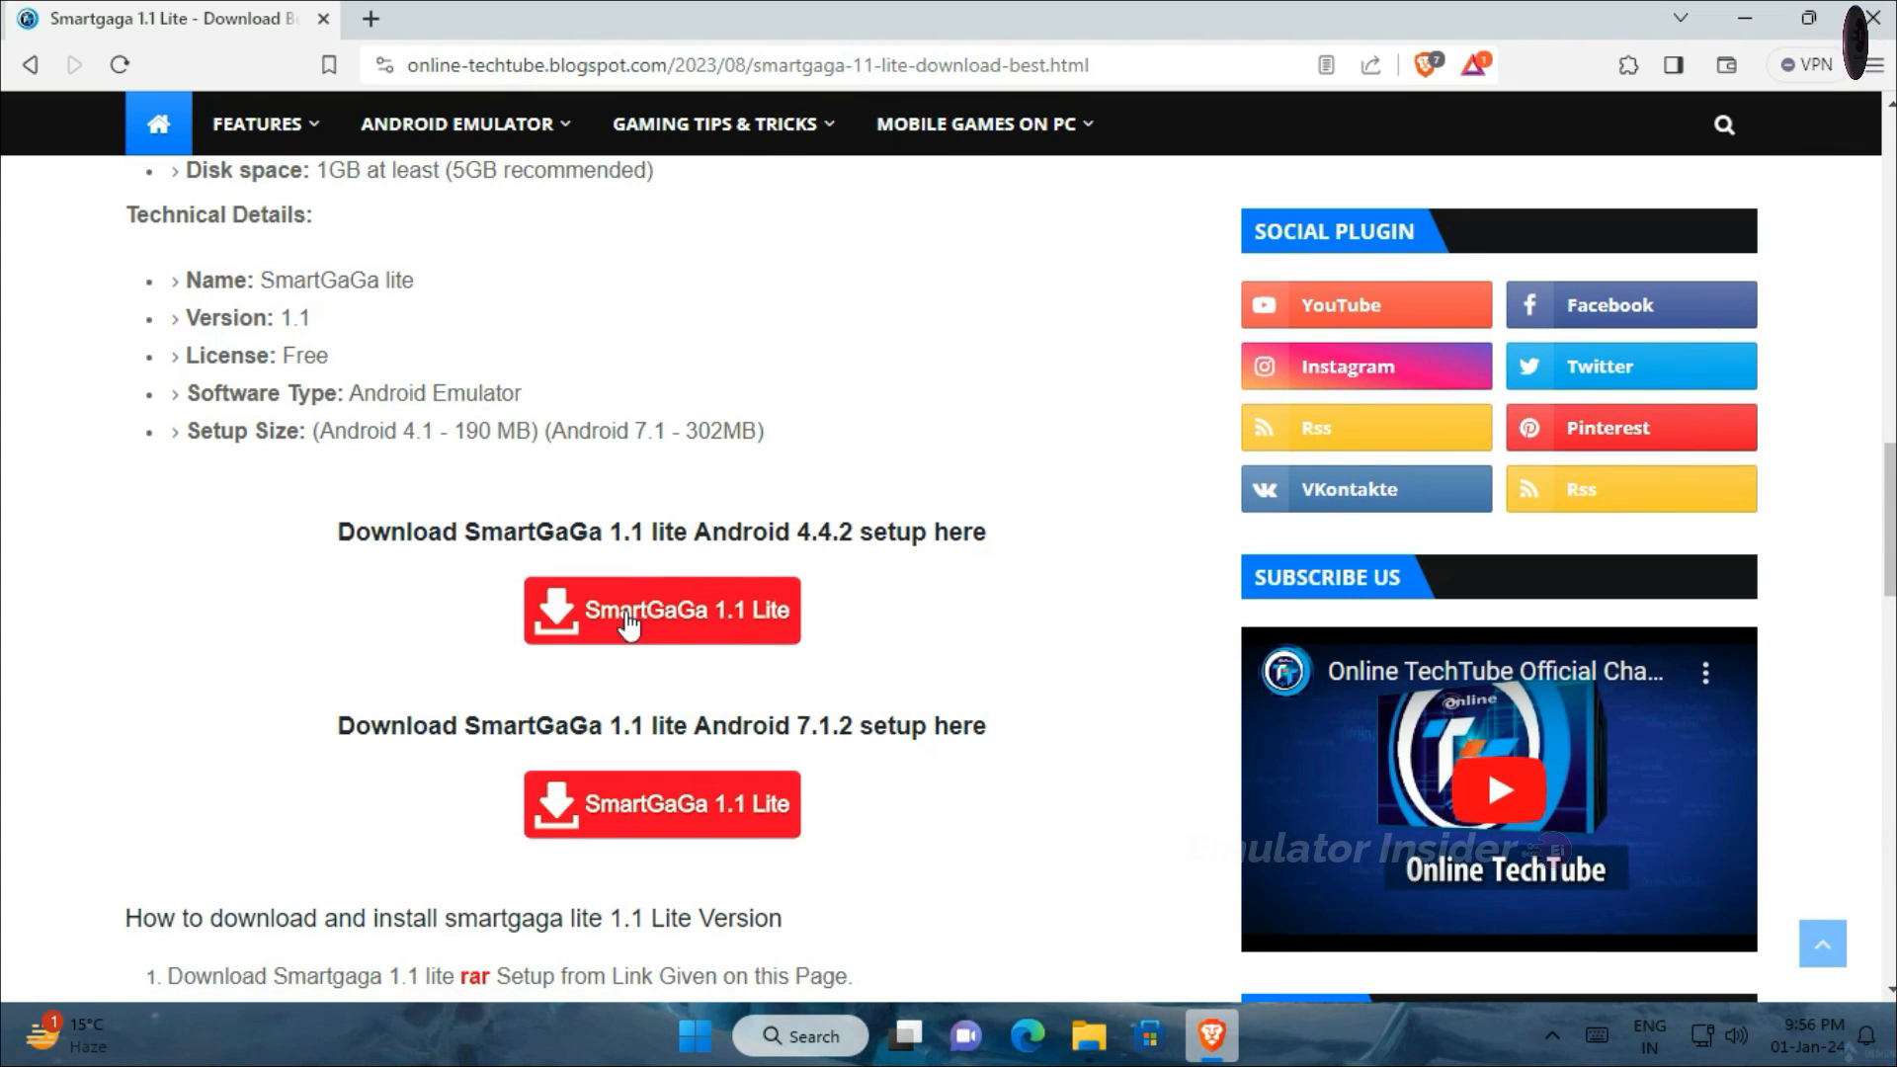
Download the 186.43 MB SmartGaGa Super Lite 1.1.7z archive from MediaFire into Downloads.
click(661, 611)
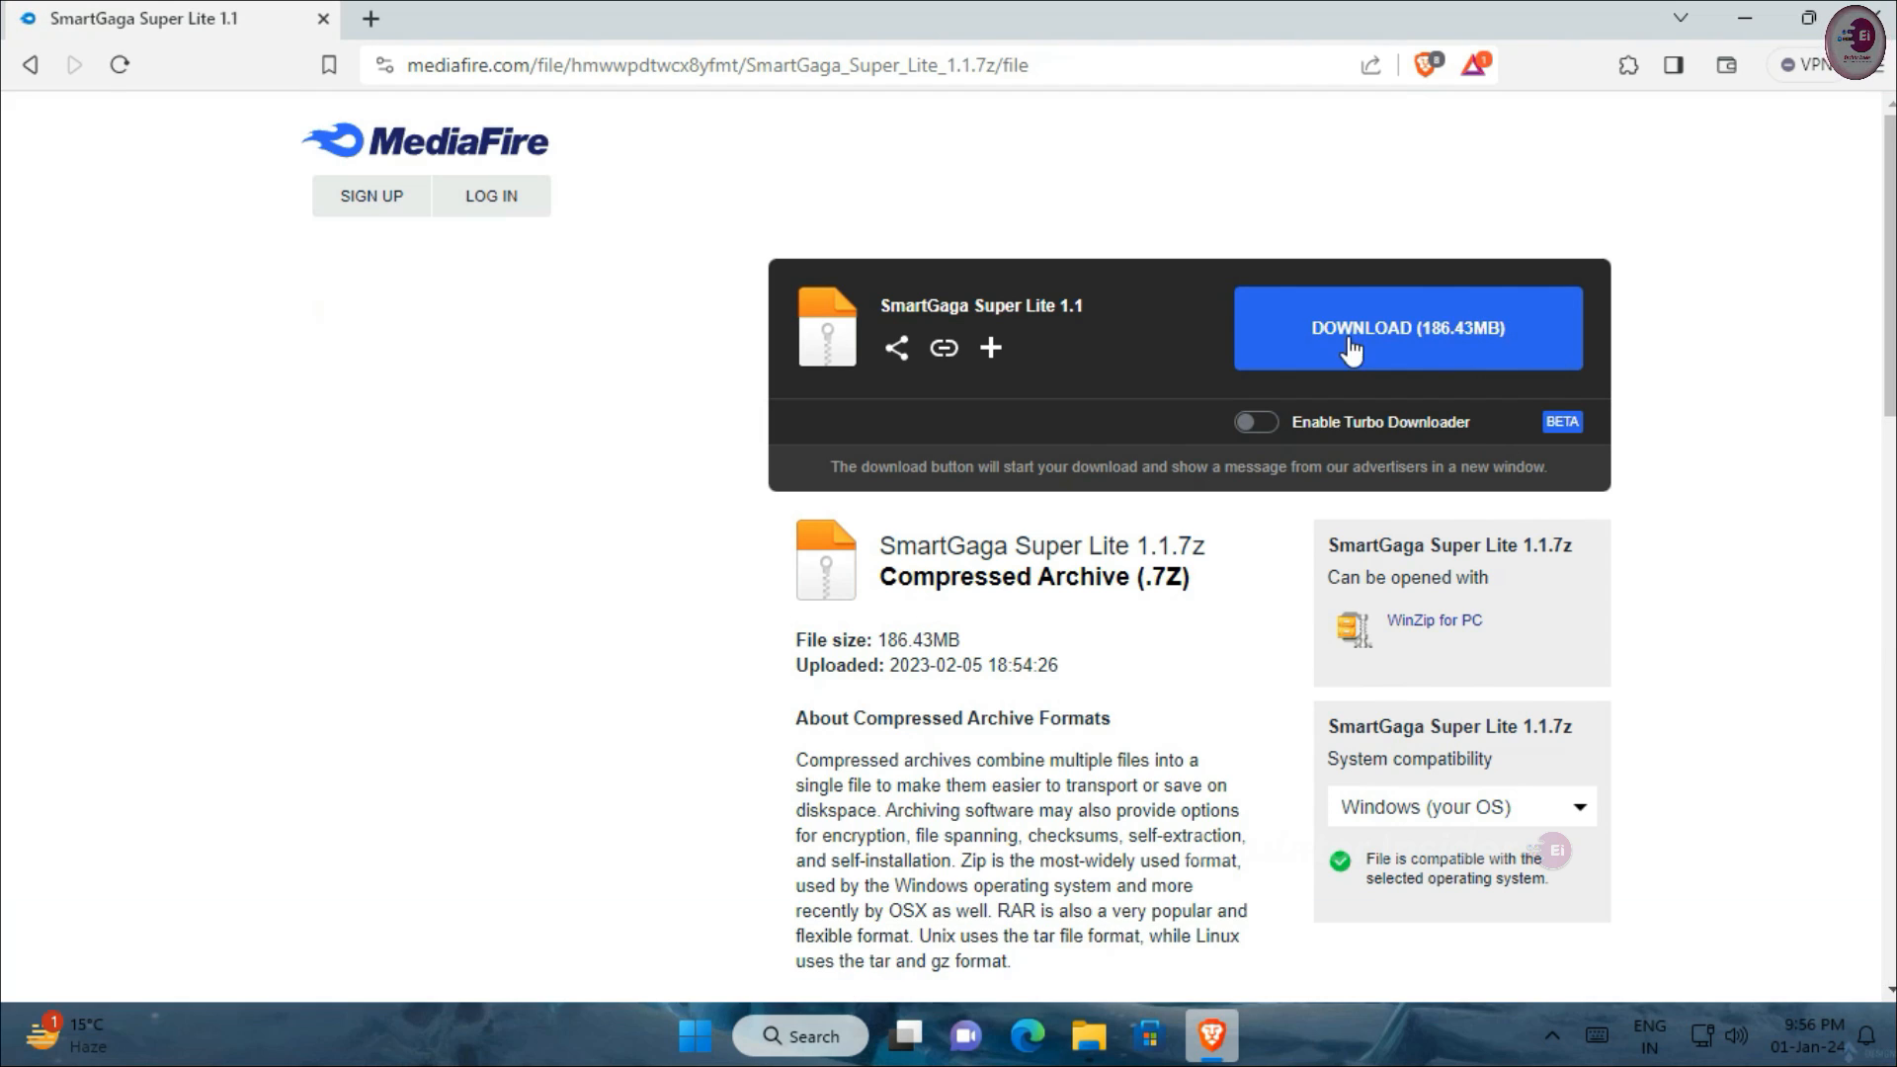
click(1405, 328)
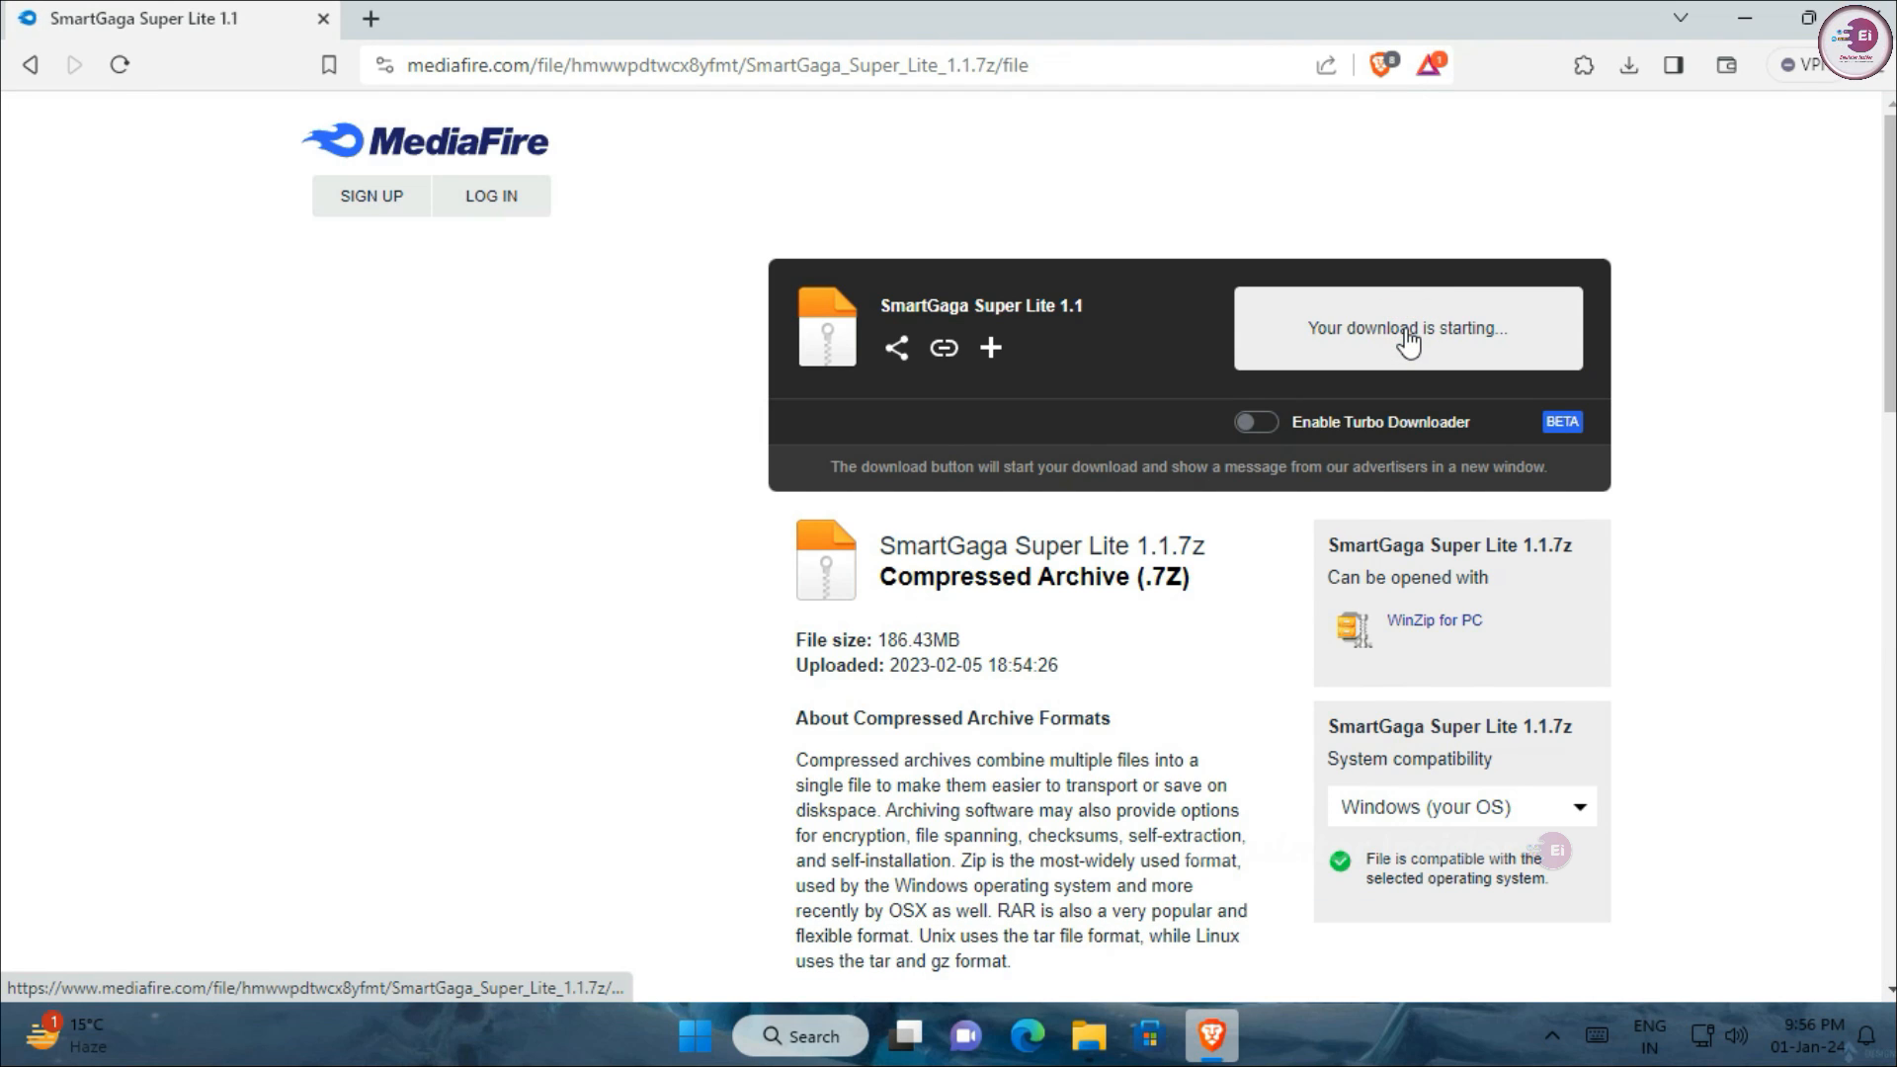
click(1407, 326)
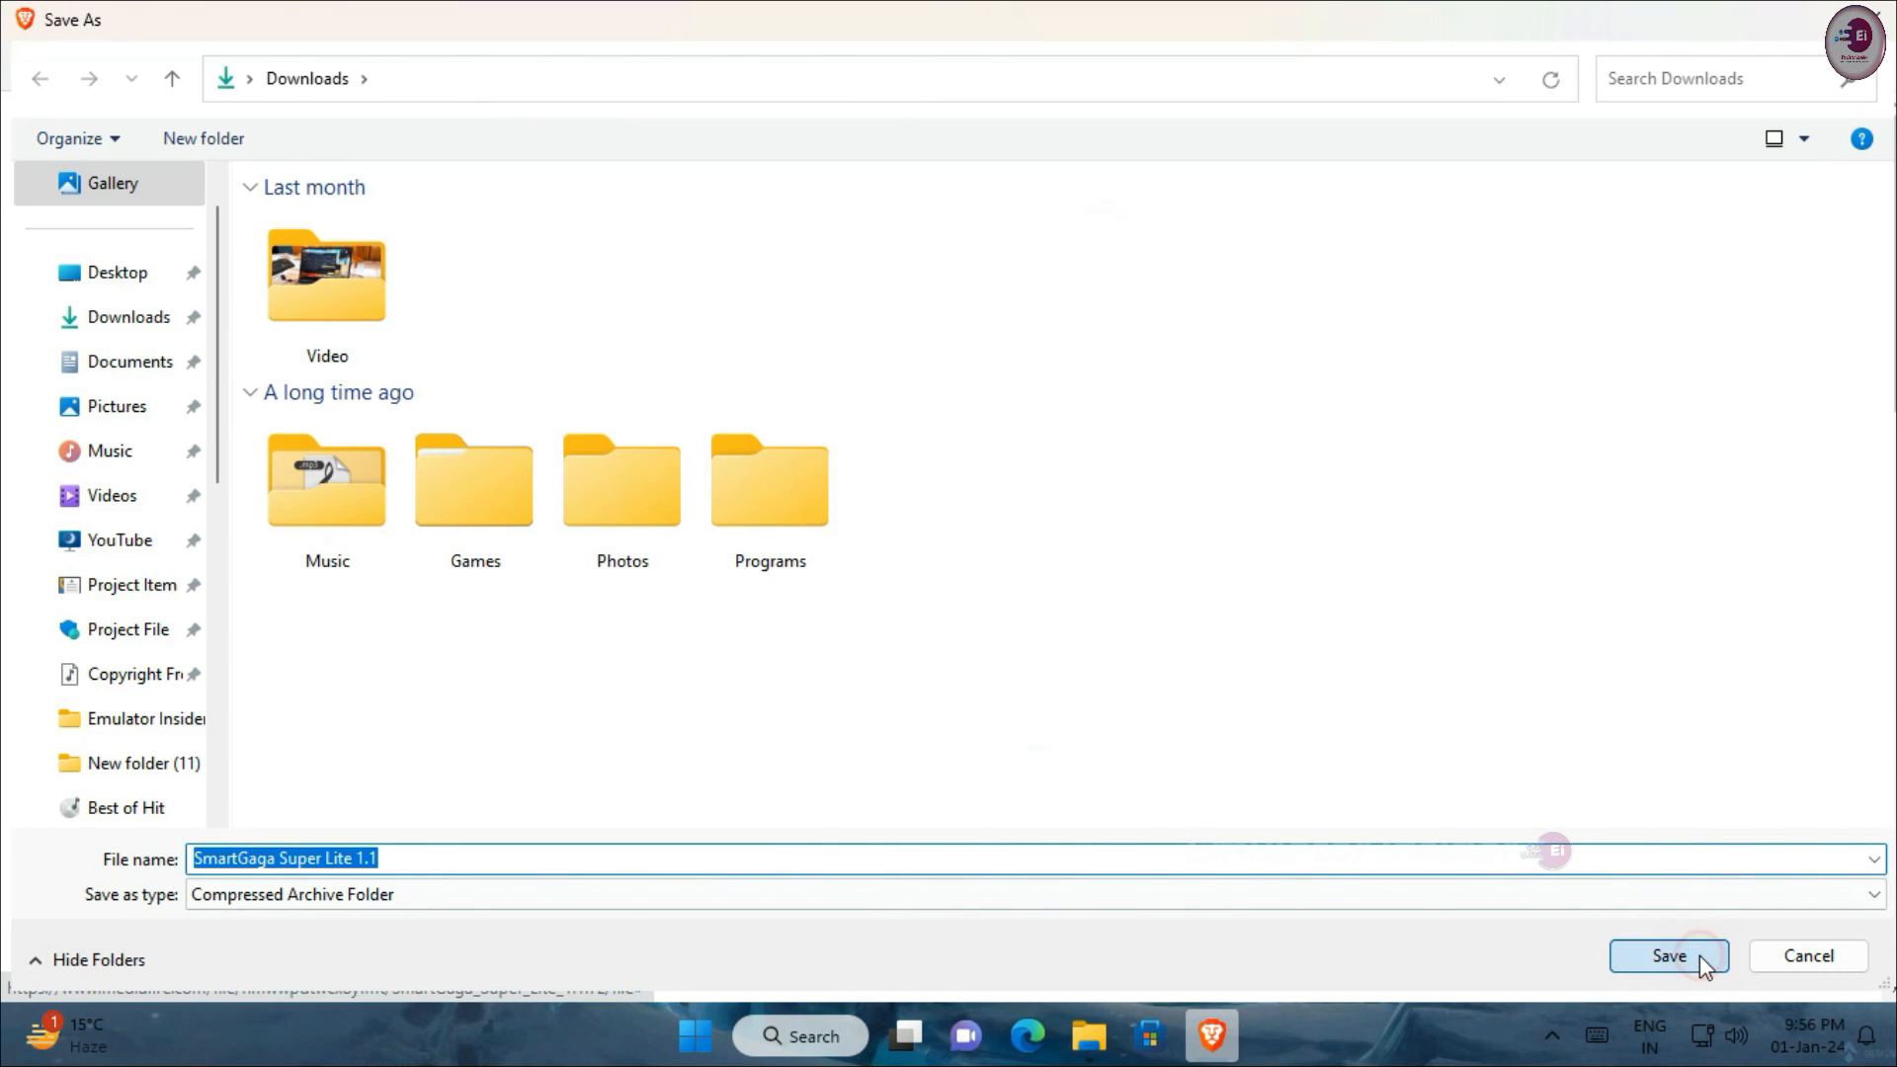
click(1668, 957)
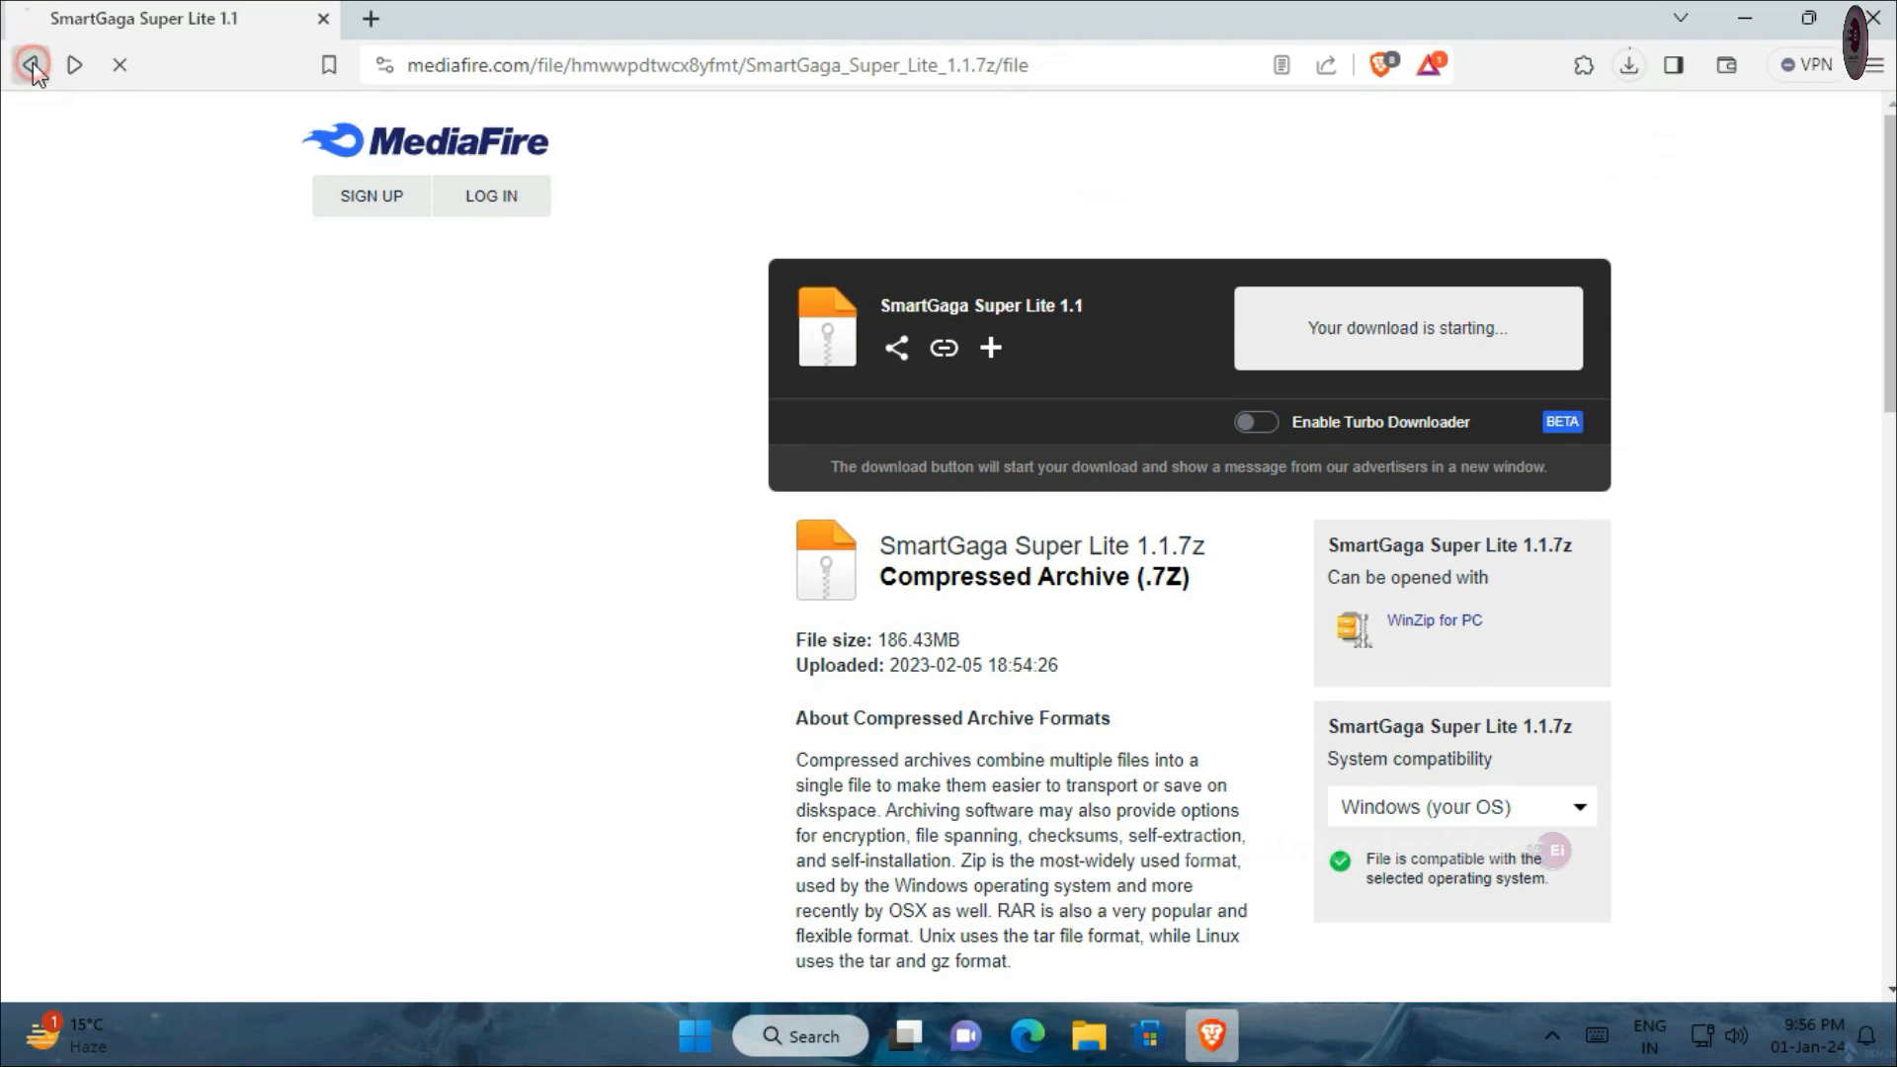
Return to the blog post and check the archive shows as done in download history.
click(29, 65)
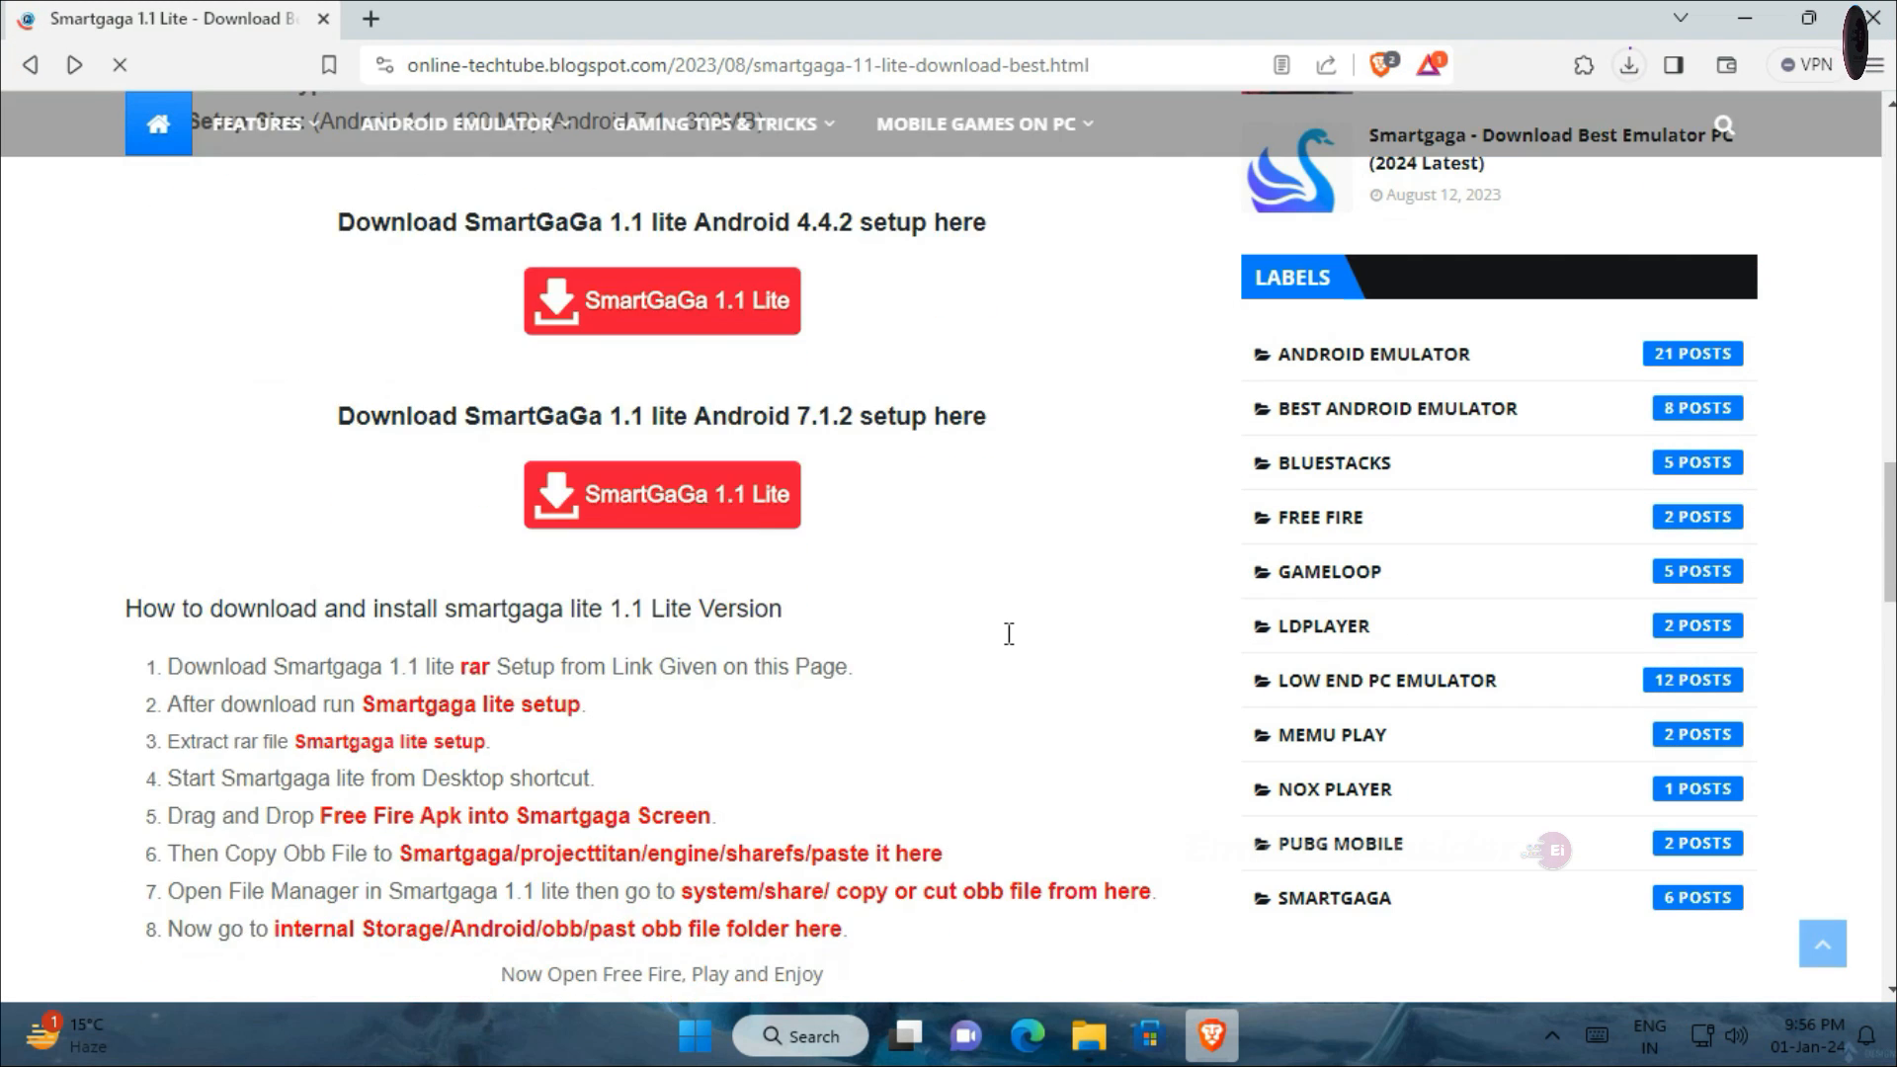
scroll(down, 3)
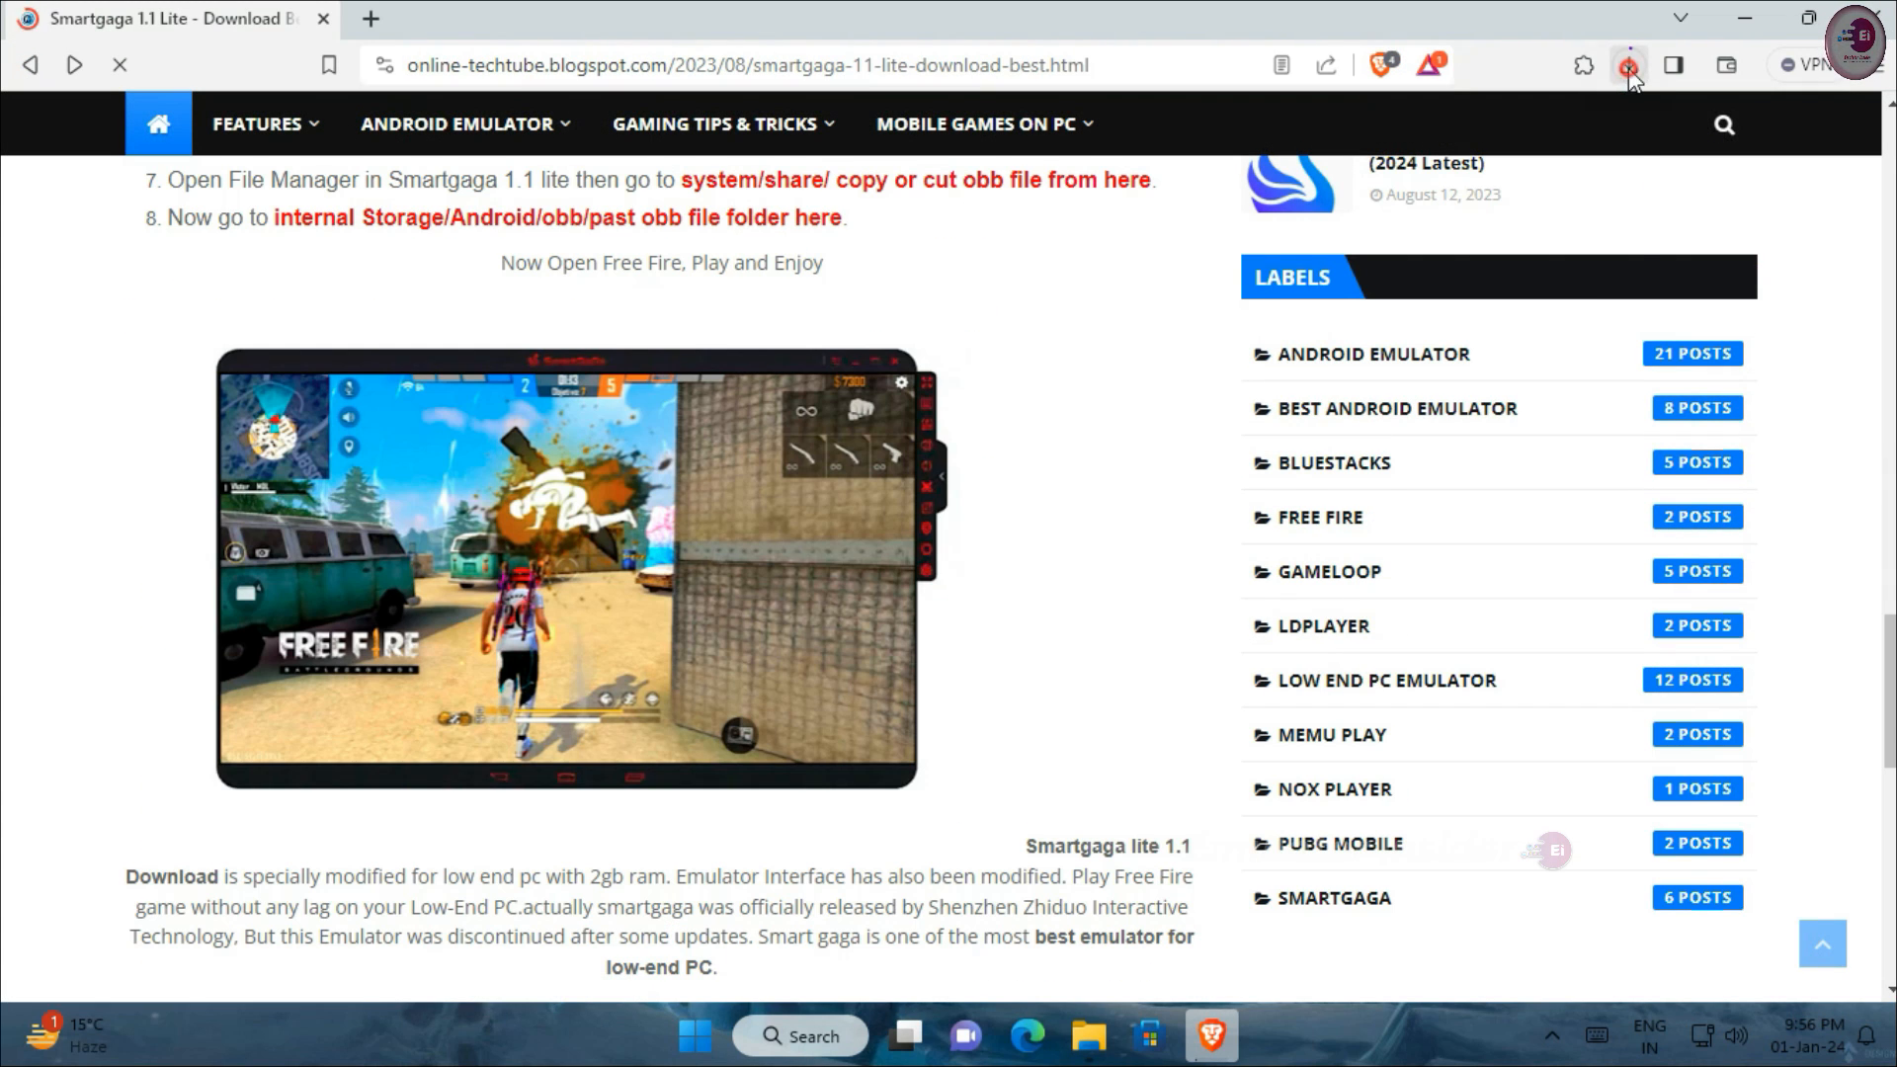
click(1626, 65)
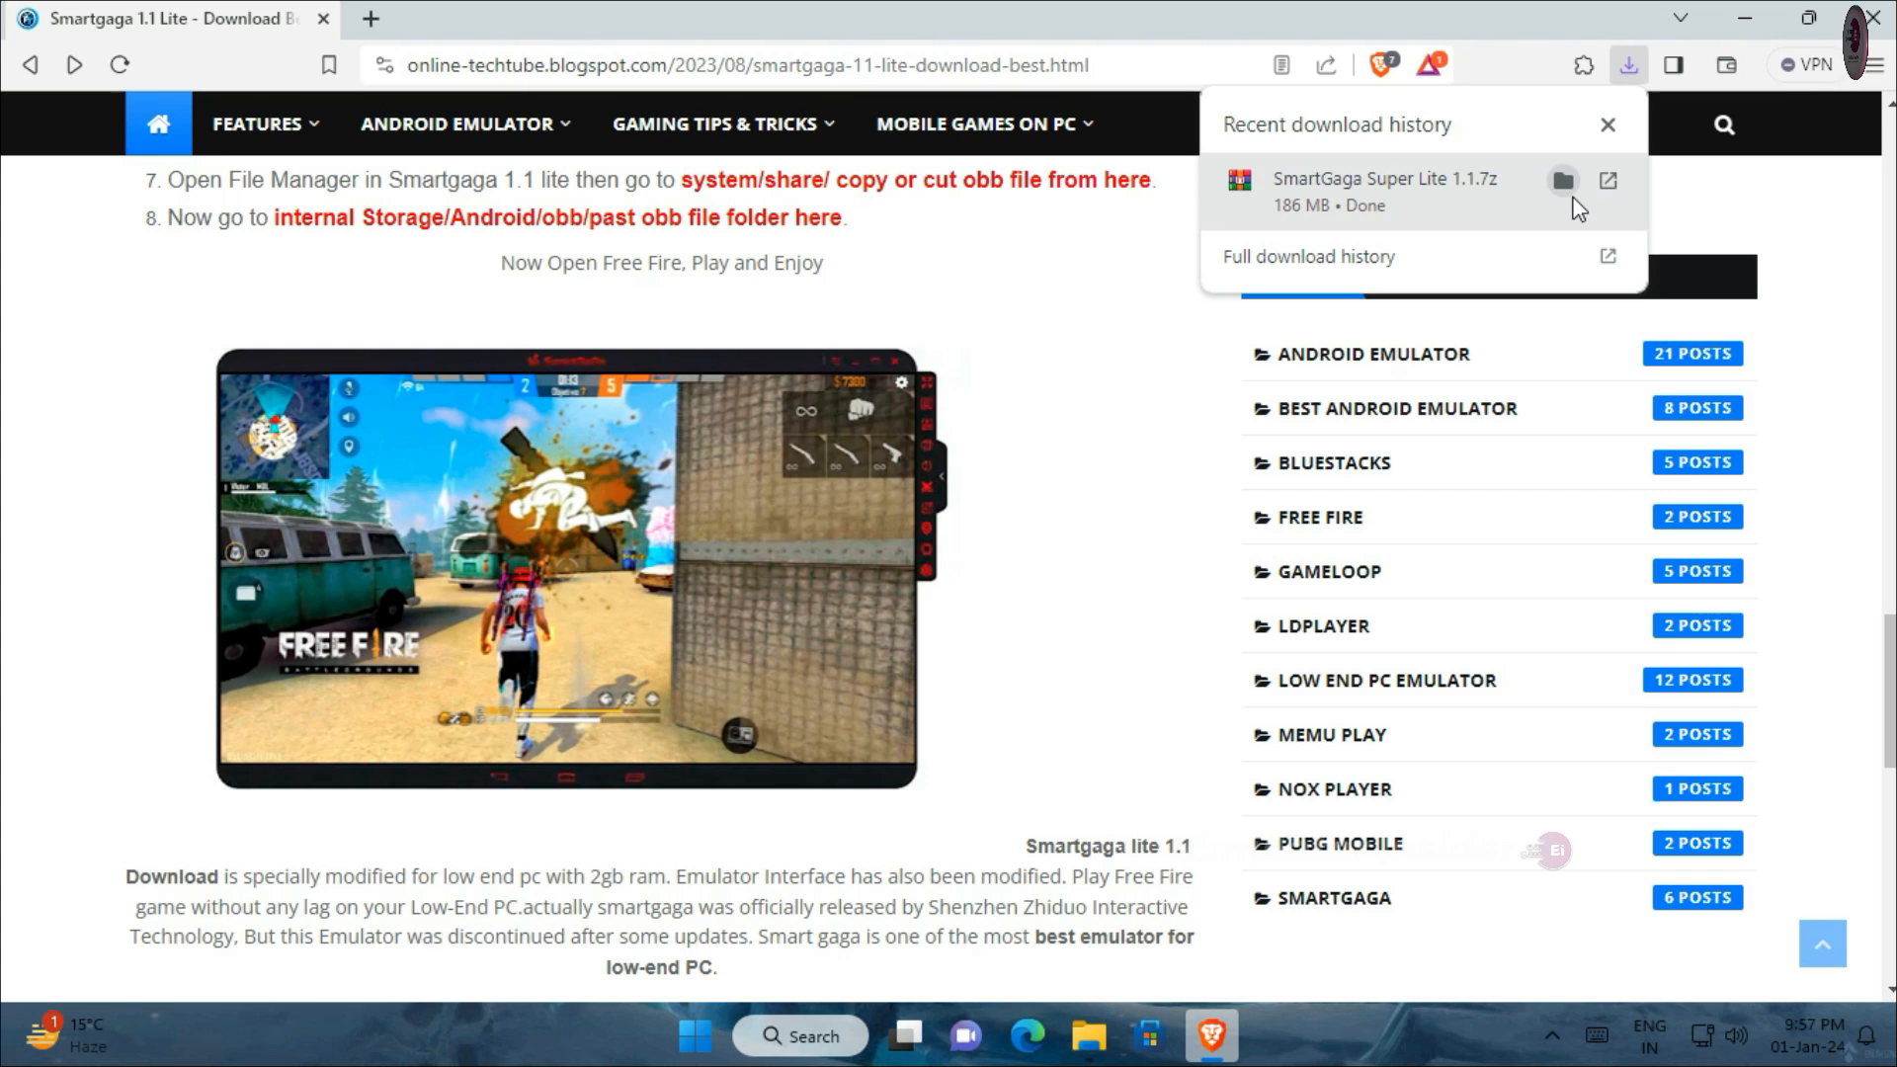
Extract the SmartGaGa Super Lite 1.1 archive into its own folder in Downloads with WinRAR.
click(1565, 182)
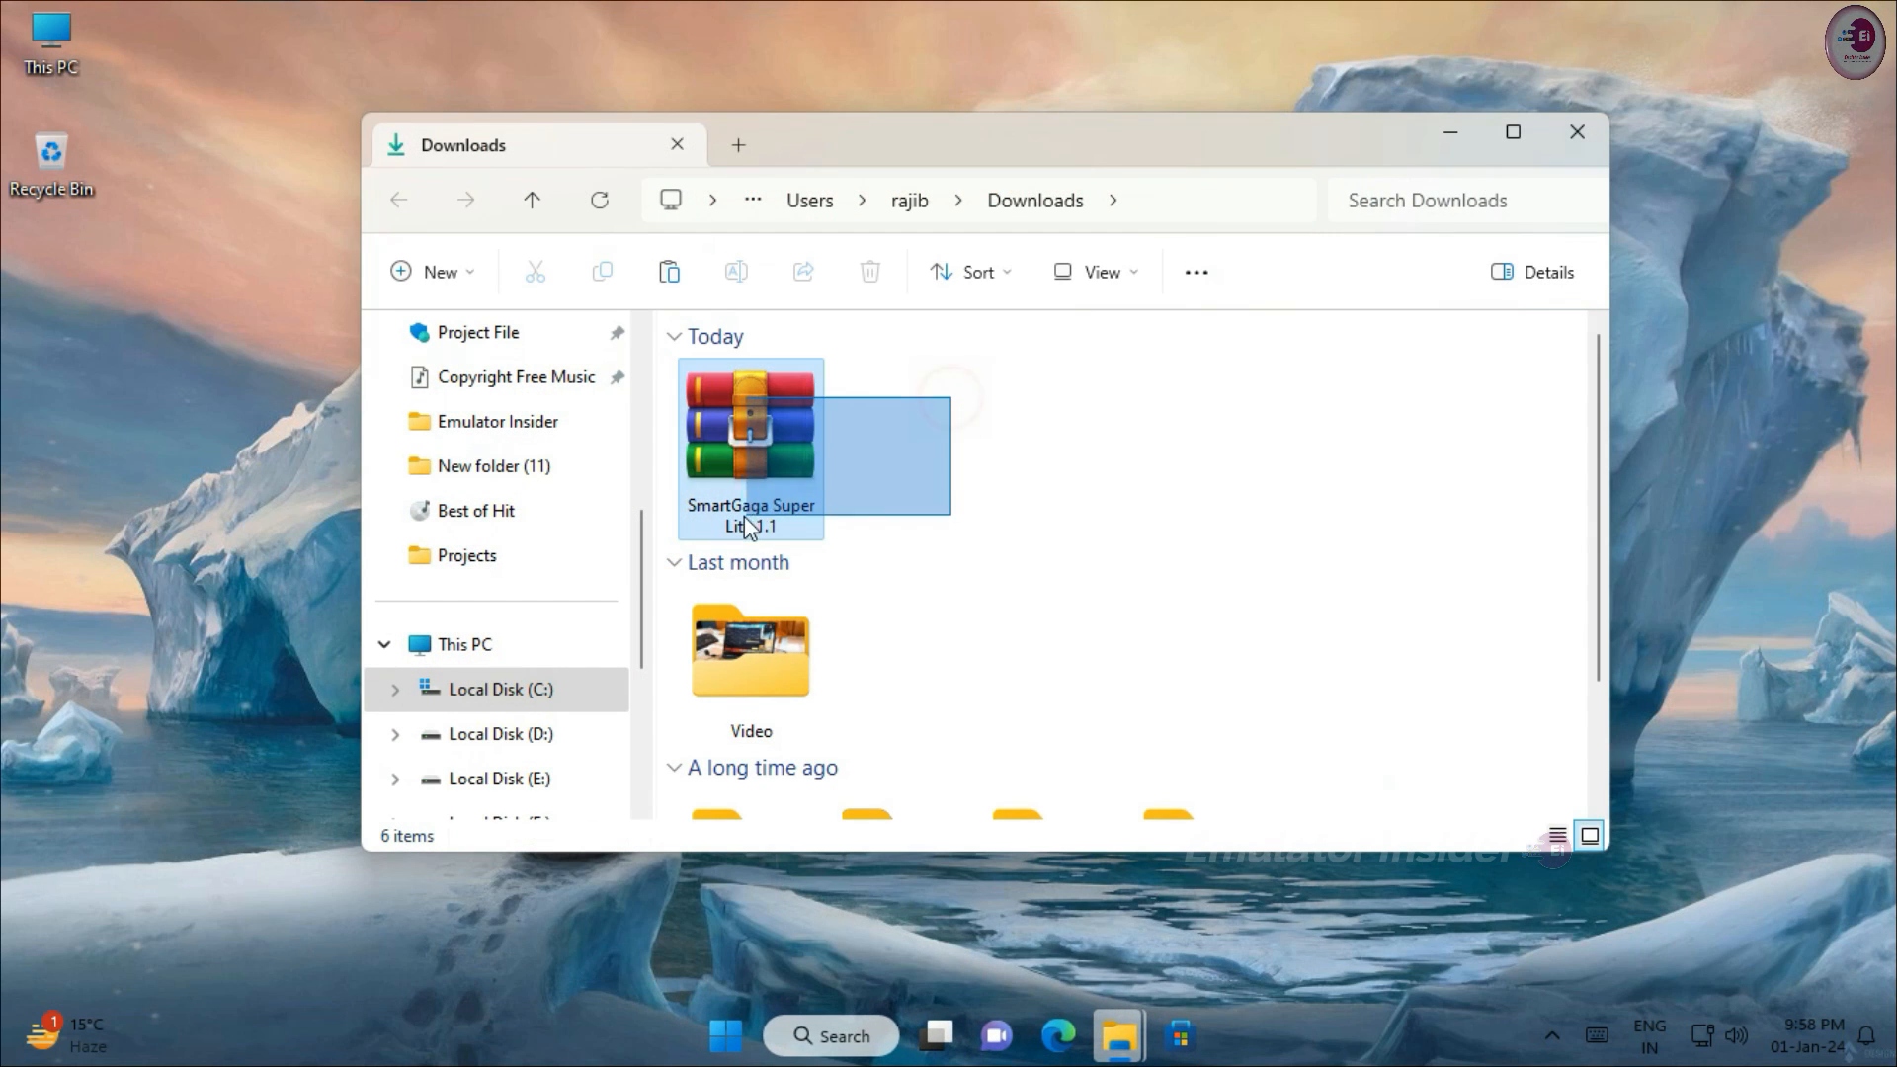
click(750, 435)
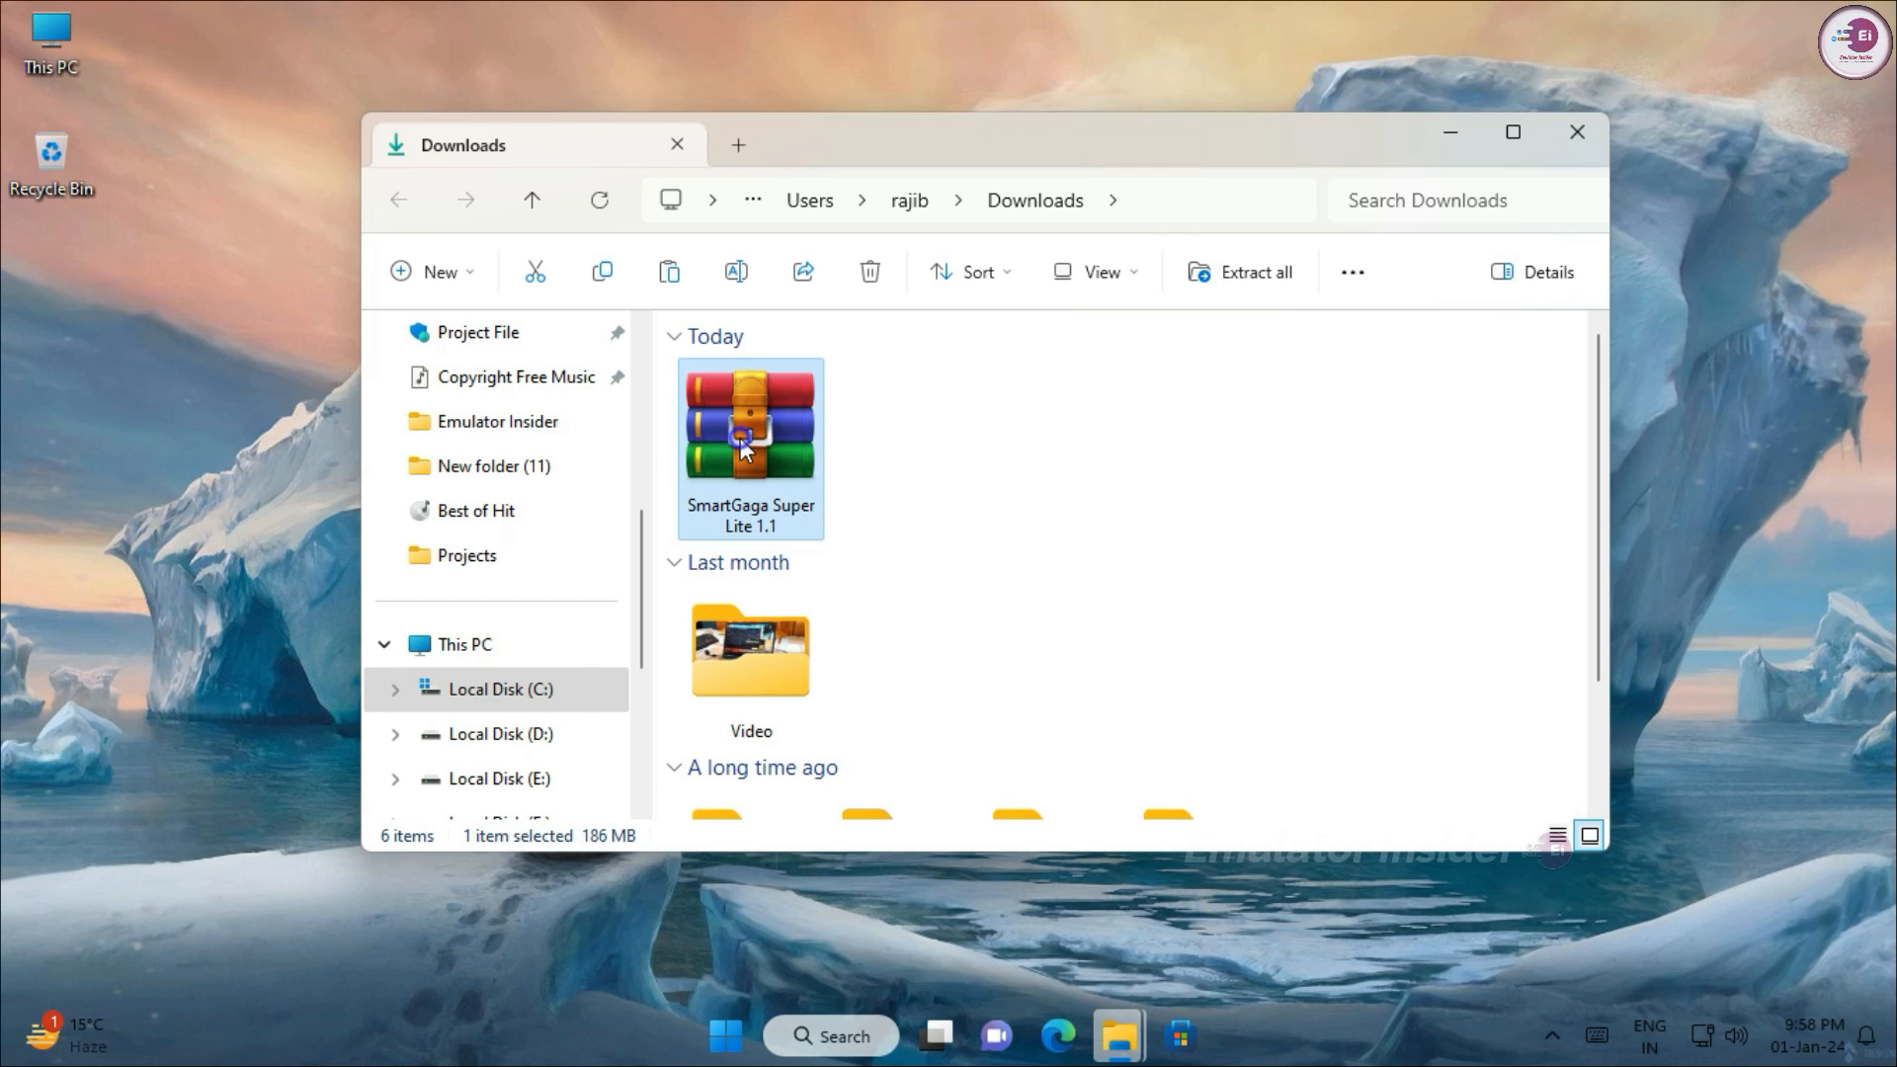
right_click(750, 448)
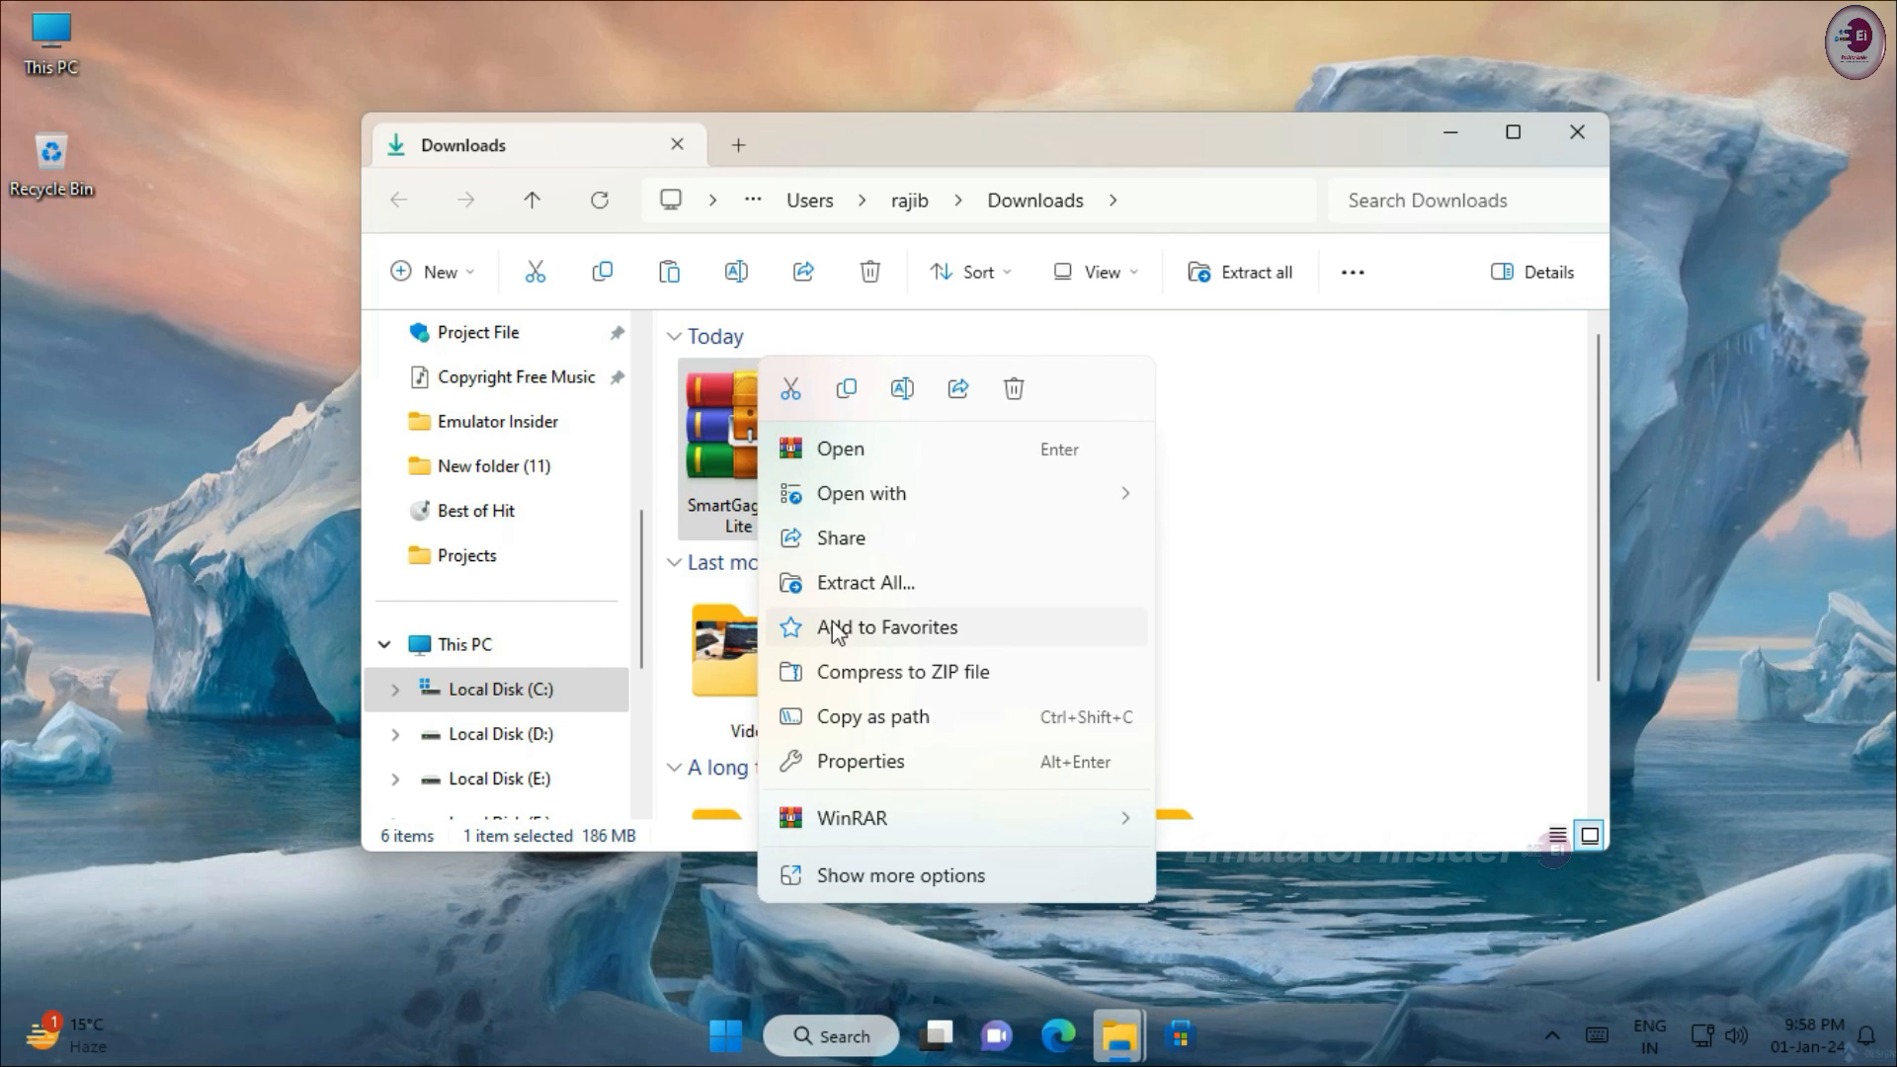
click(1248, 882)
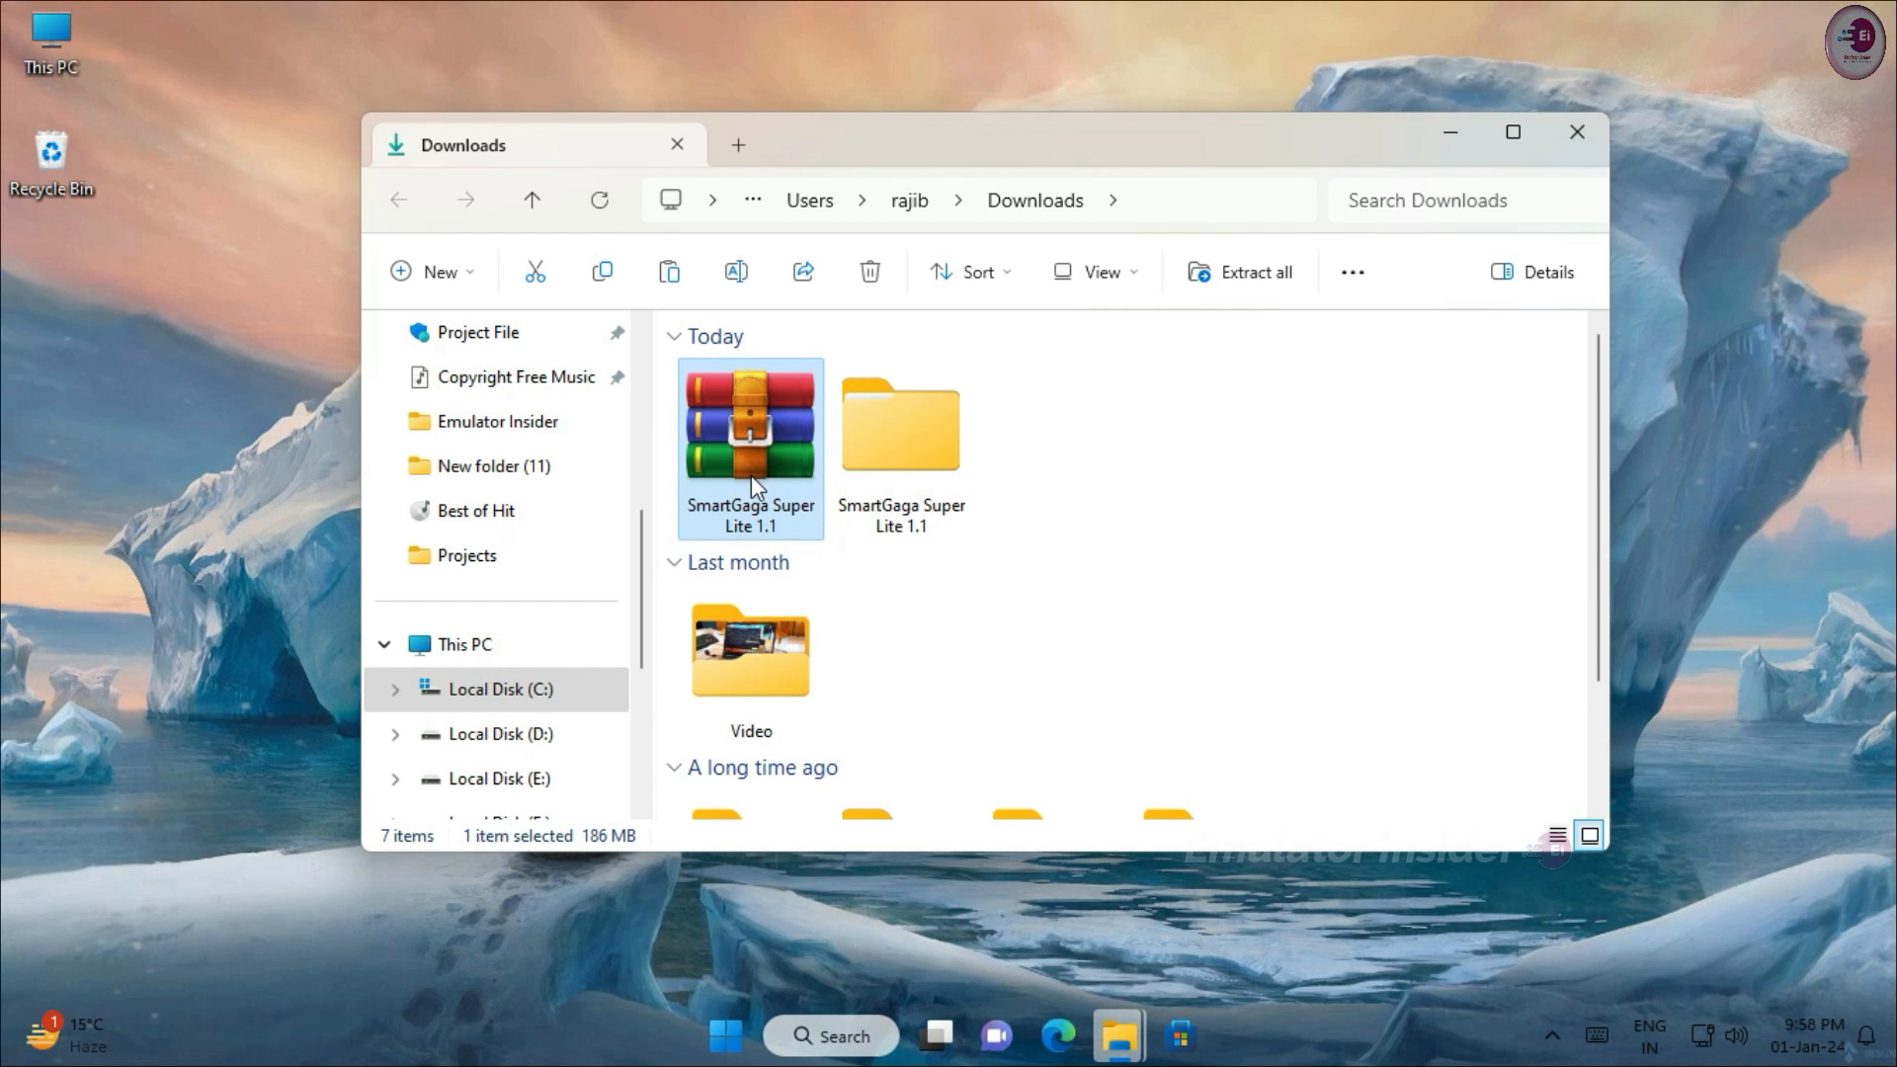
Navigate into SmartGaGa Super Lite 1.1 > ProjectTitan > Engine to find the Launcher application.
click(869, 270)
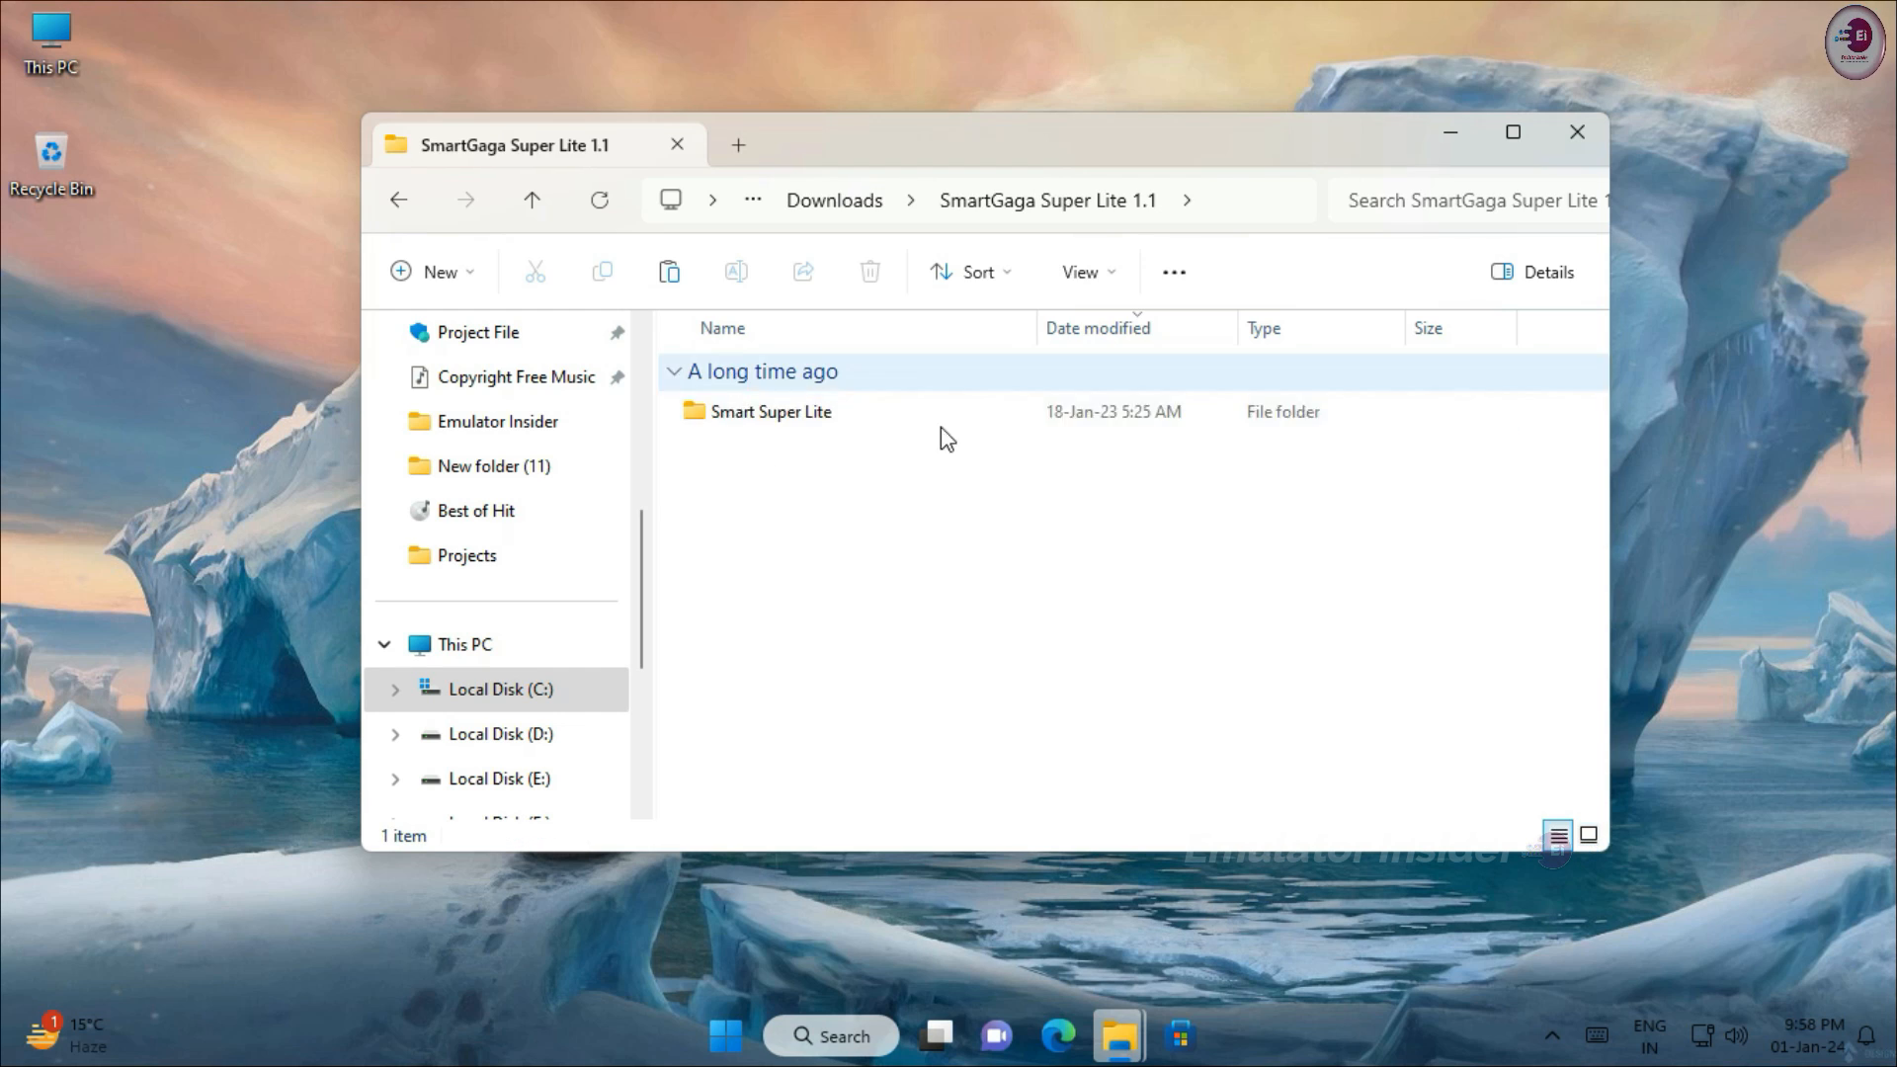
double_click(775, 411)
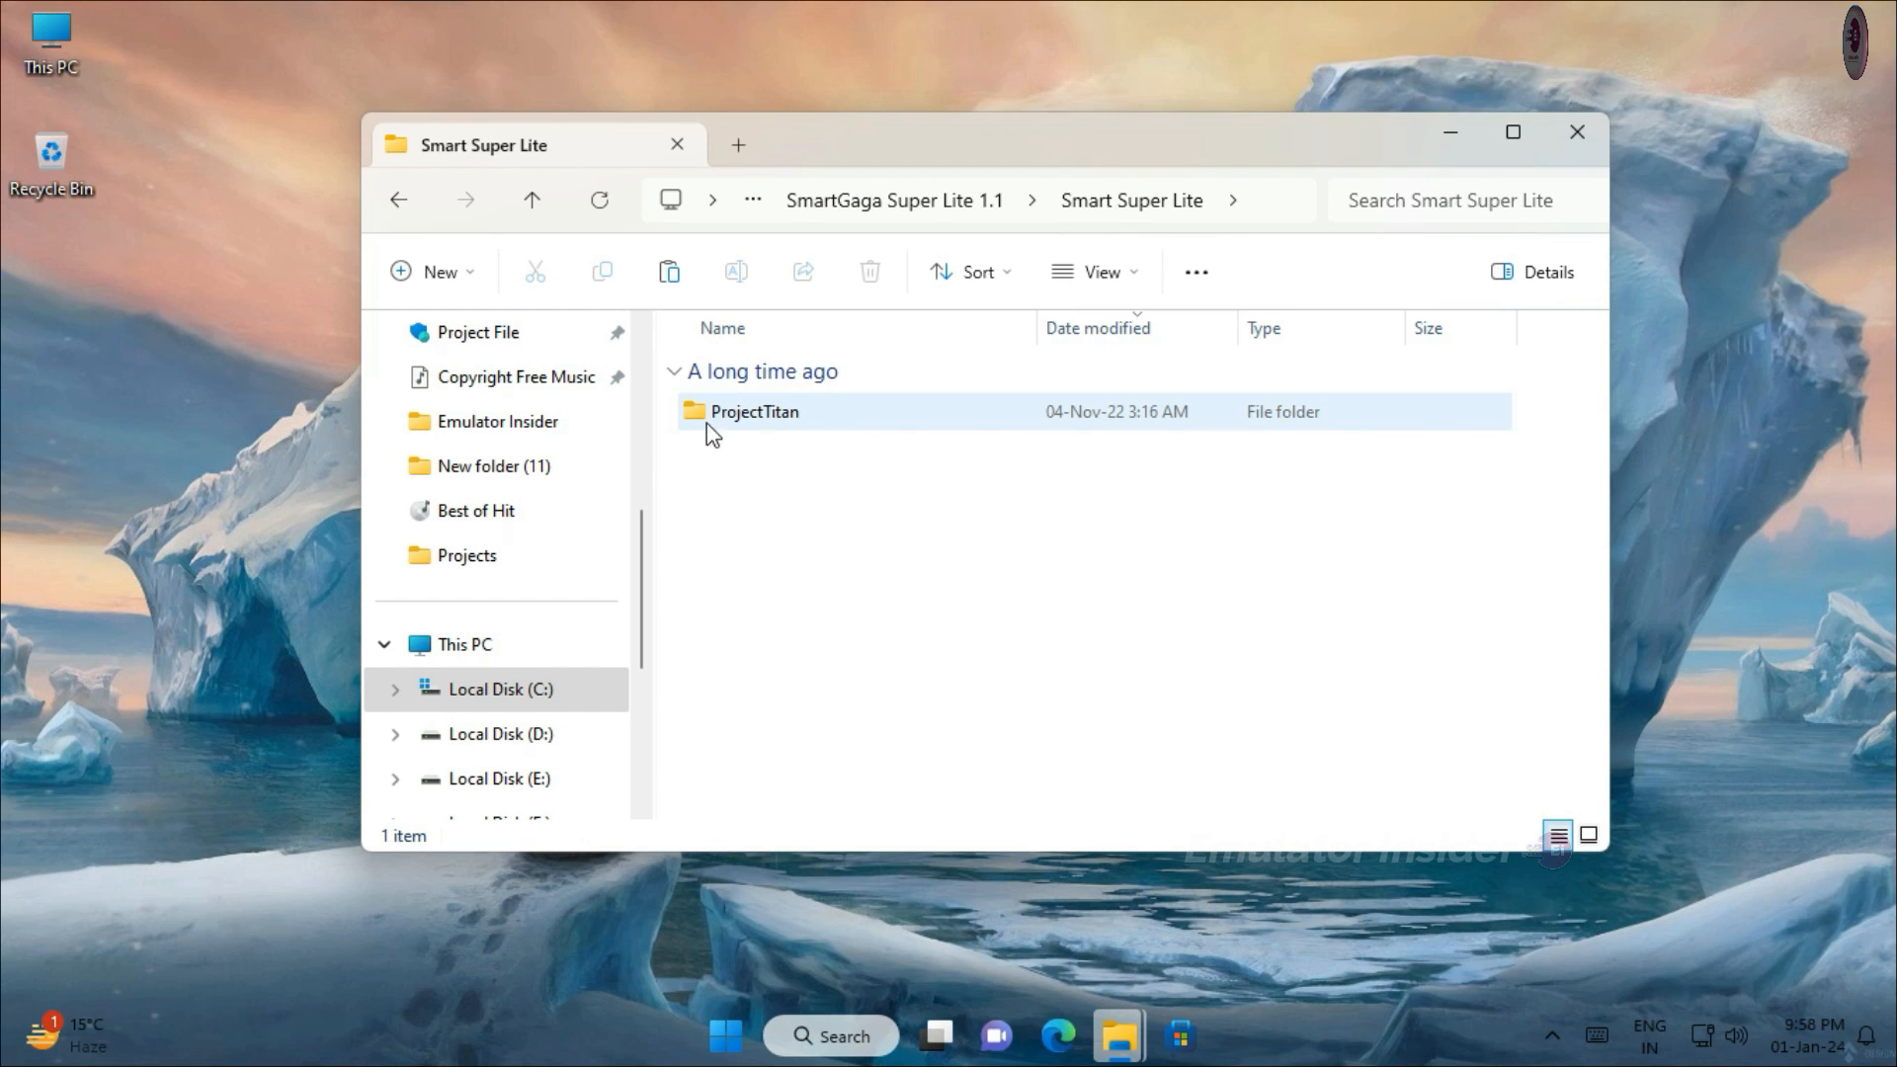
double_click(753, 411)
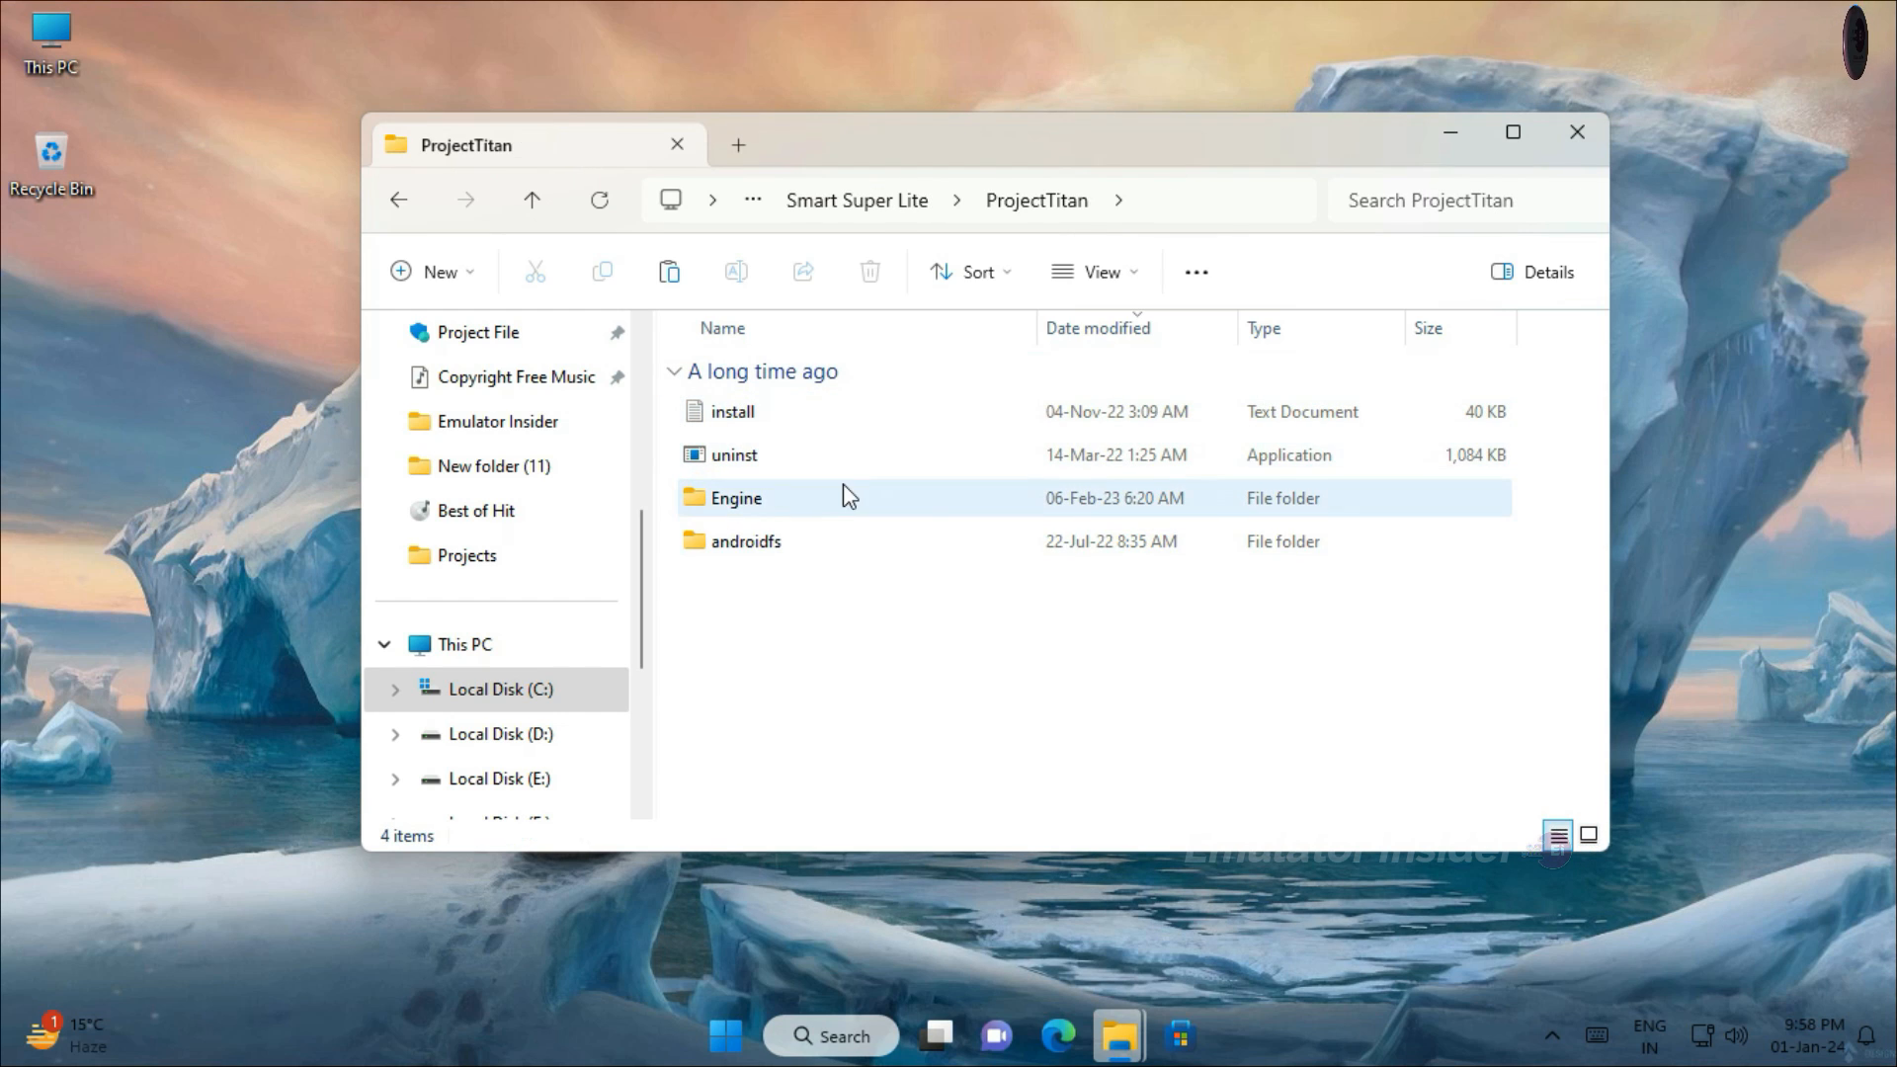
double_click(735, 498)
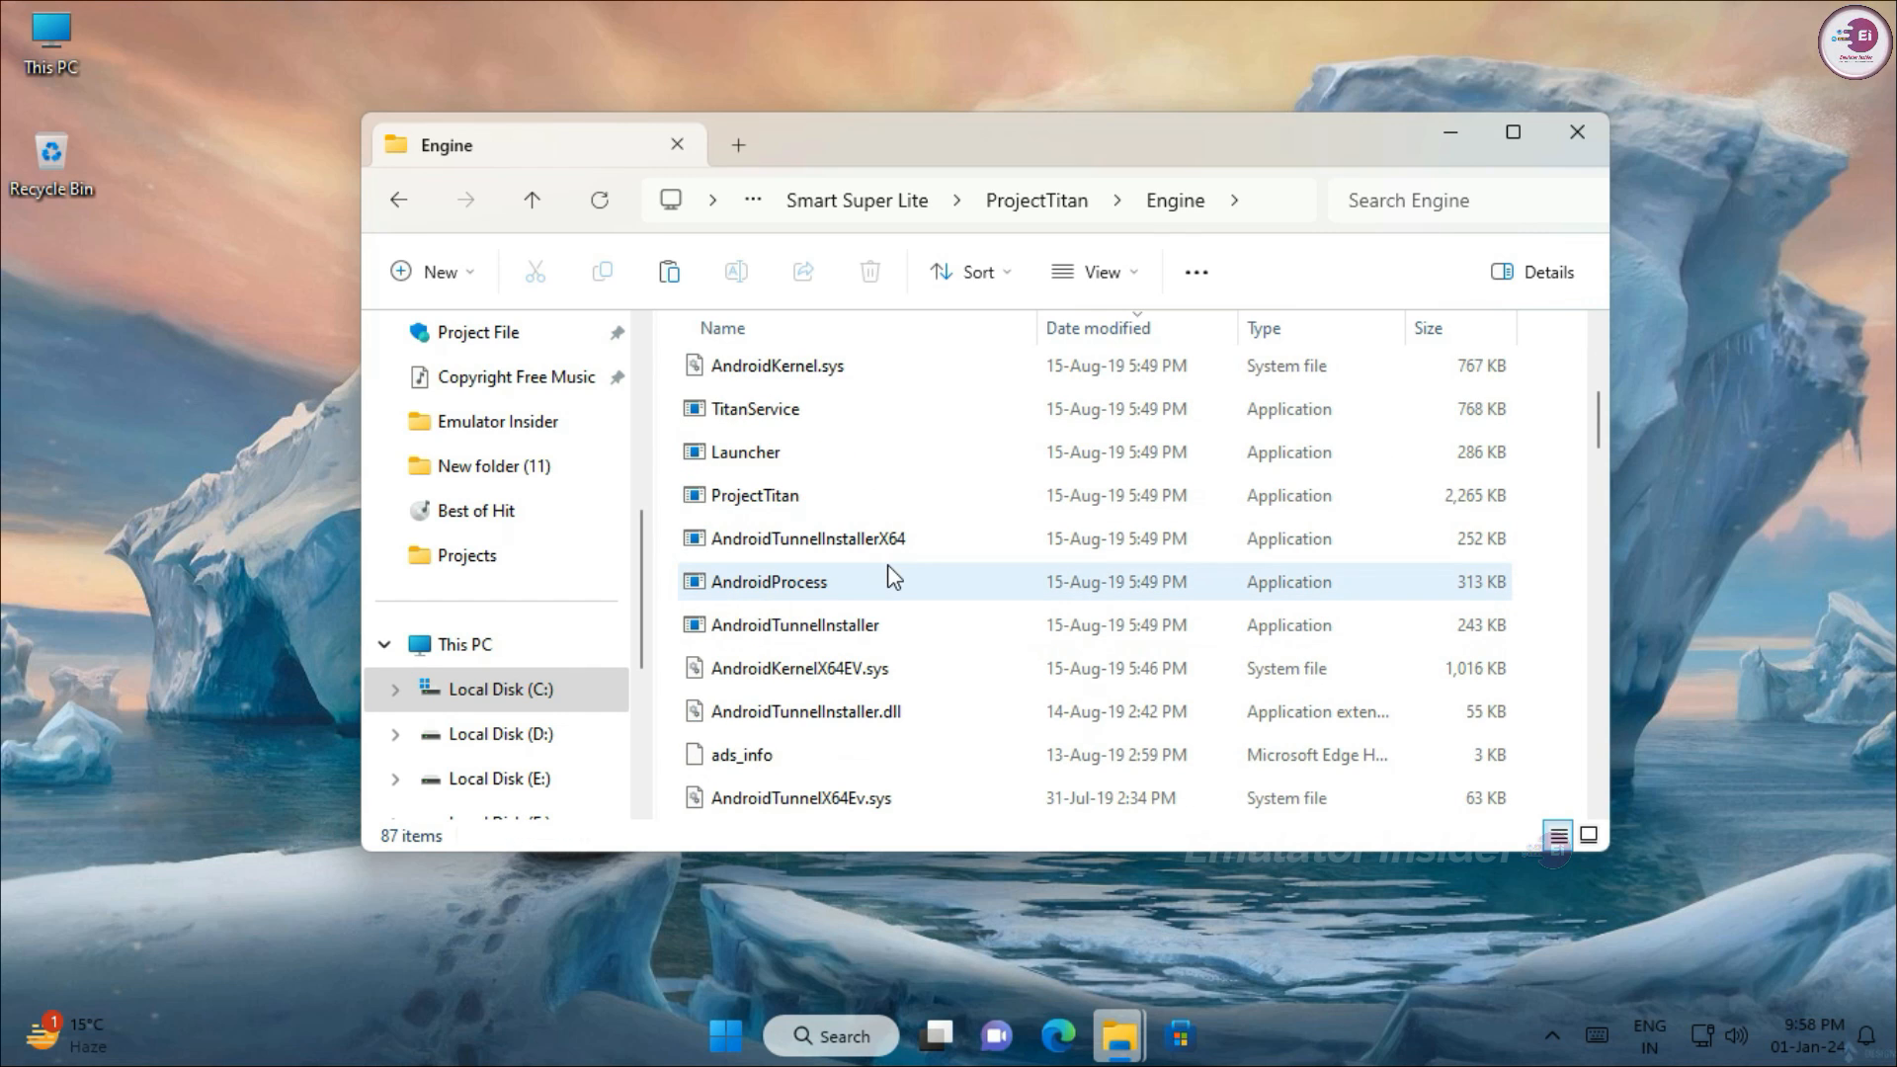
scroll(down, 3)
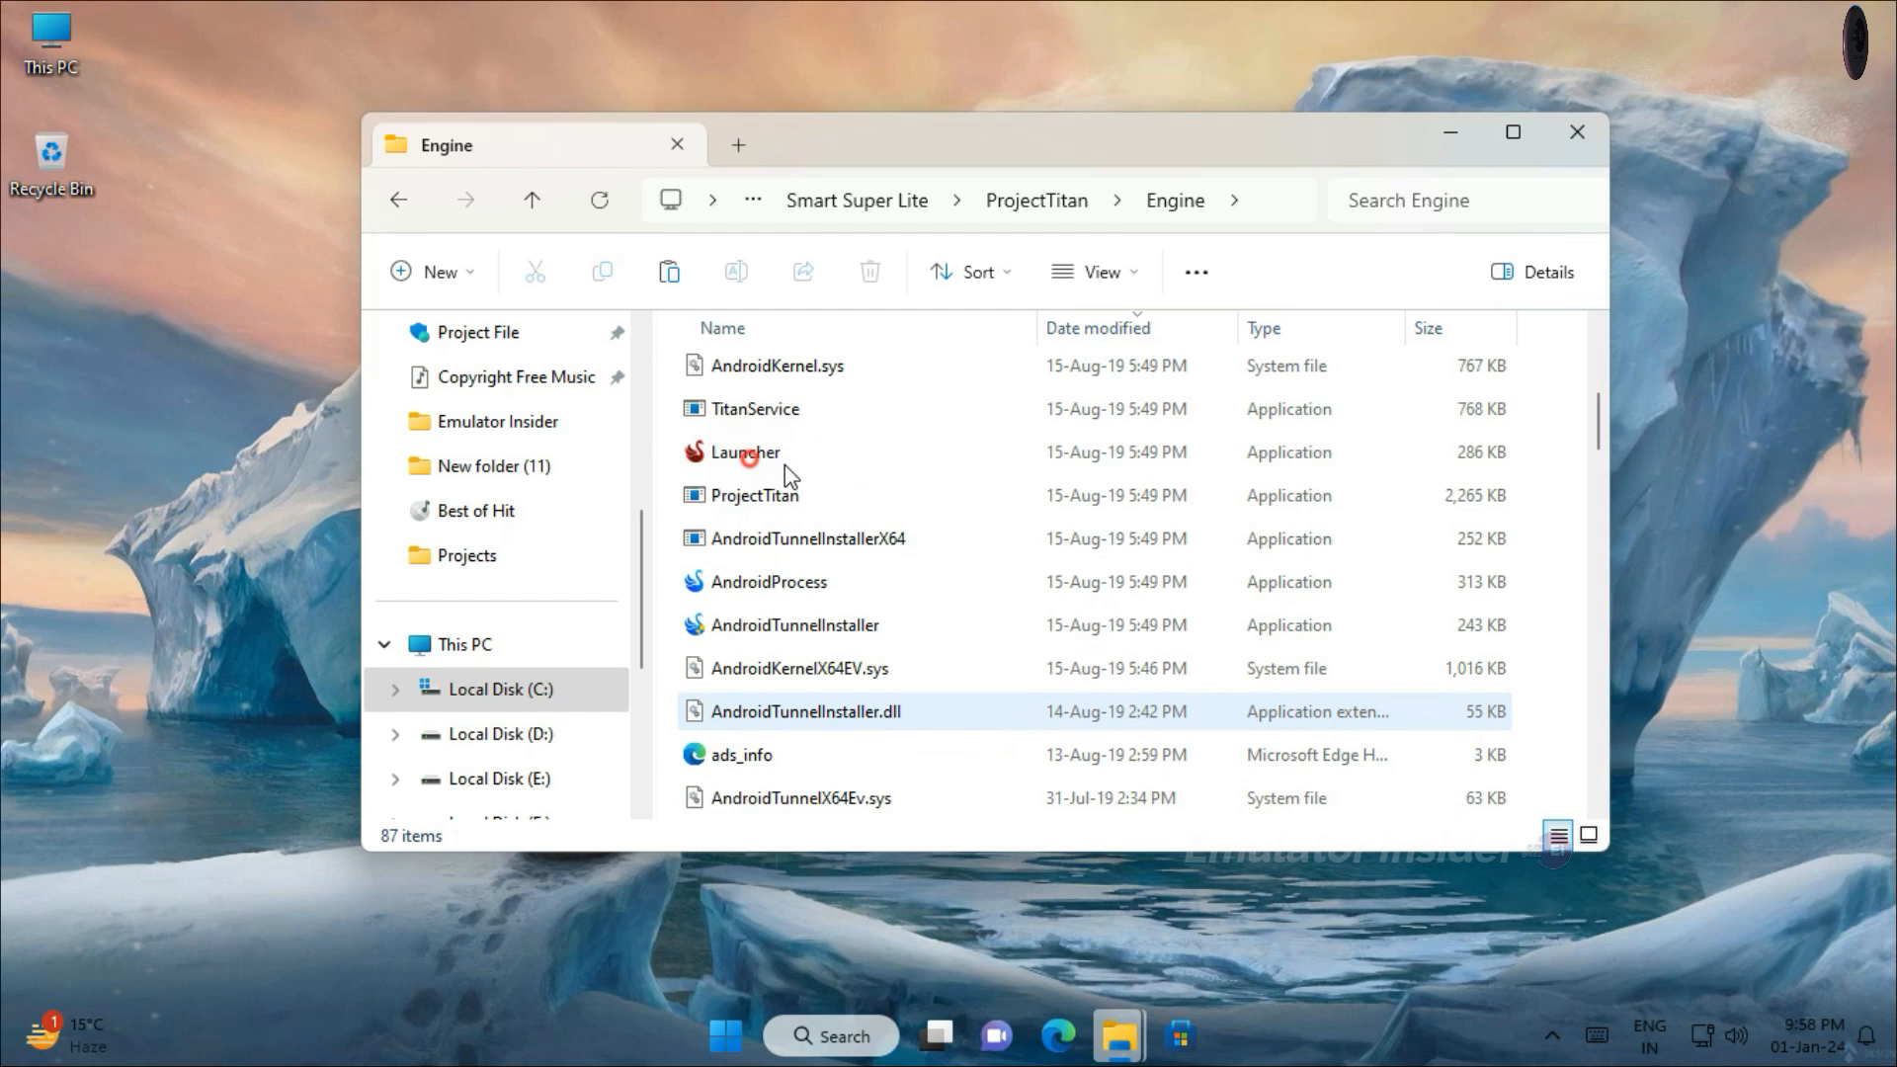
Send the Launcher application to the desktop as a shortcut via Show more options.
click(745, 450)
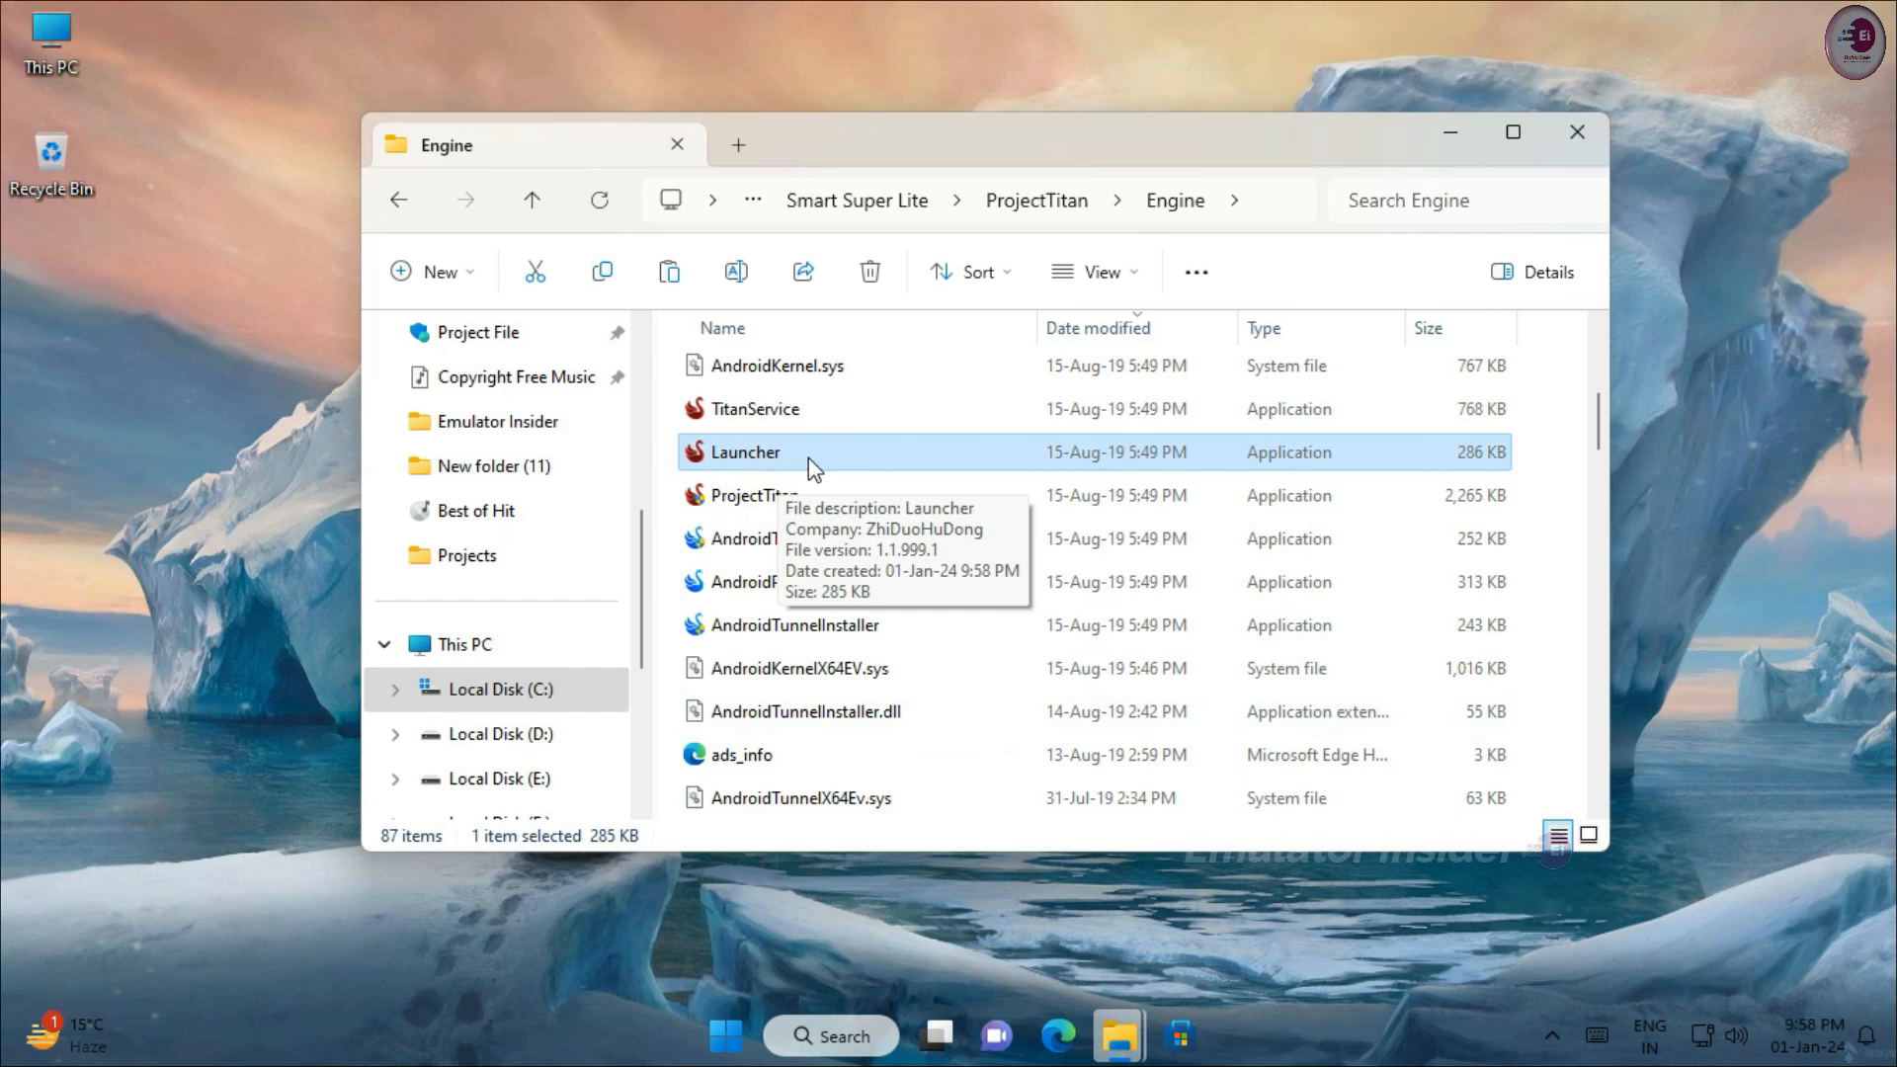
right_click(745, 451)
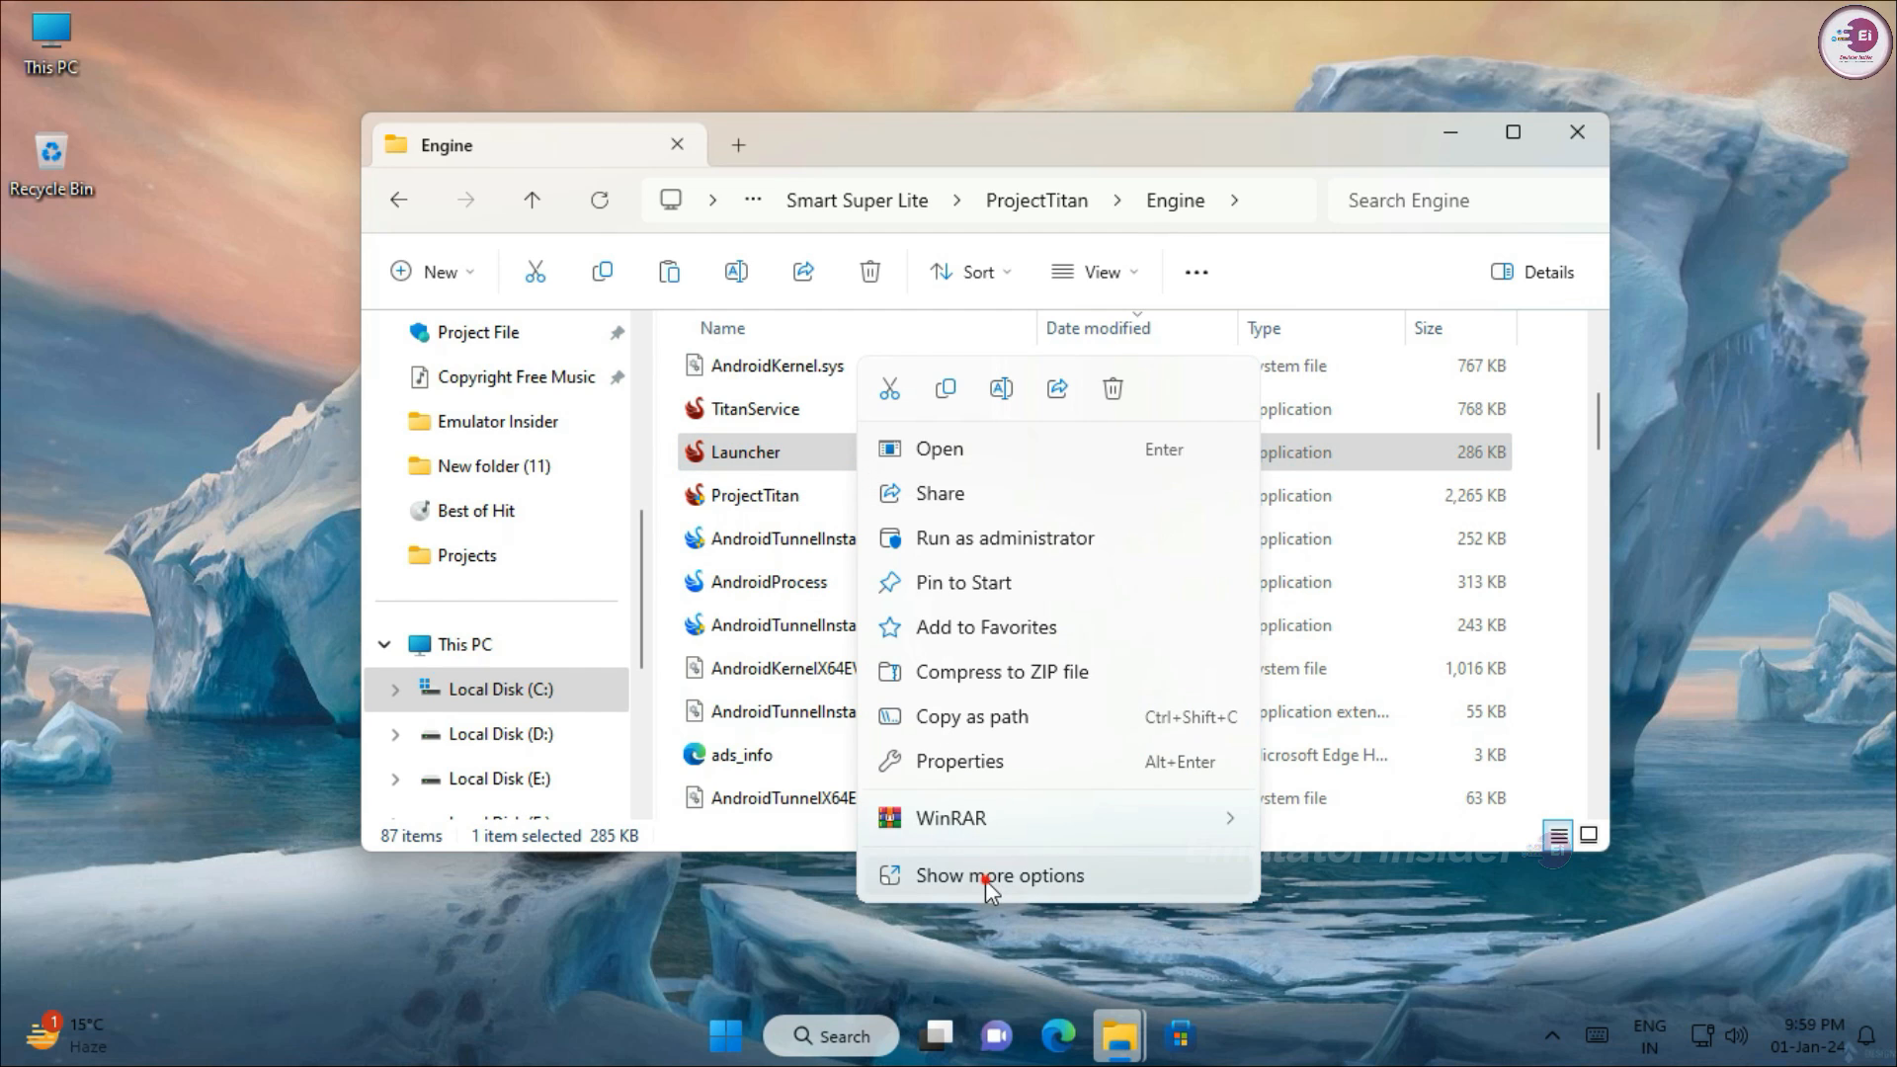
click(1002, 876)
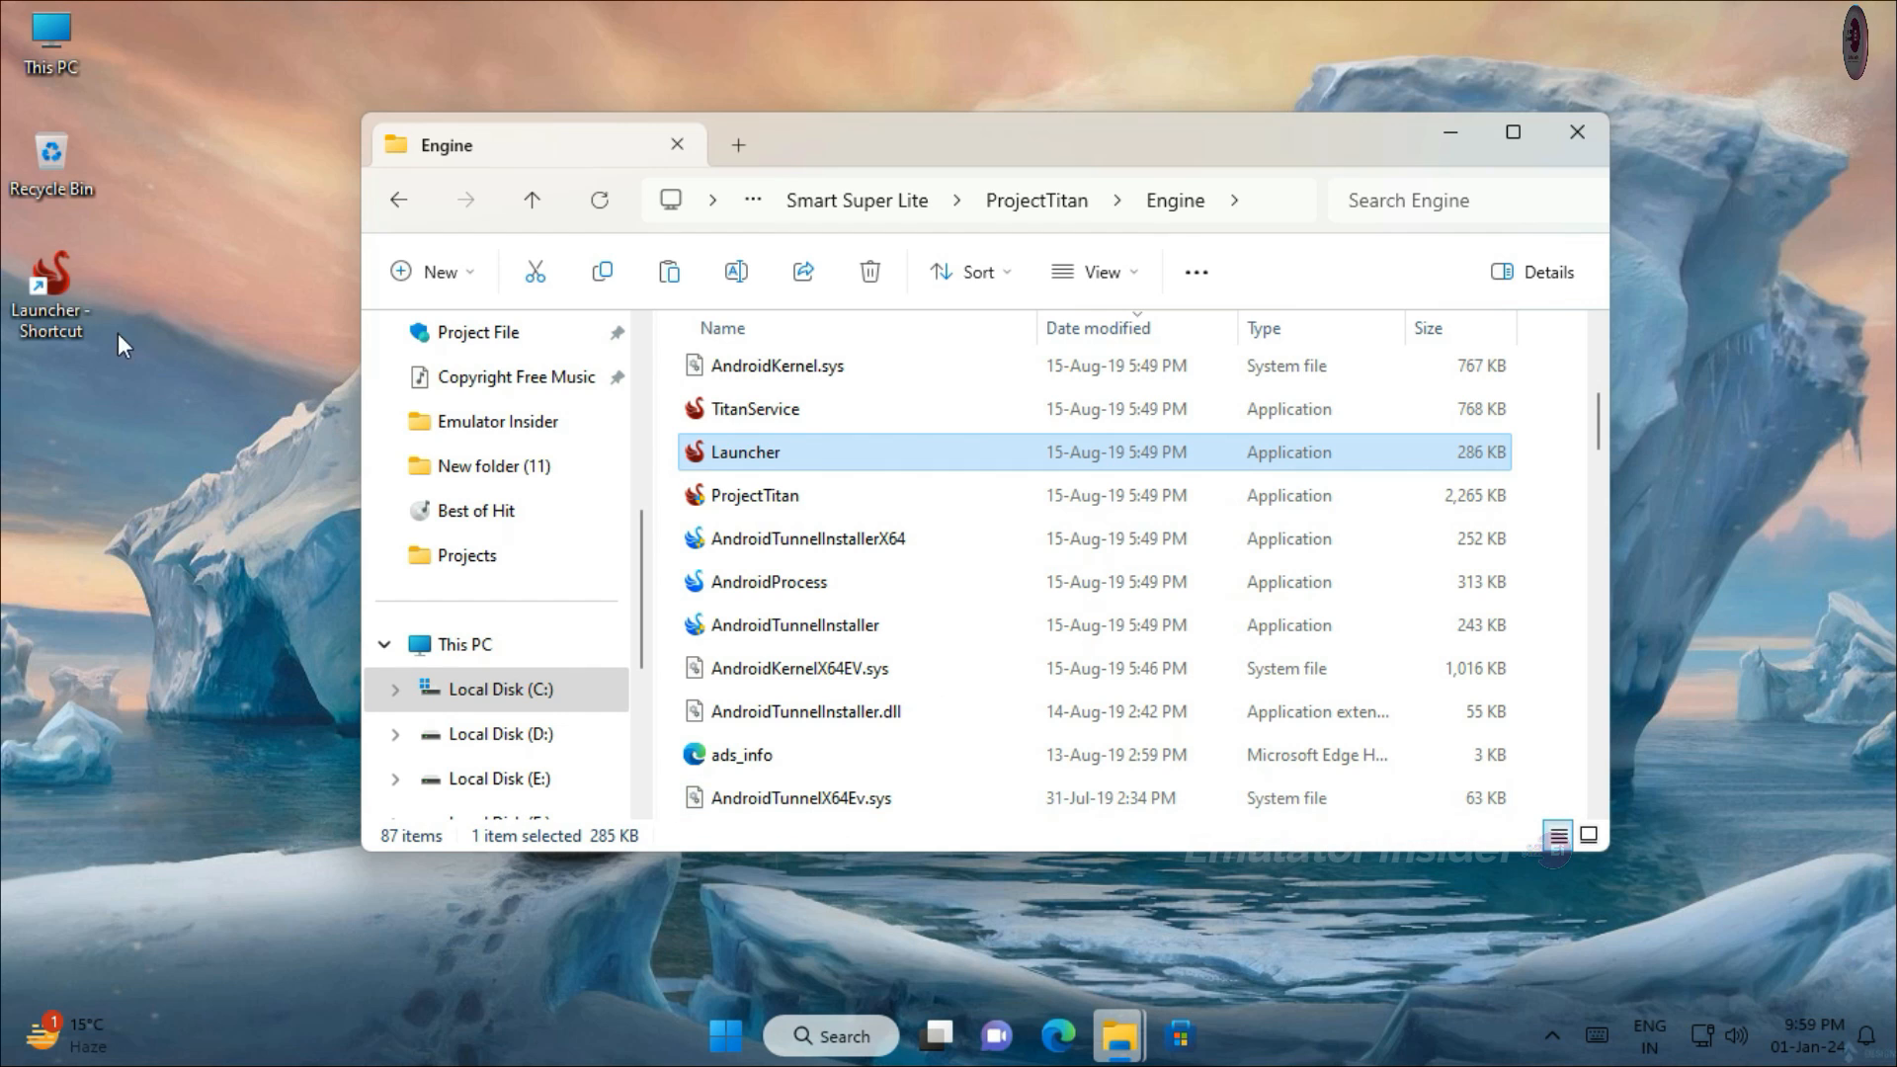
Rename the desktop shortcut to Smartgaga Lite and launch the emulator from it.
click(1576, 133)
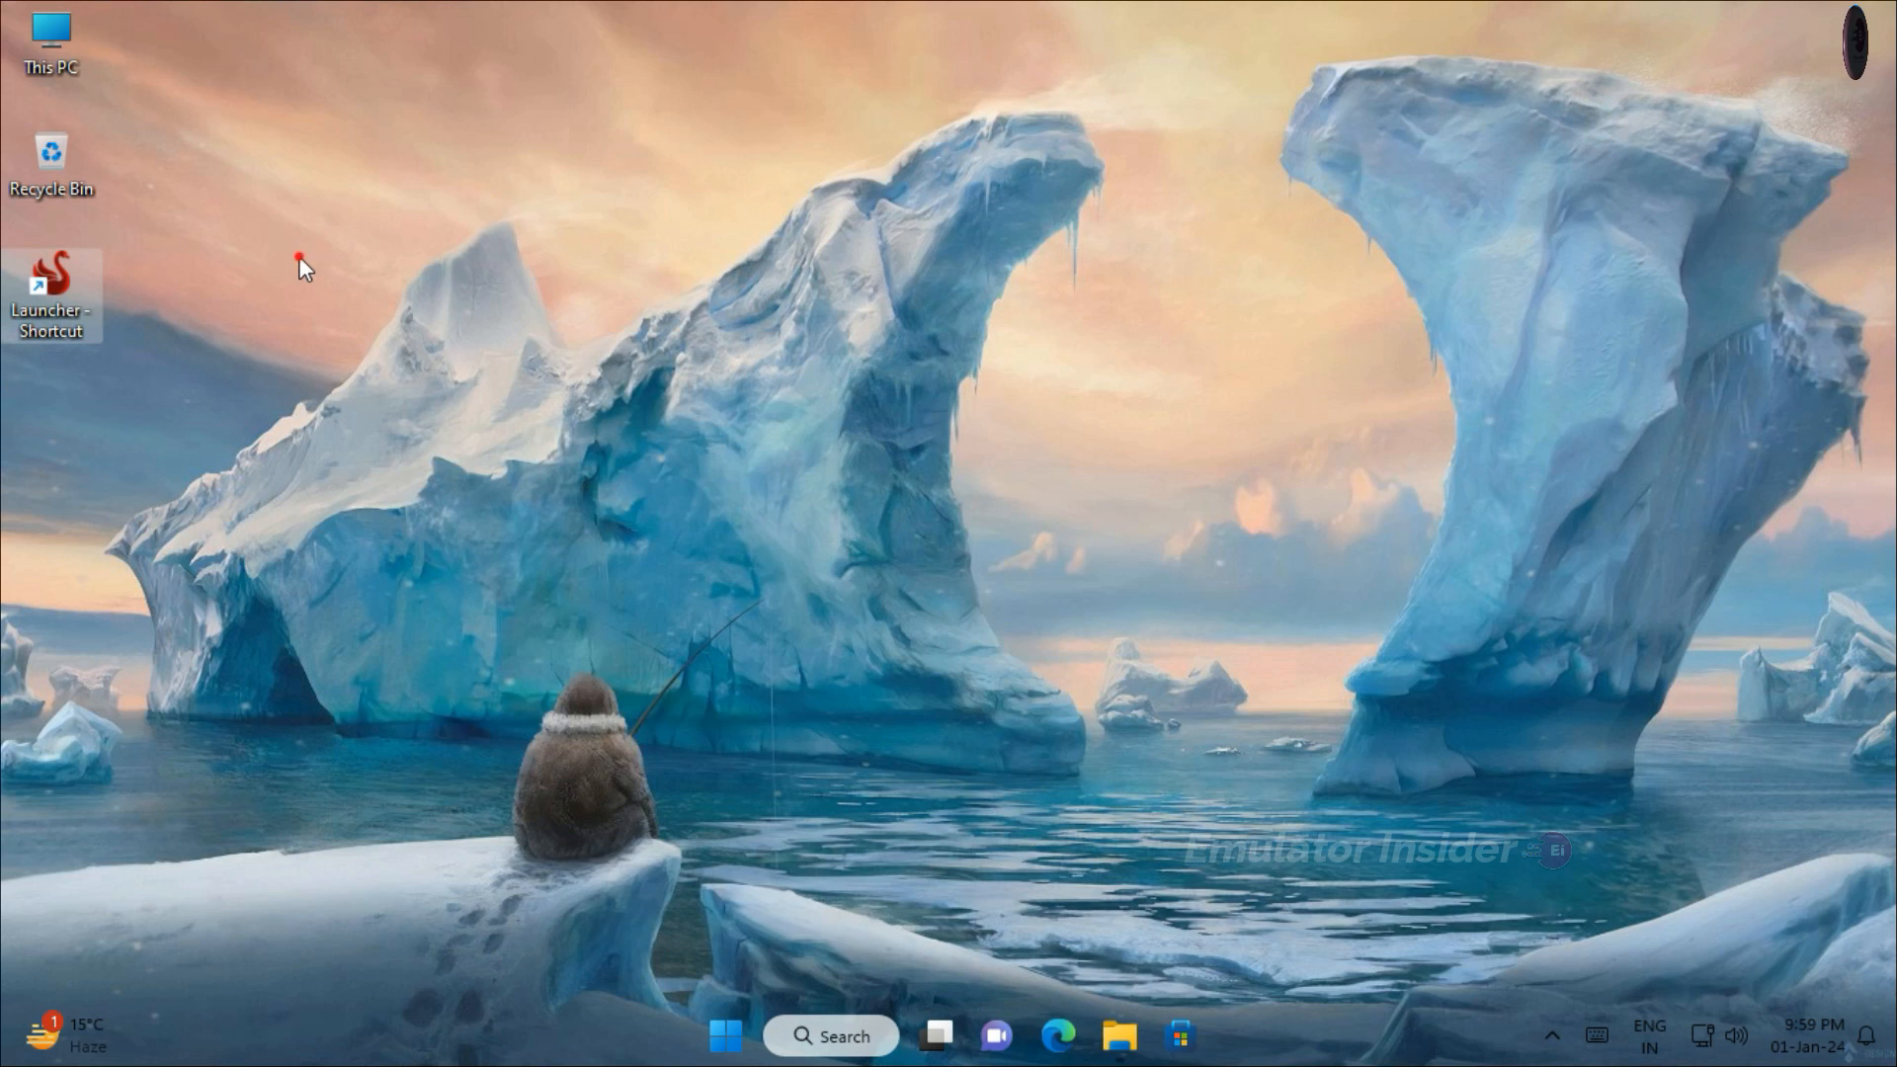
right_click(52, 285)
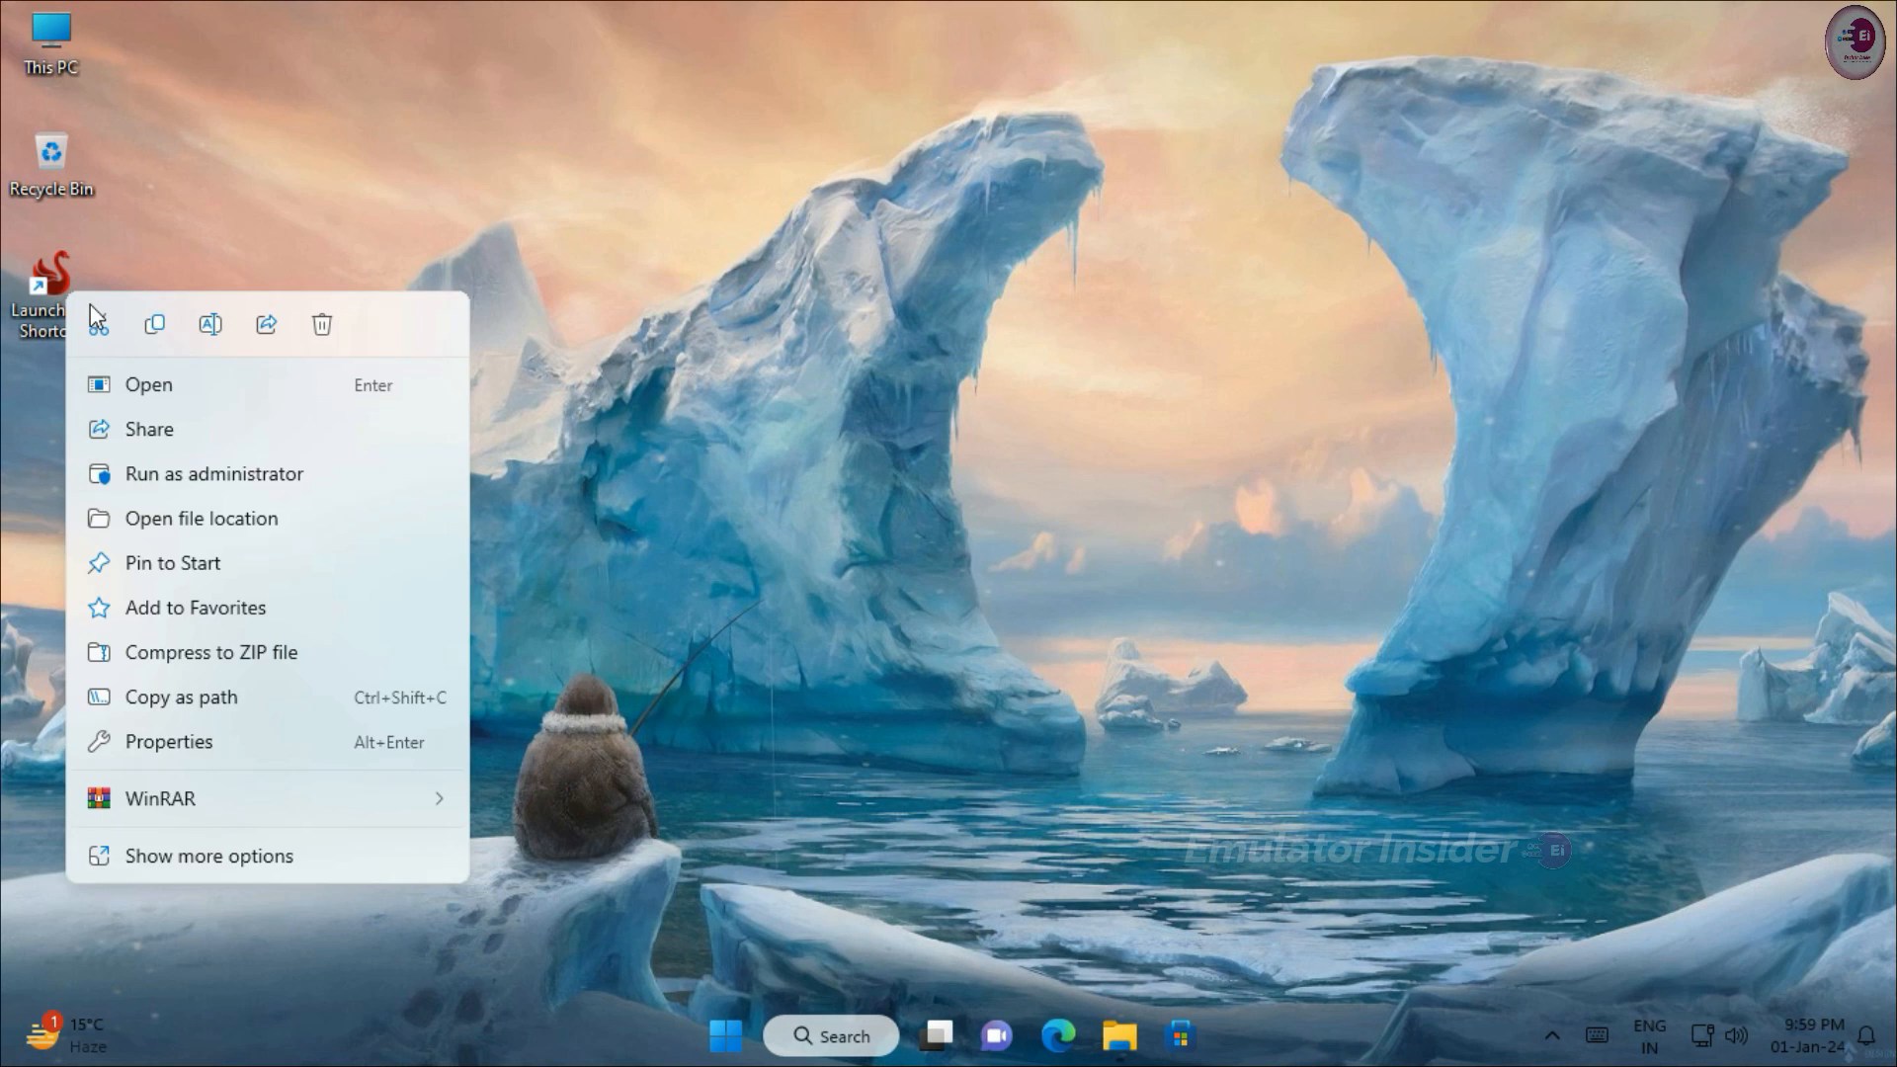
click(170, 338)
text(Smartgaga Lite)
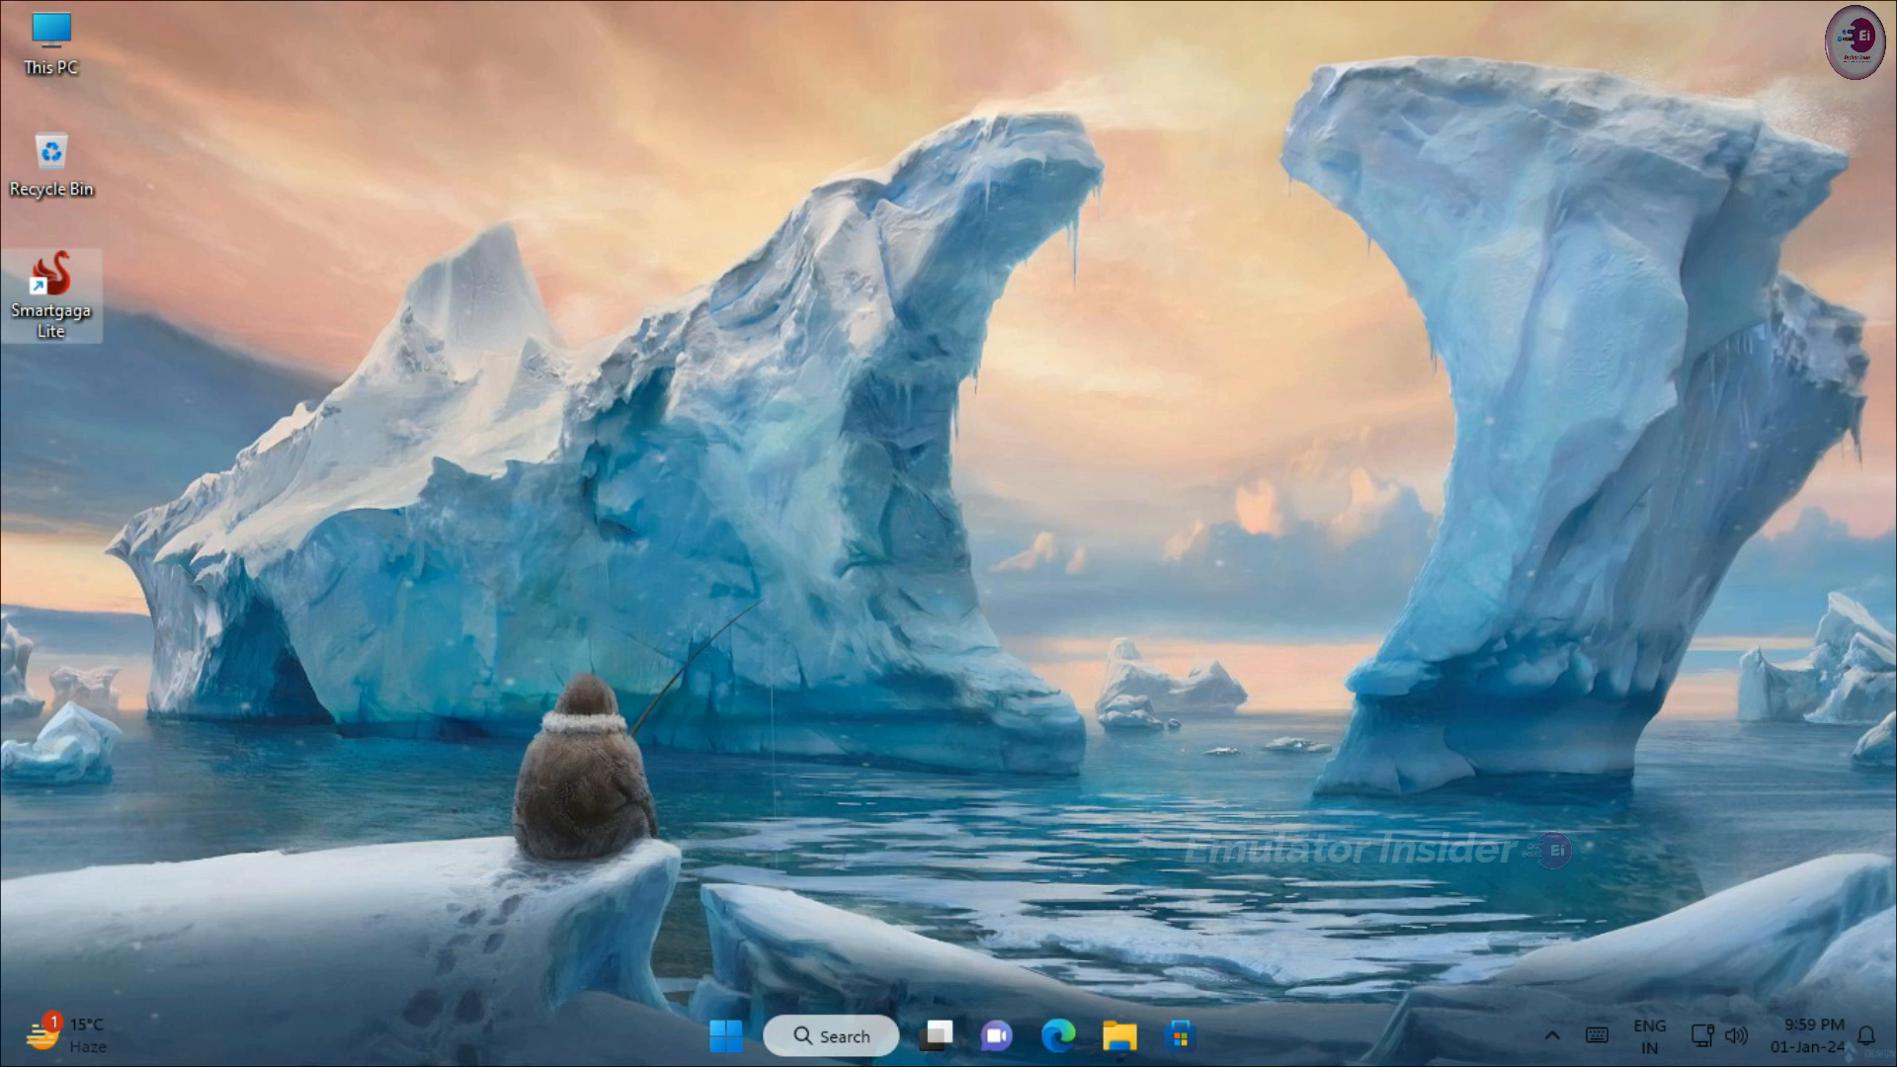
double_click(52, 277)
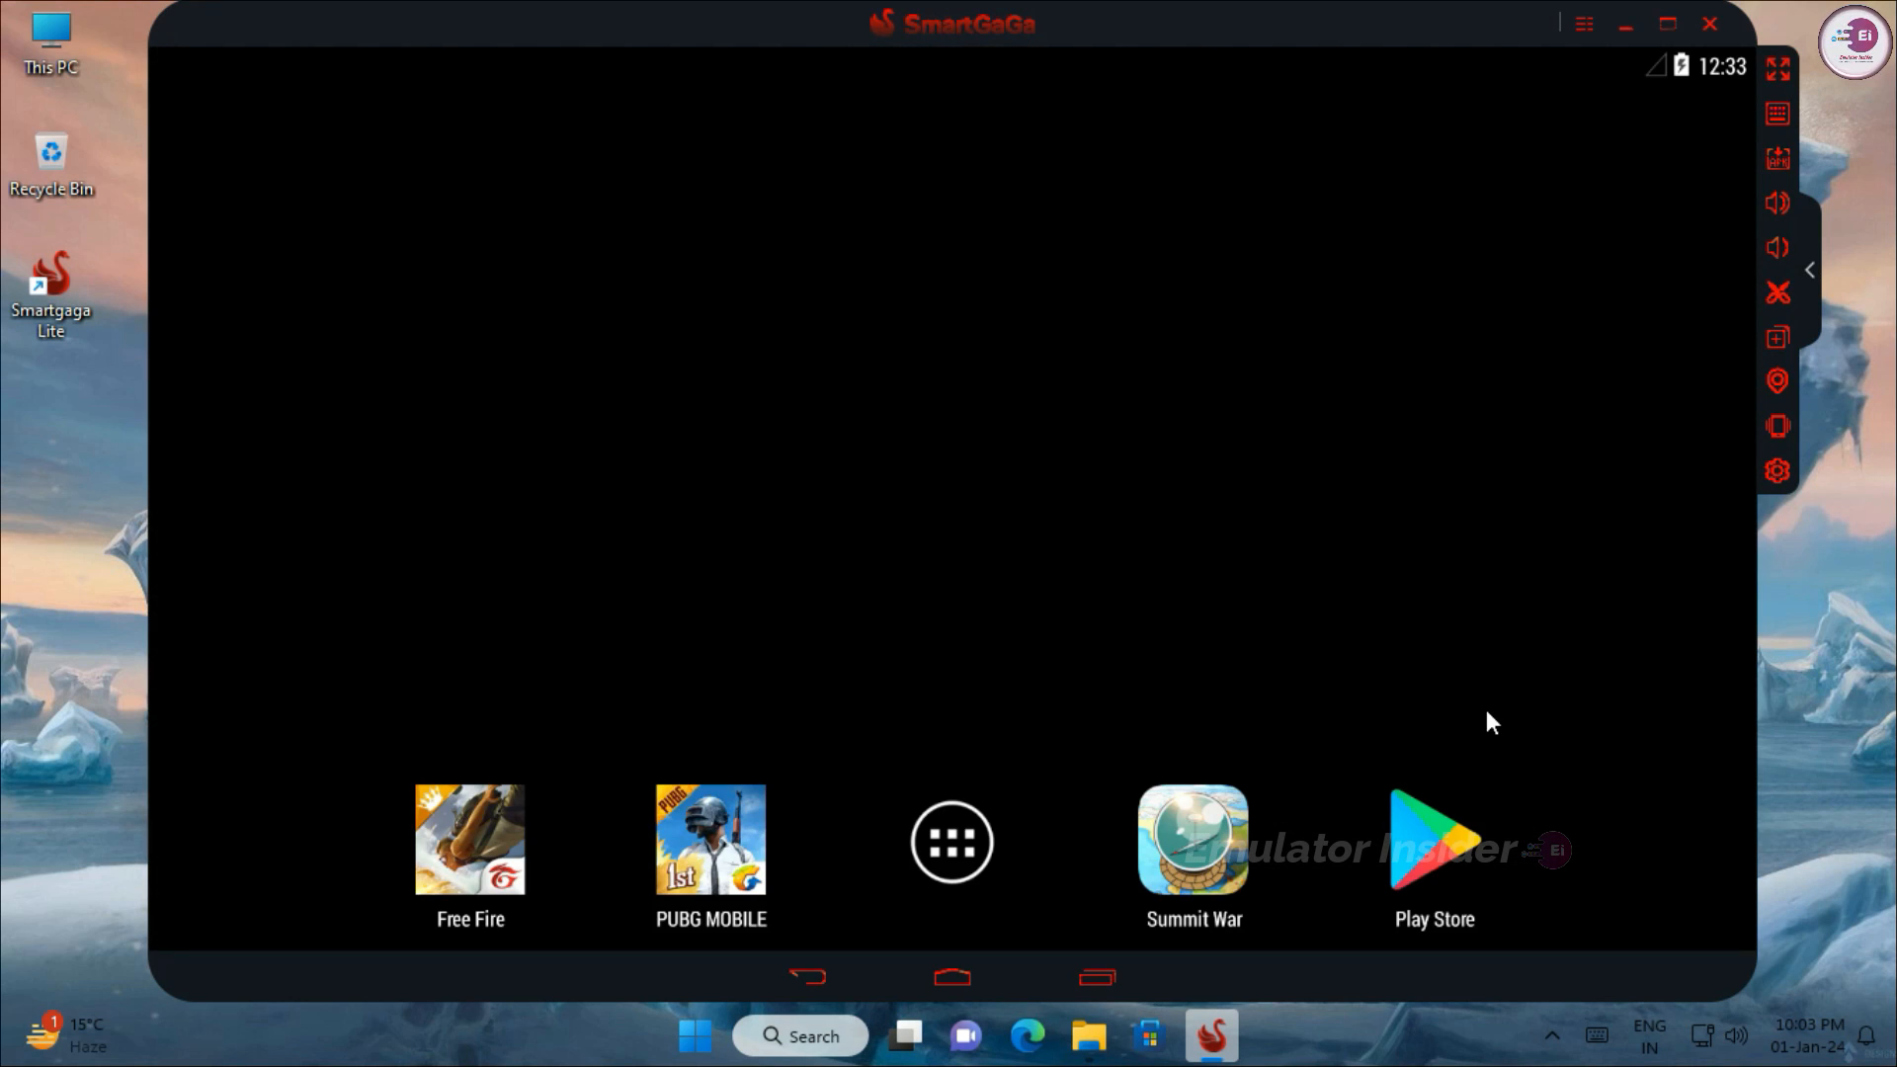
mouse_move(221, 178)
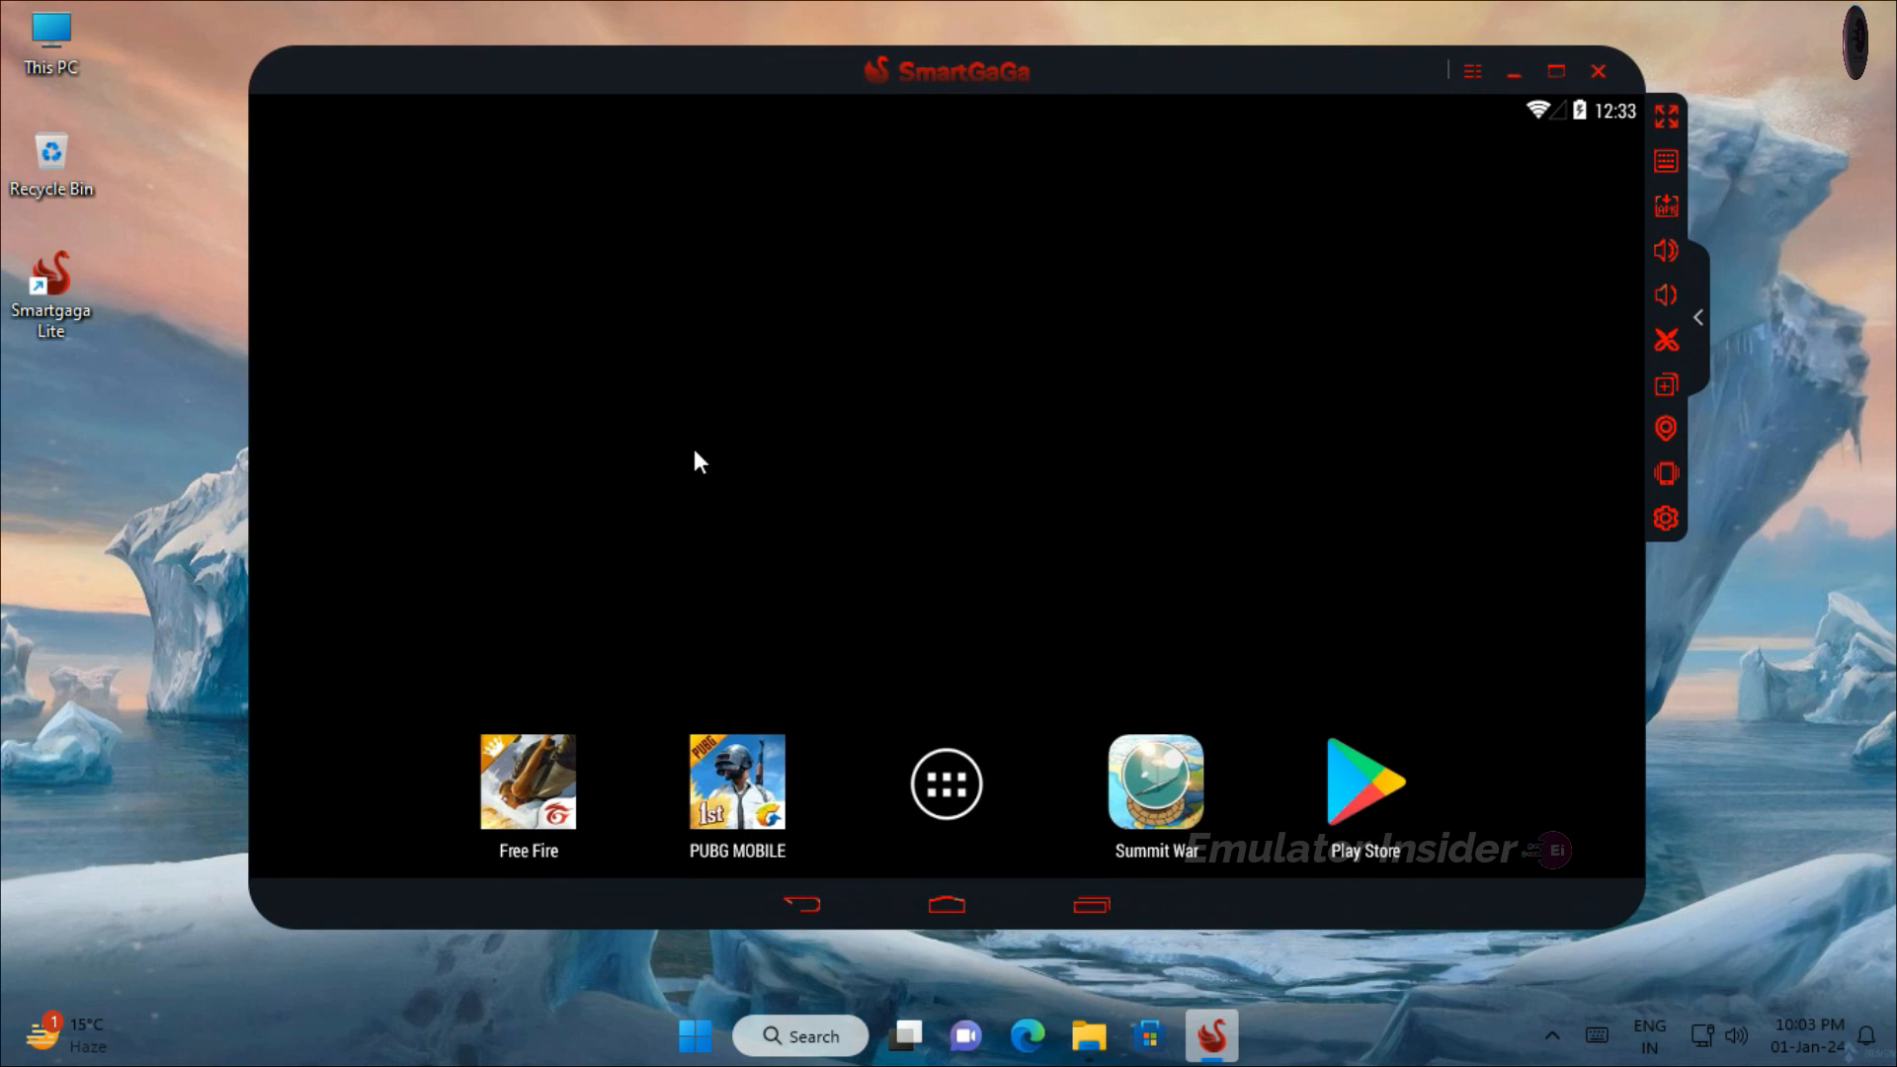
Confirm Android version 4.4.2 under Settings > About phone in the emulator.
click(947, 783)
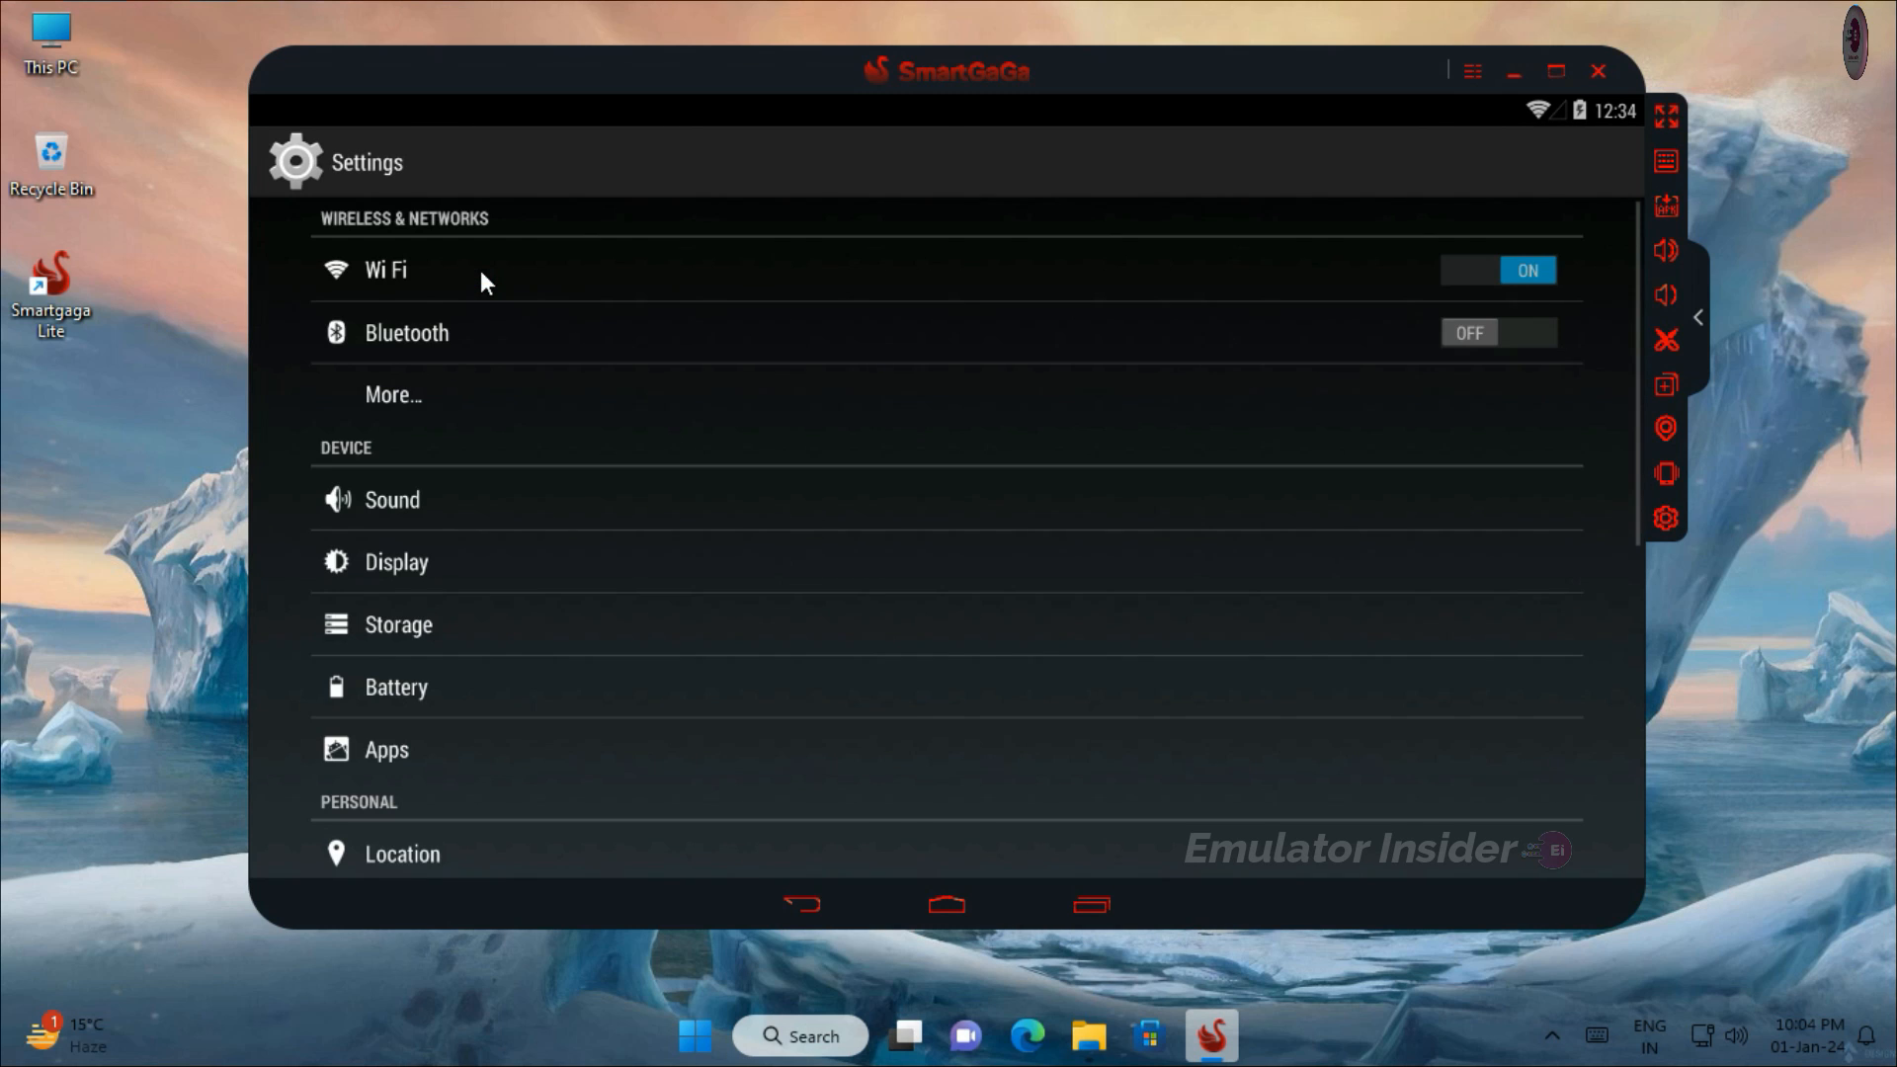
scroll(down, 3)
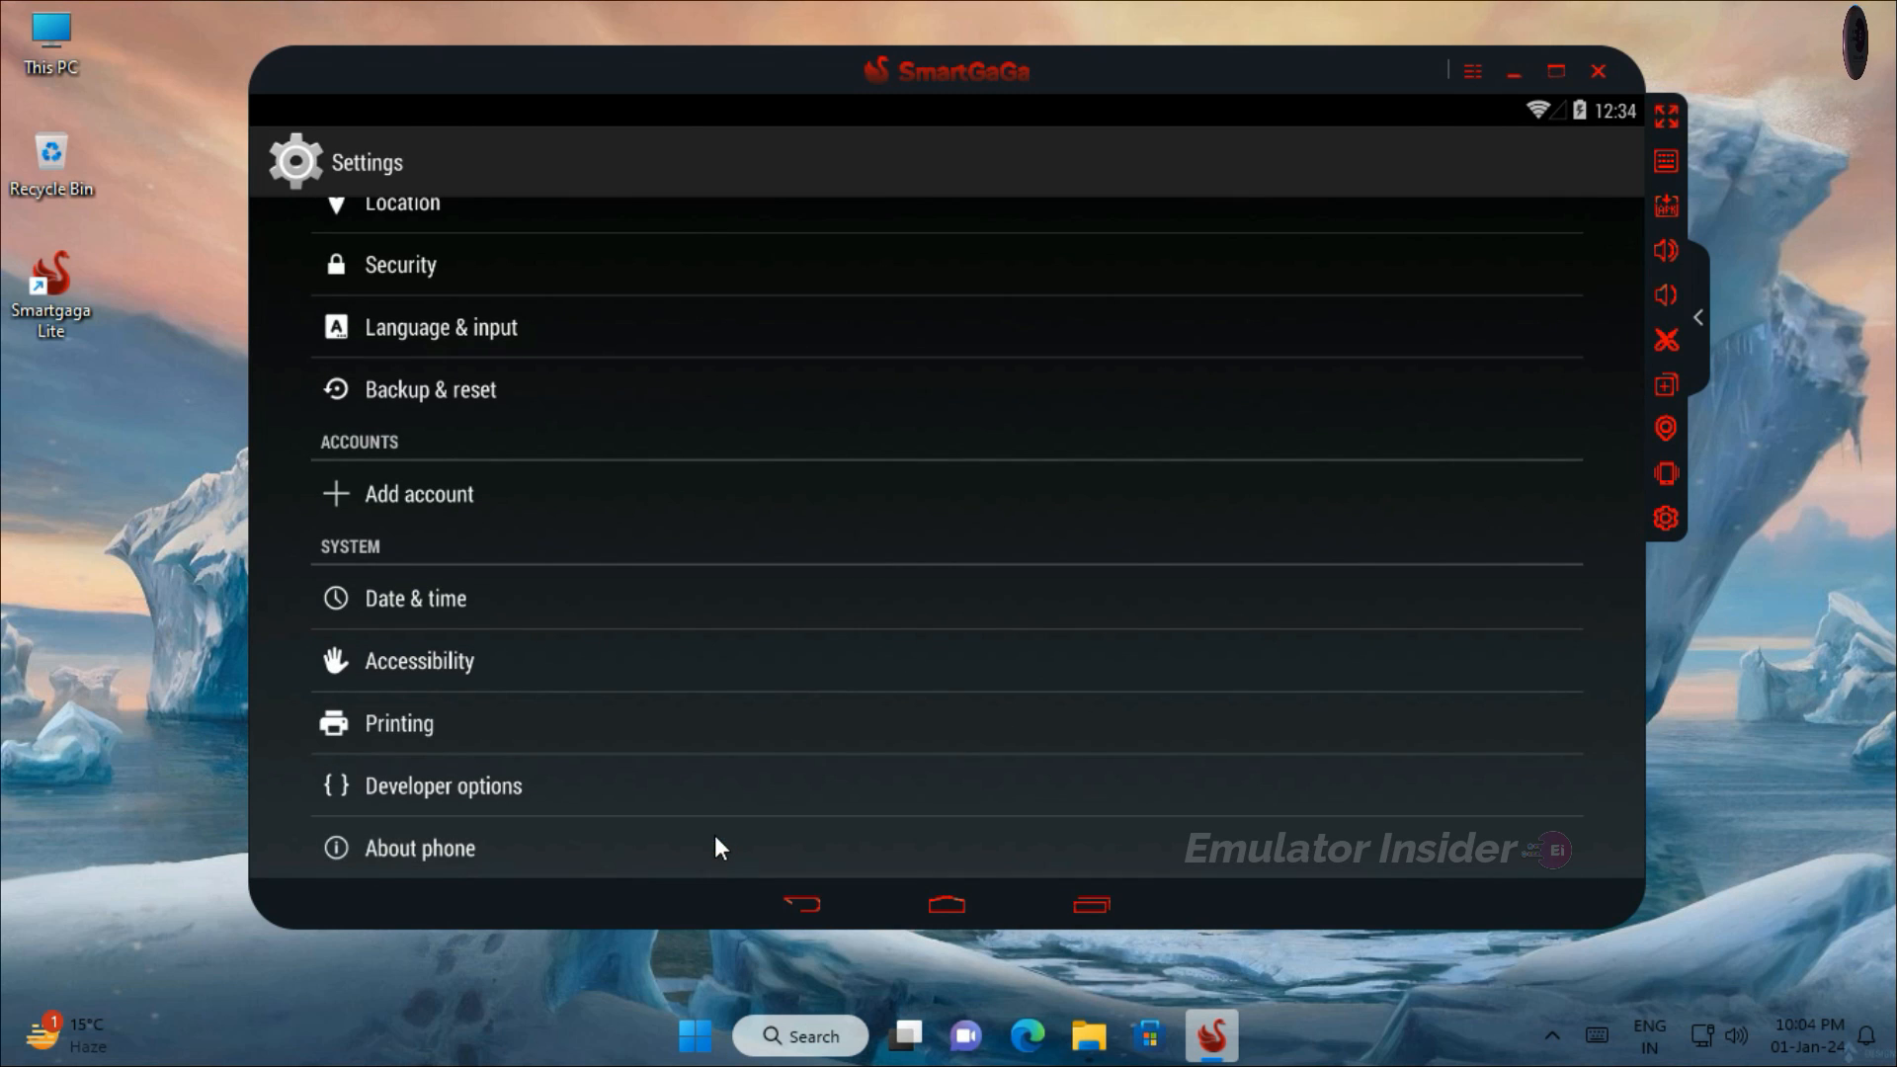
click(418, 848)
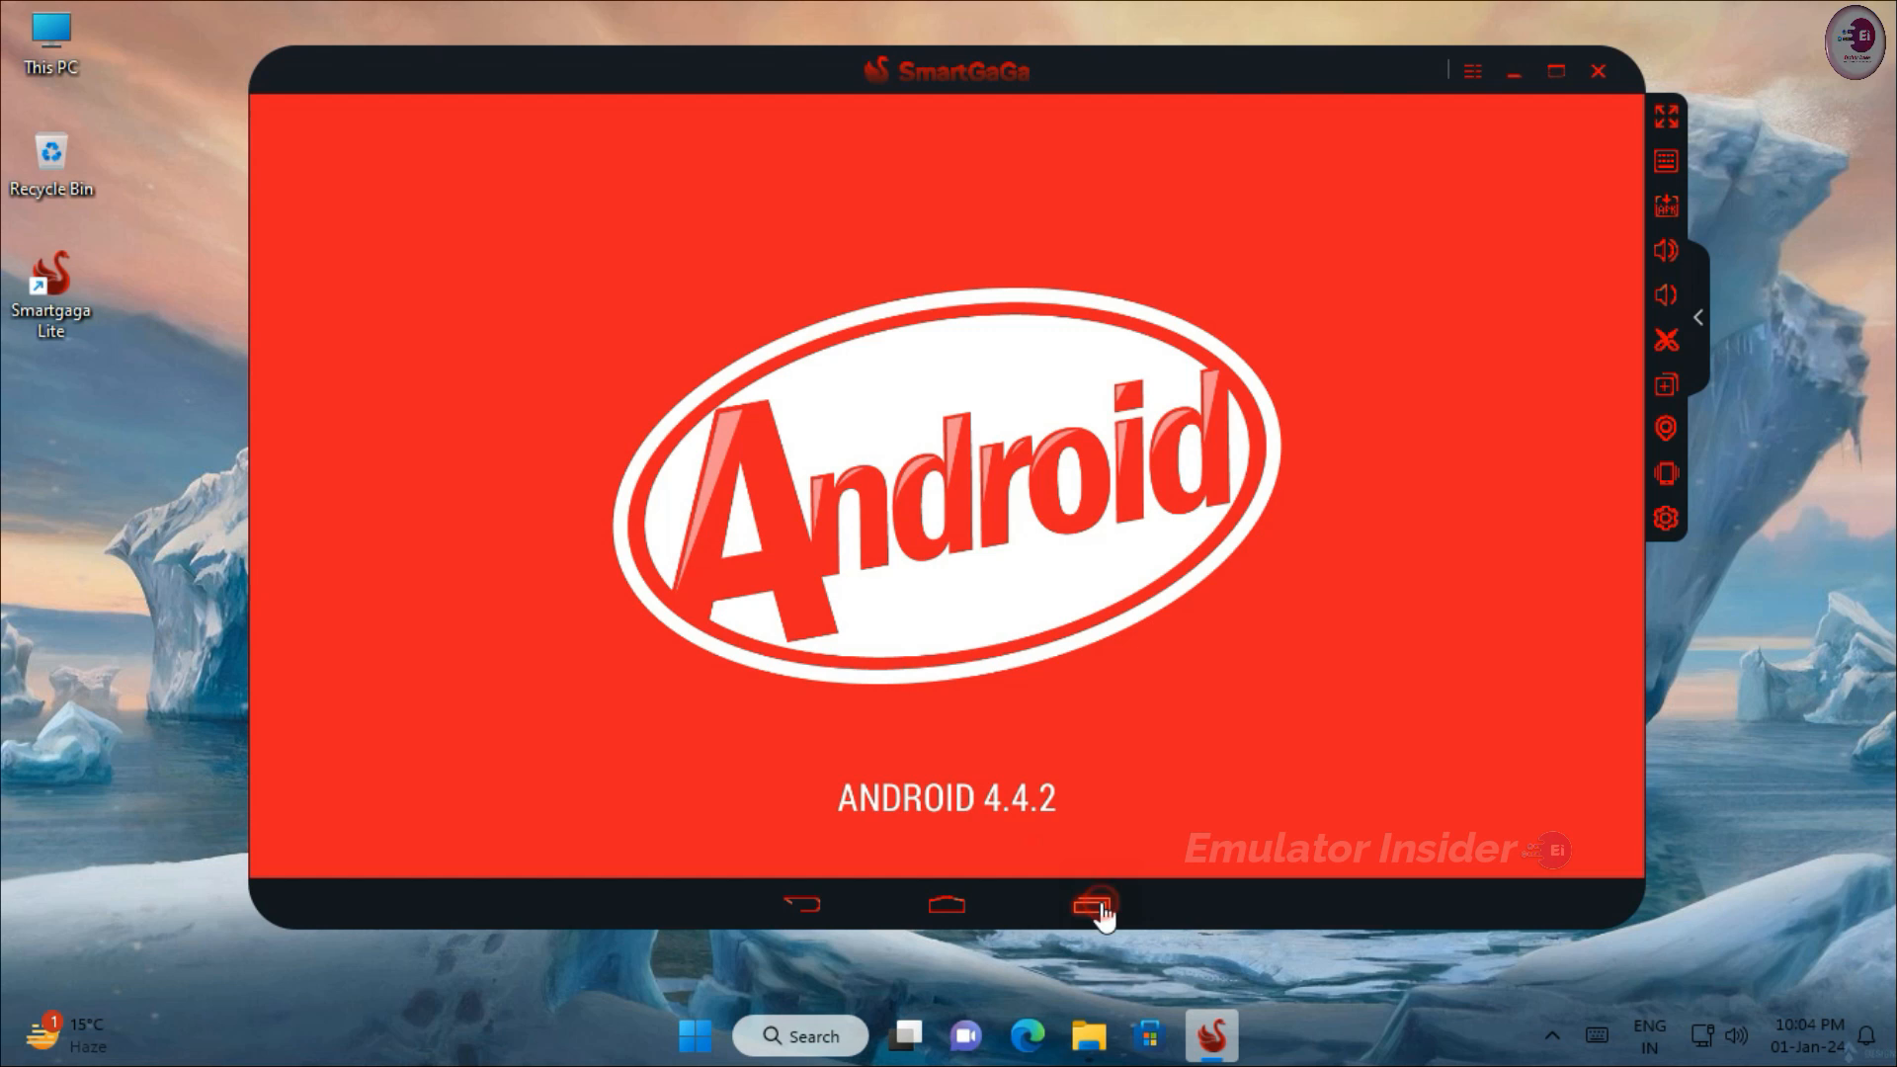
click(1092, 903)
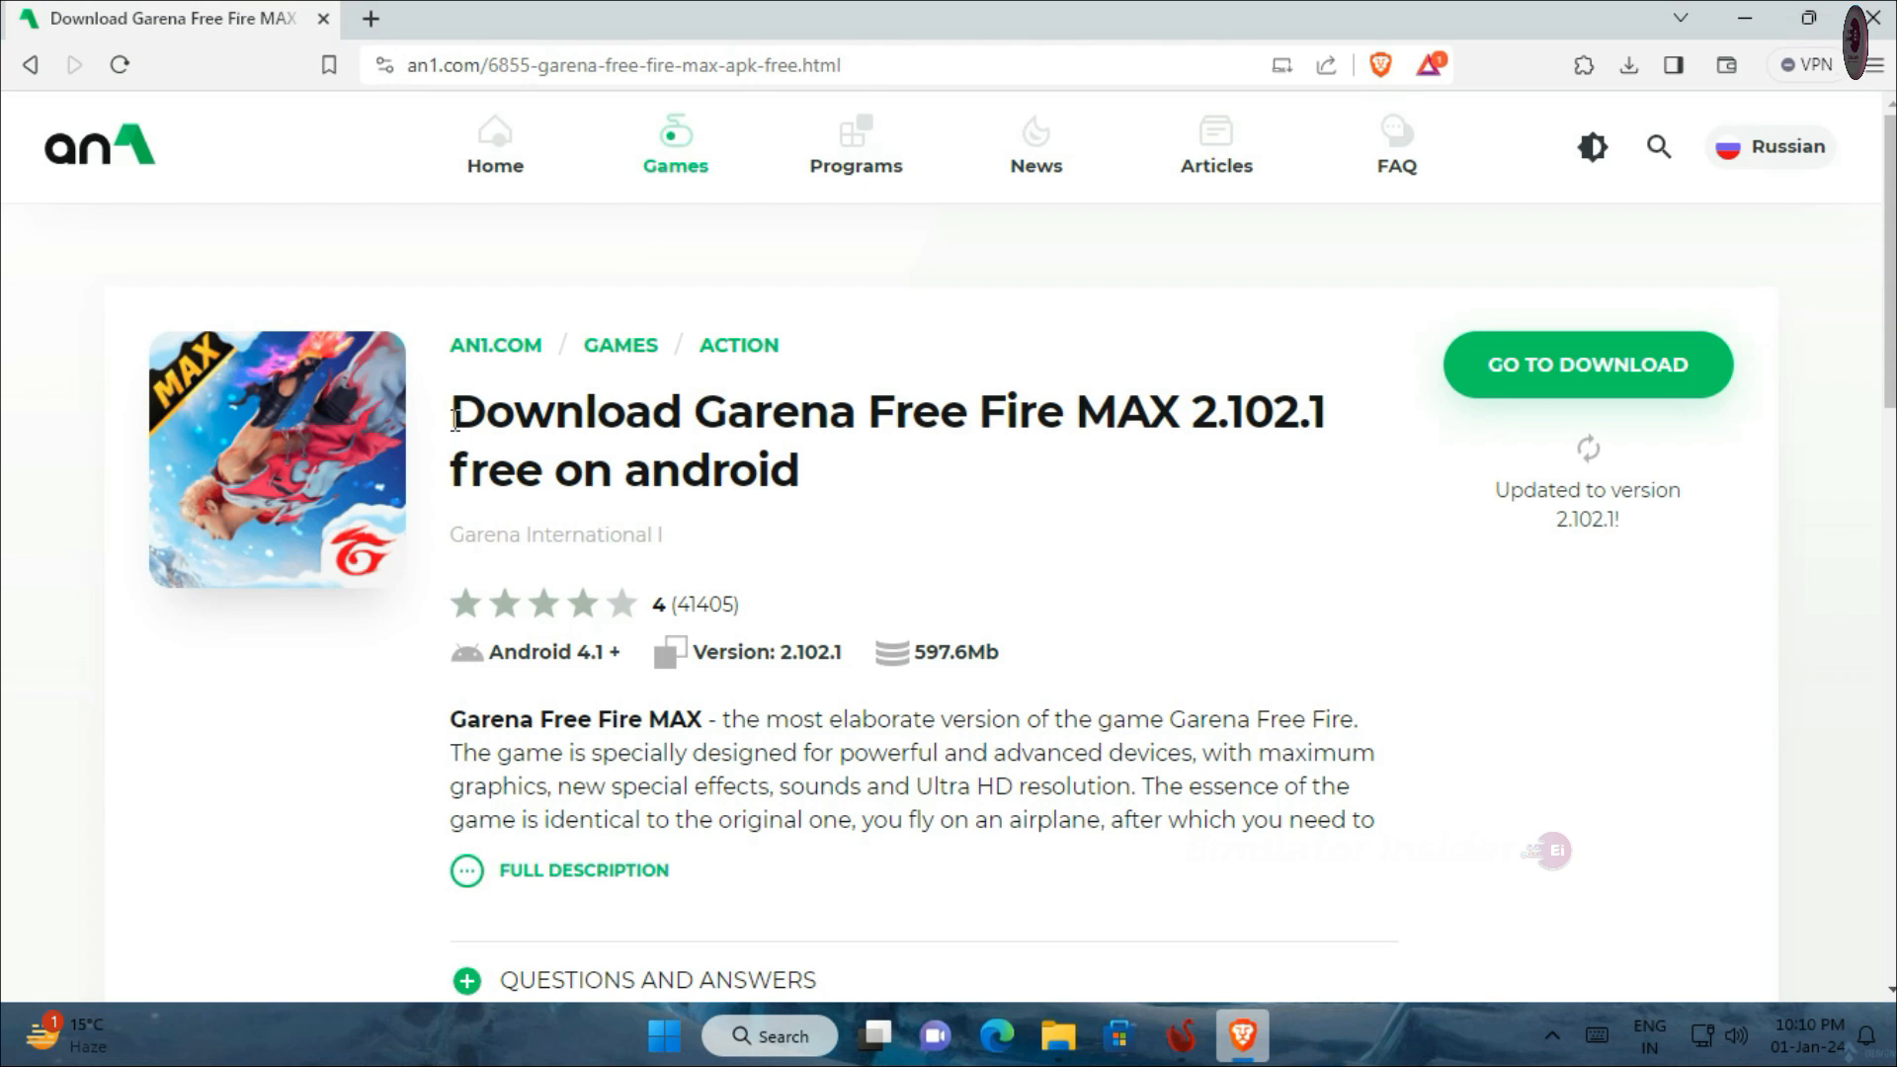
Download Garena Free Fire MAX 2.102.1.apk from AN1.com and reach the OBB download page.
scroll(down, 3)
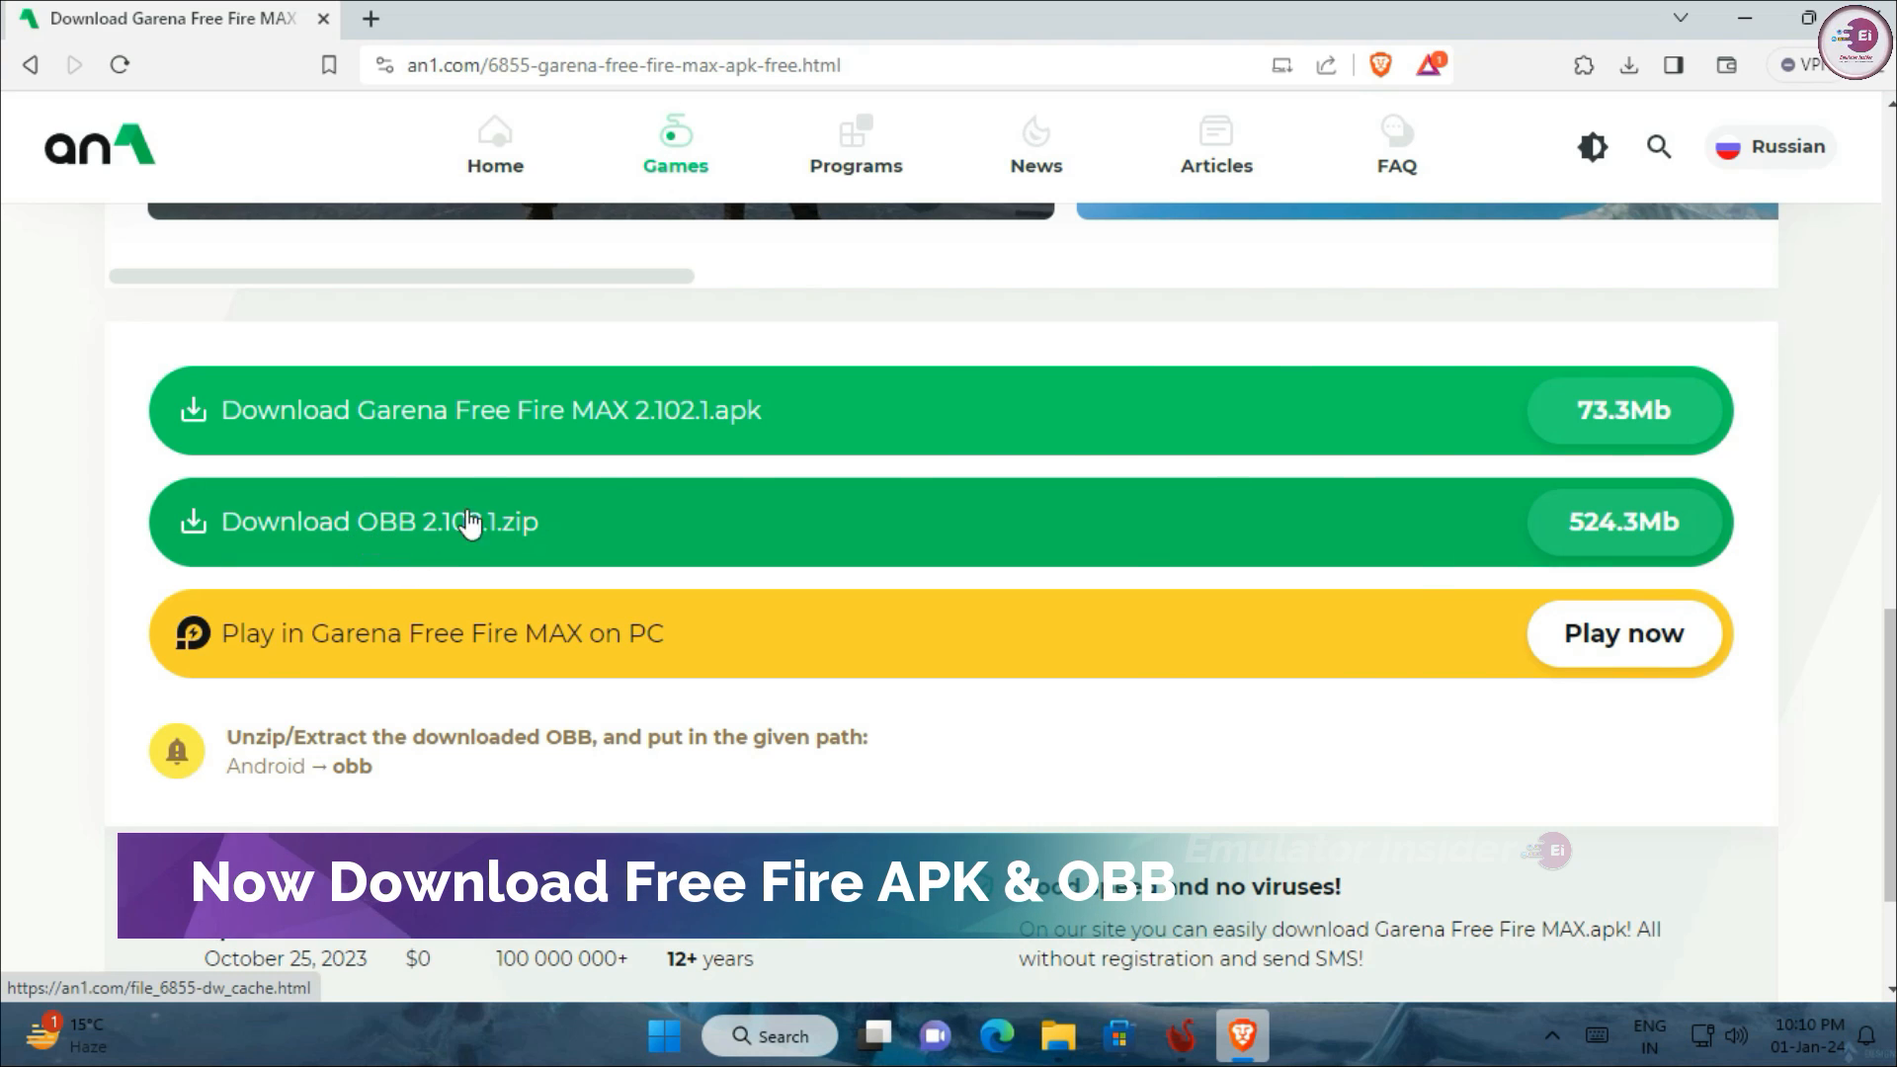
click(482, 409)
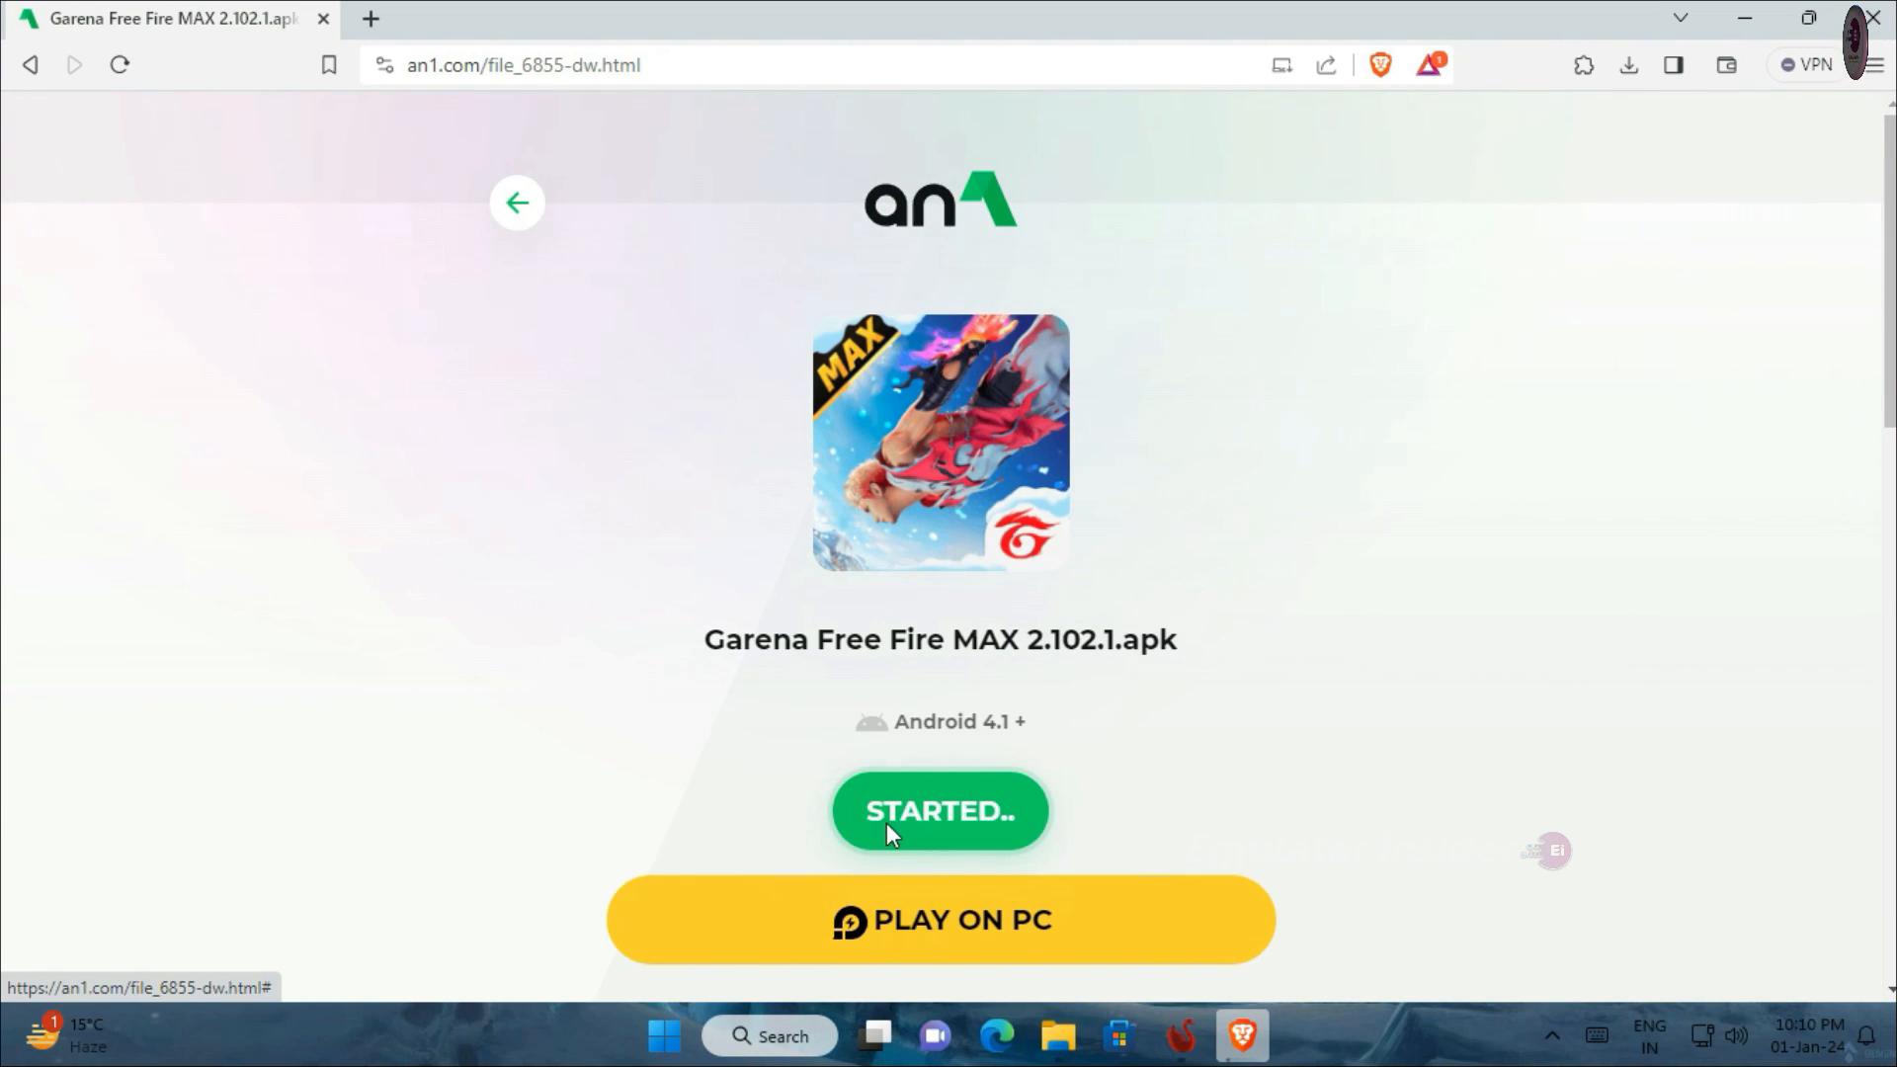
mouse_move(1658, 968)
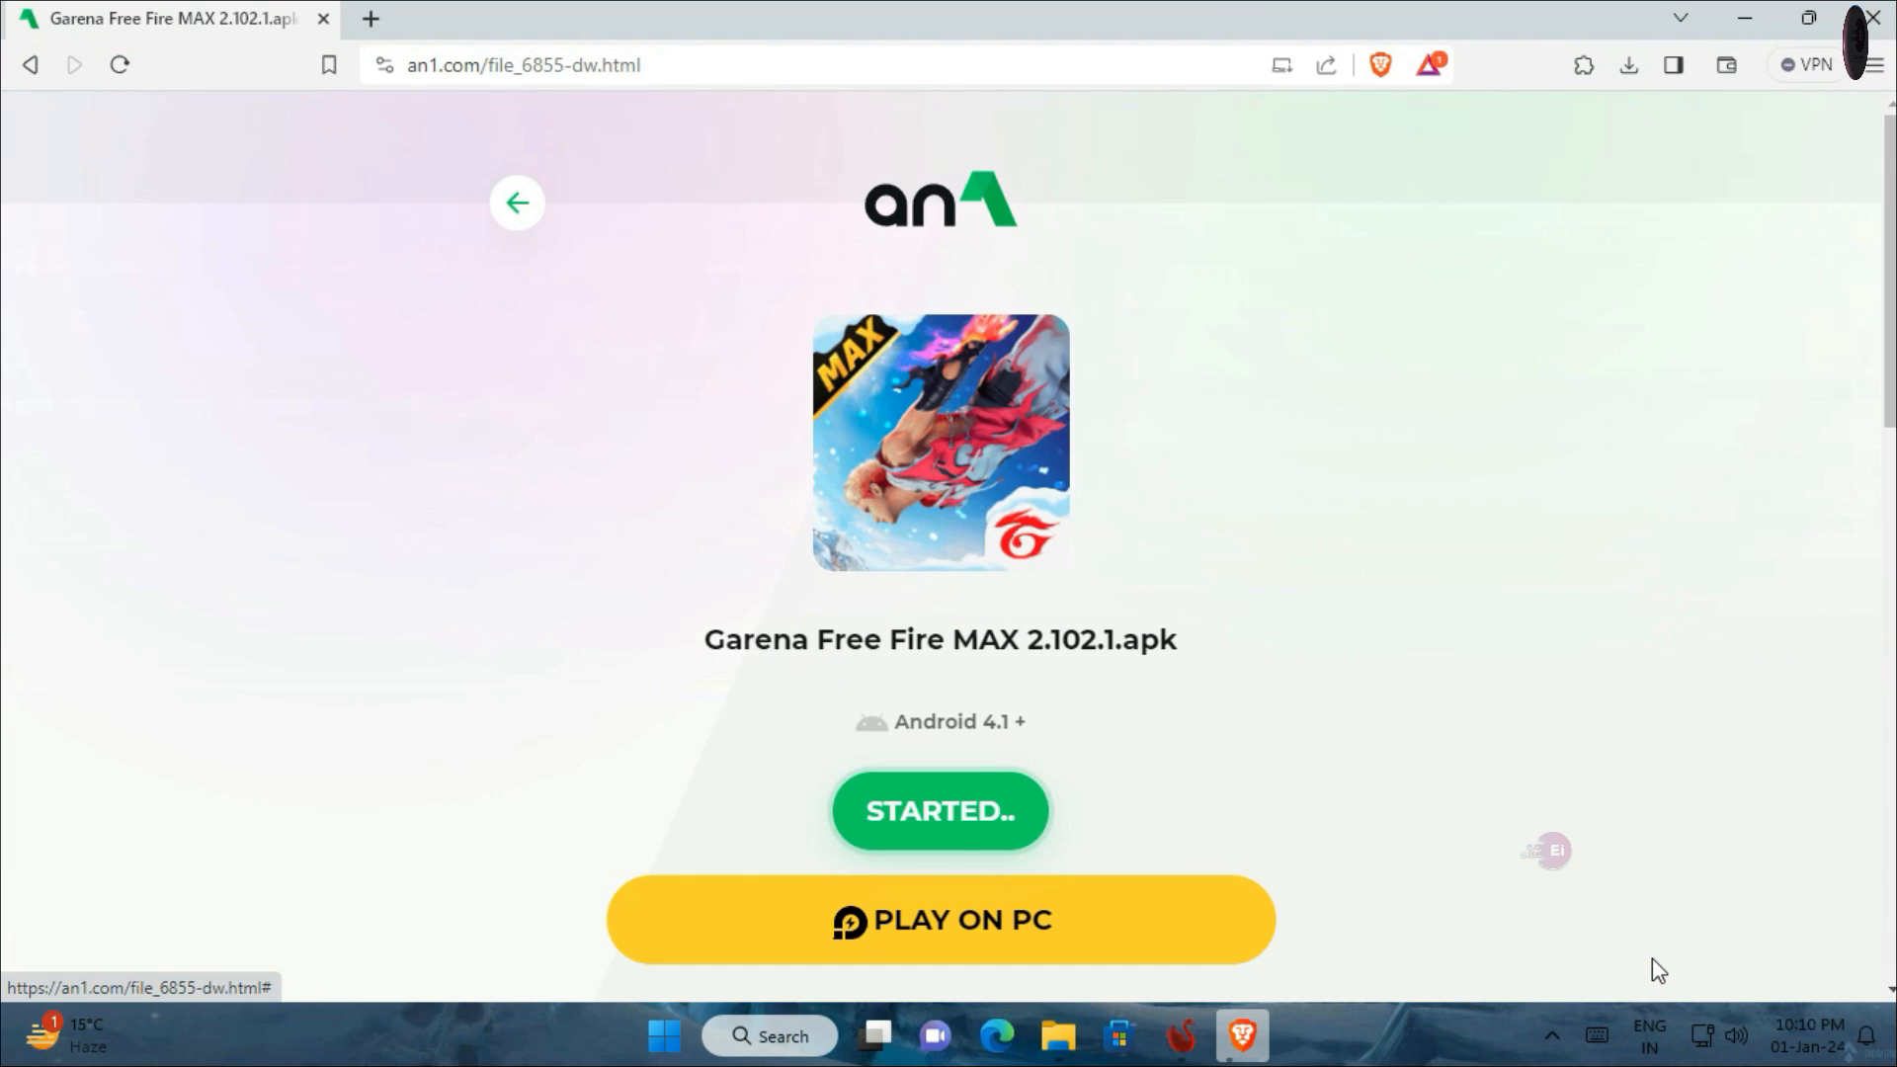
click(941, 810)
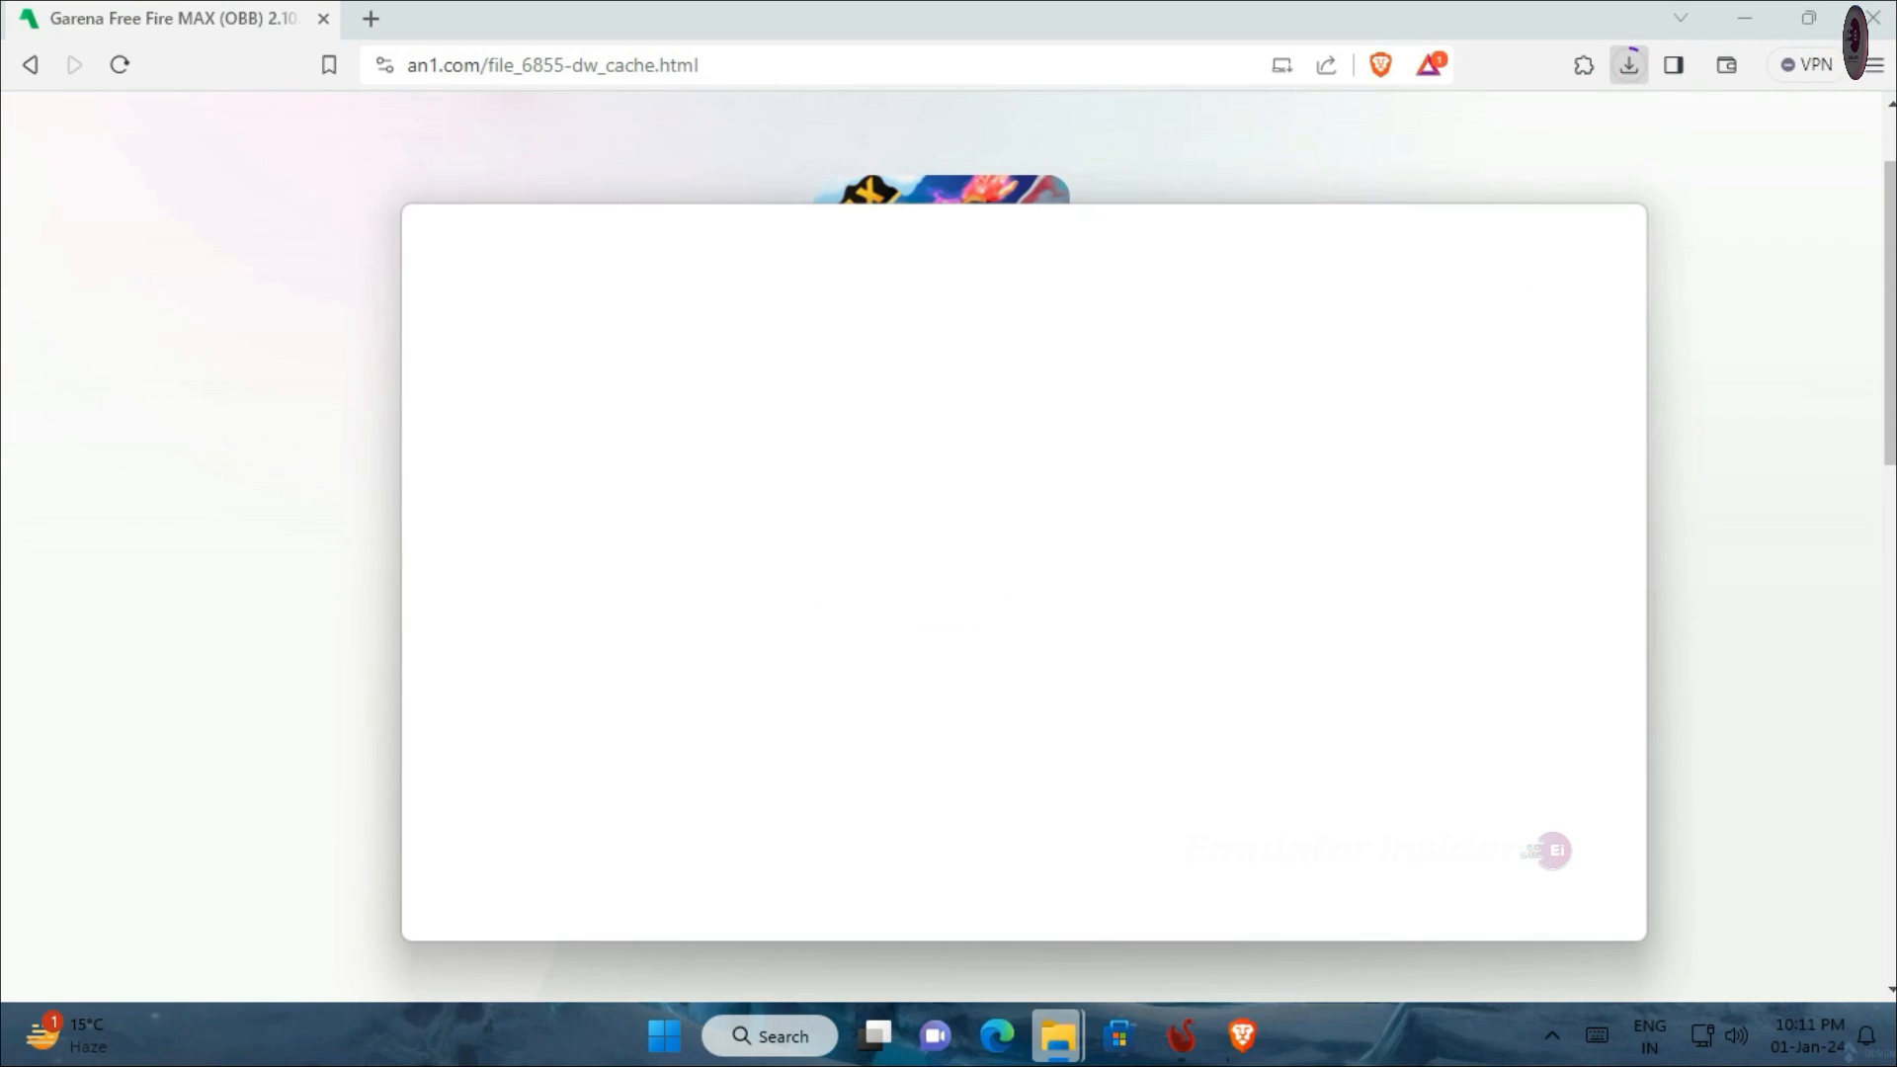
click(1873, 18)
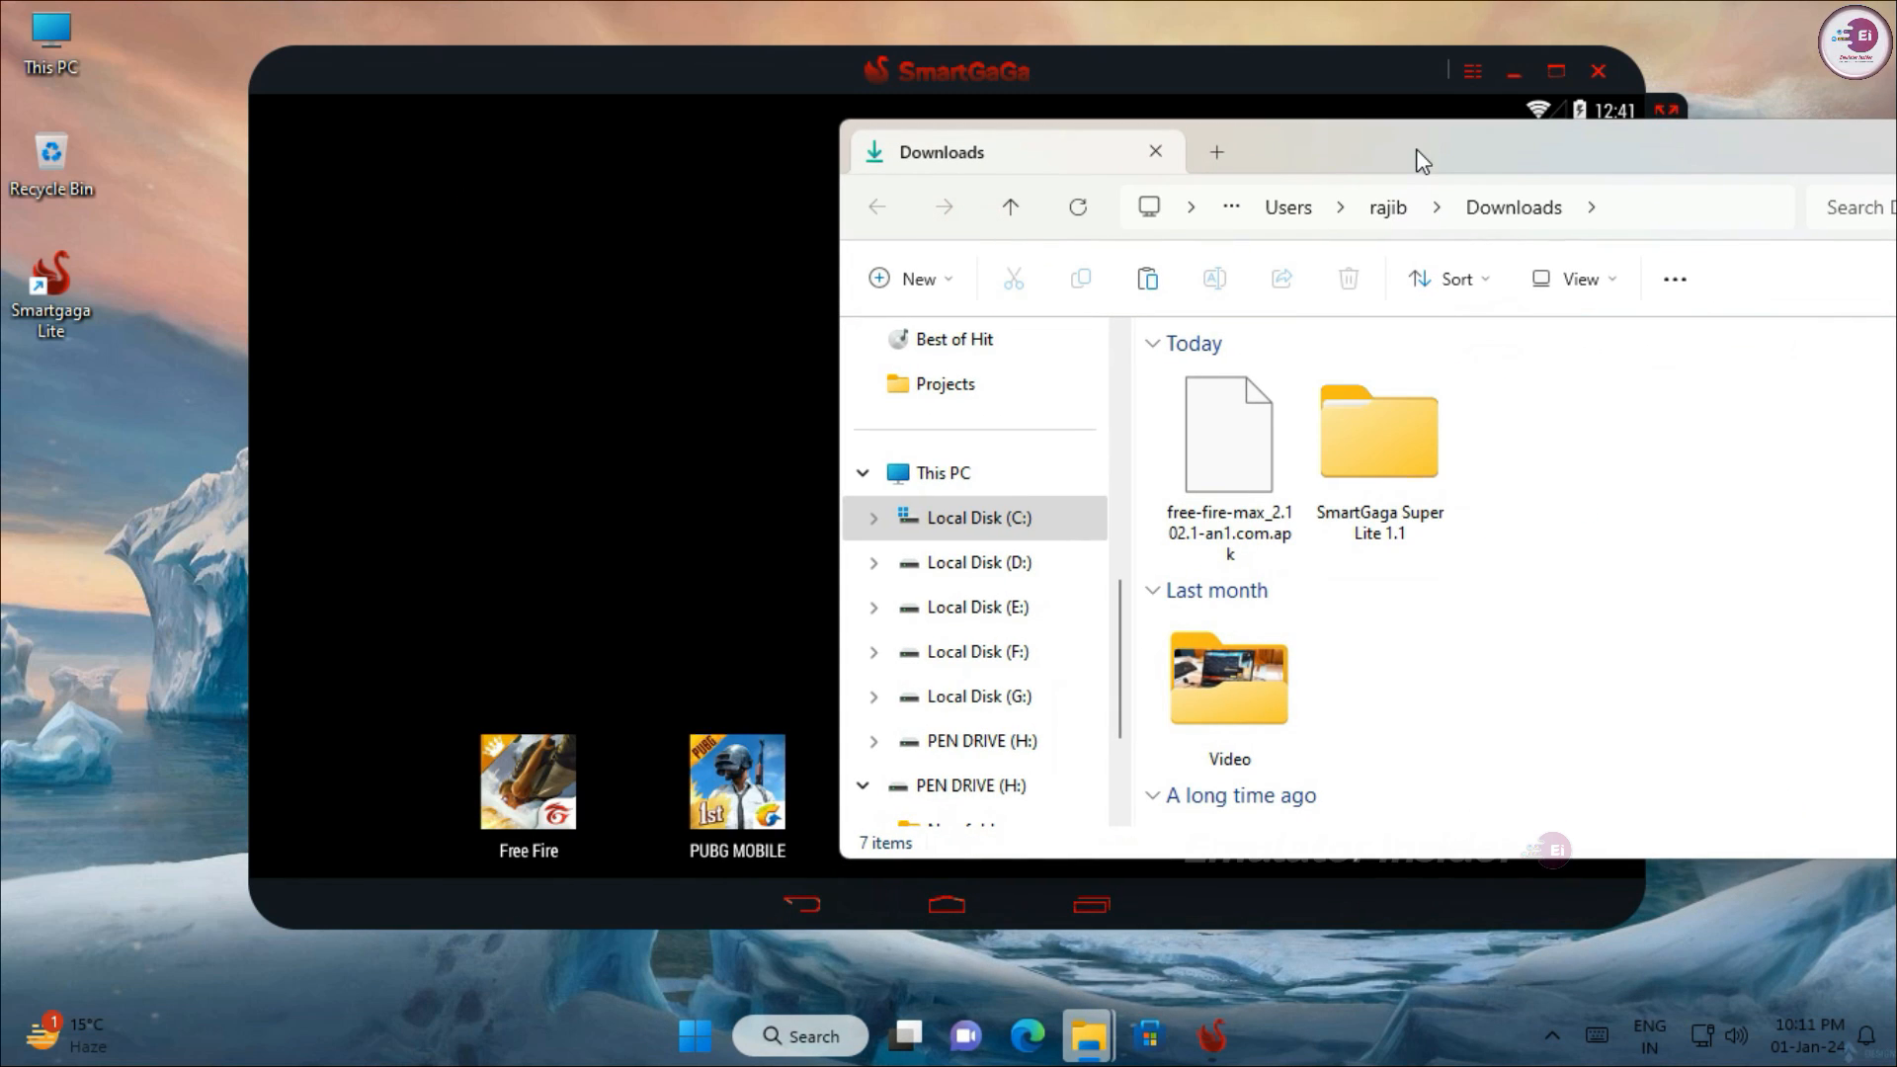
Drop the free-fire-max APK onto SmartGaGa to install it and close the Downloads folder.
click(1227, 433)
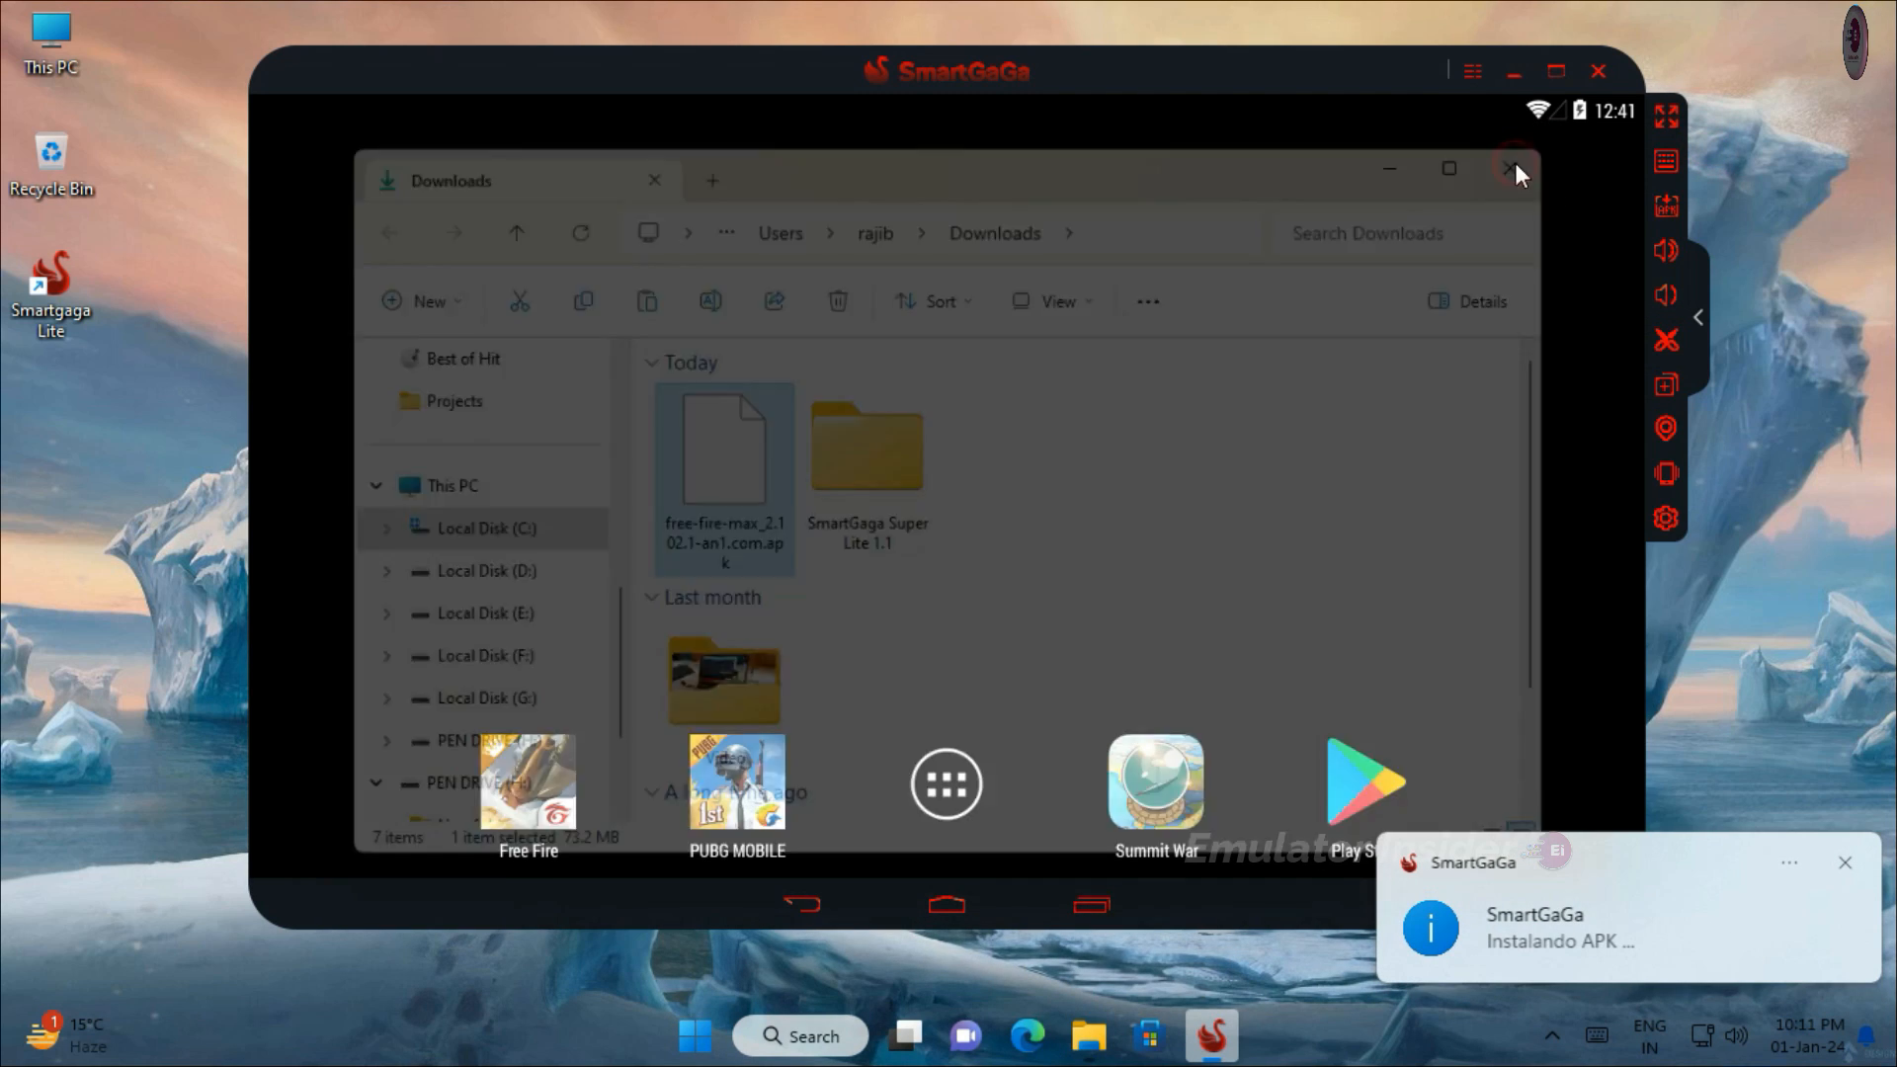
click(1516, 168)
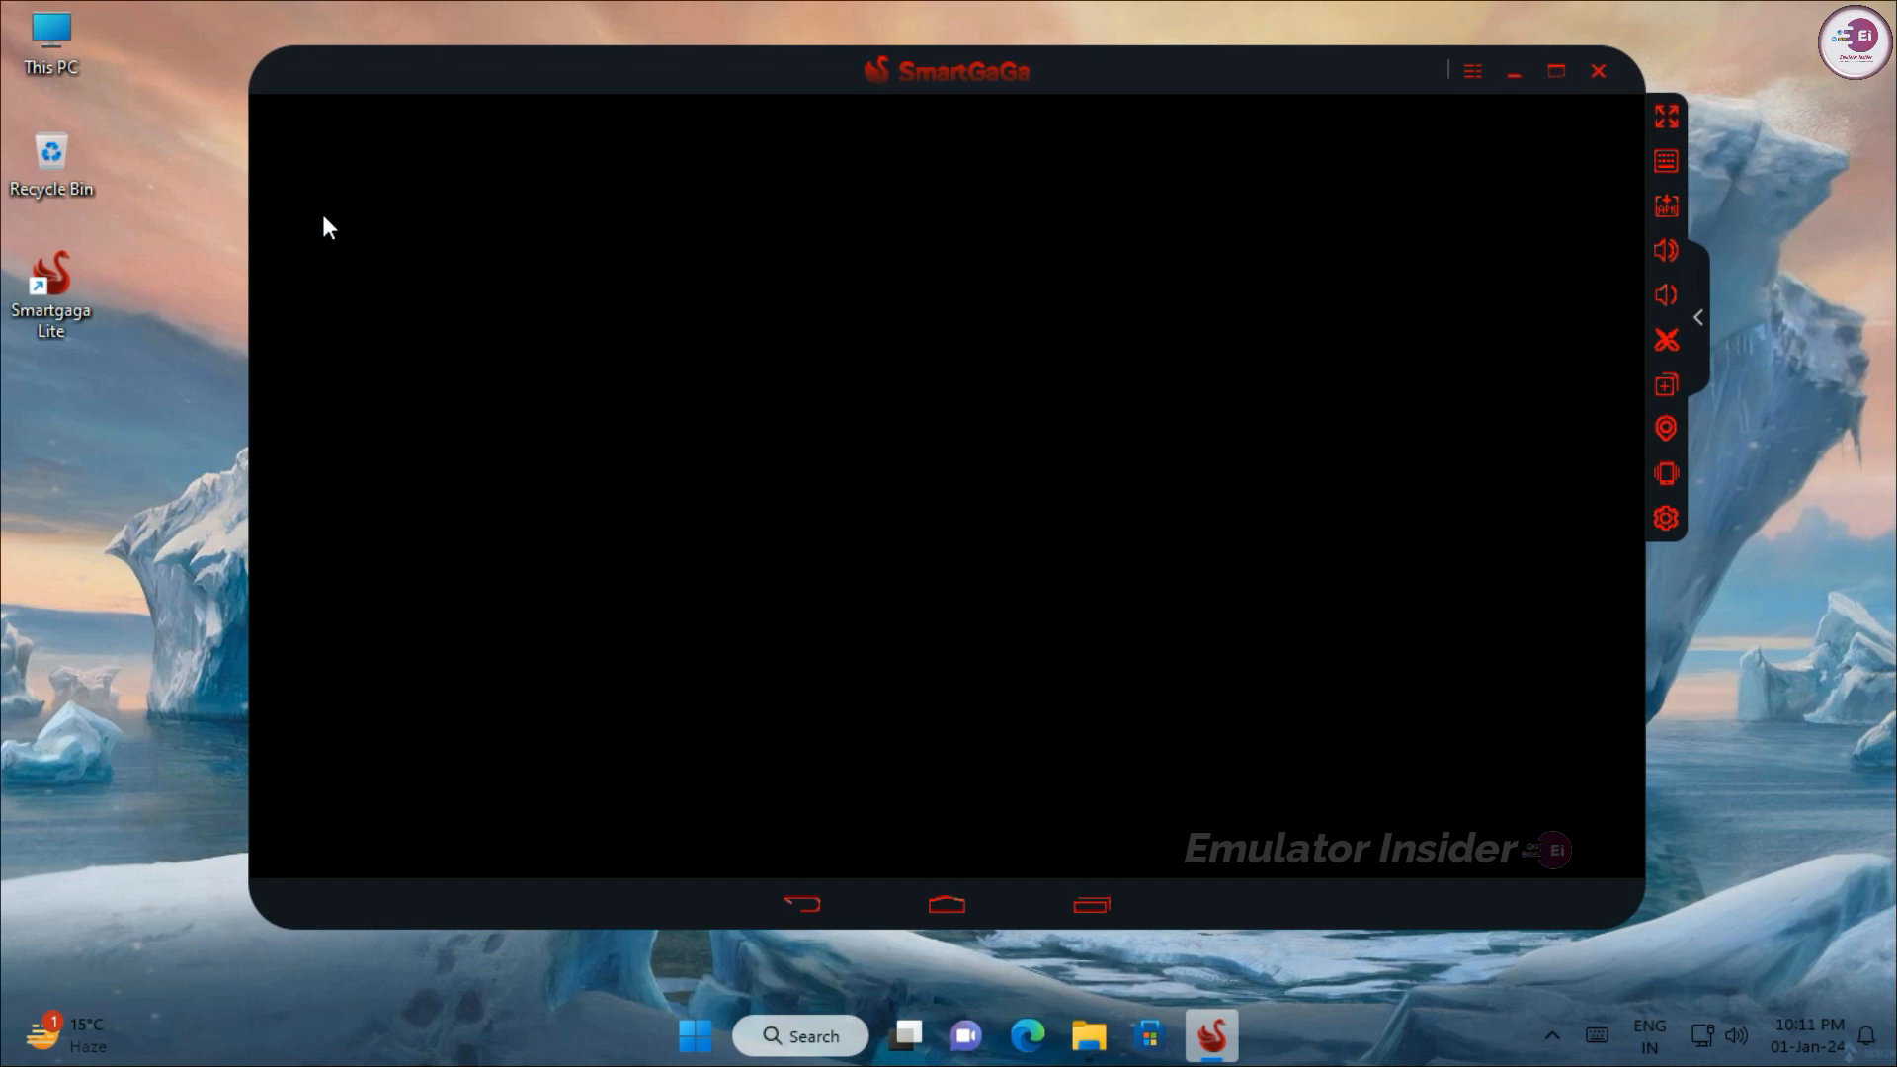
mouse_move(1027, 702)
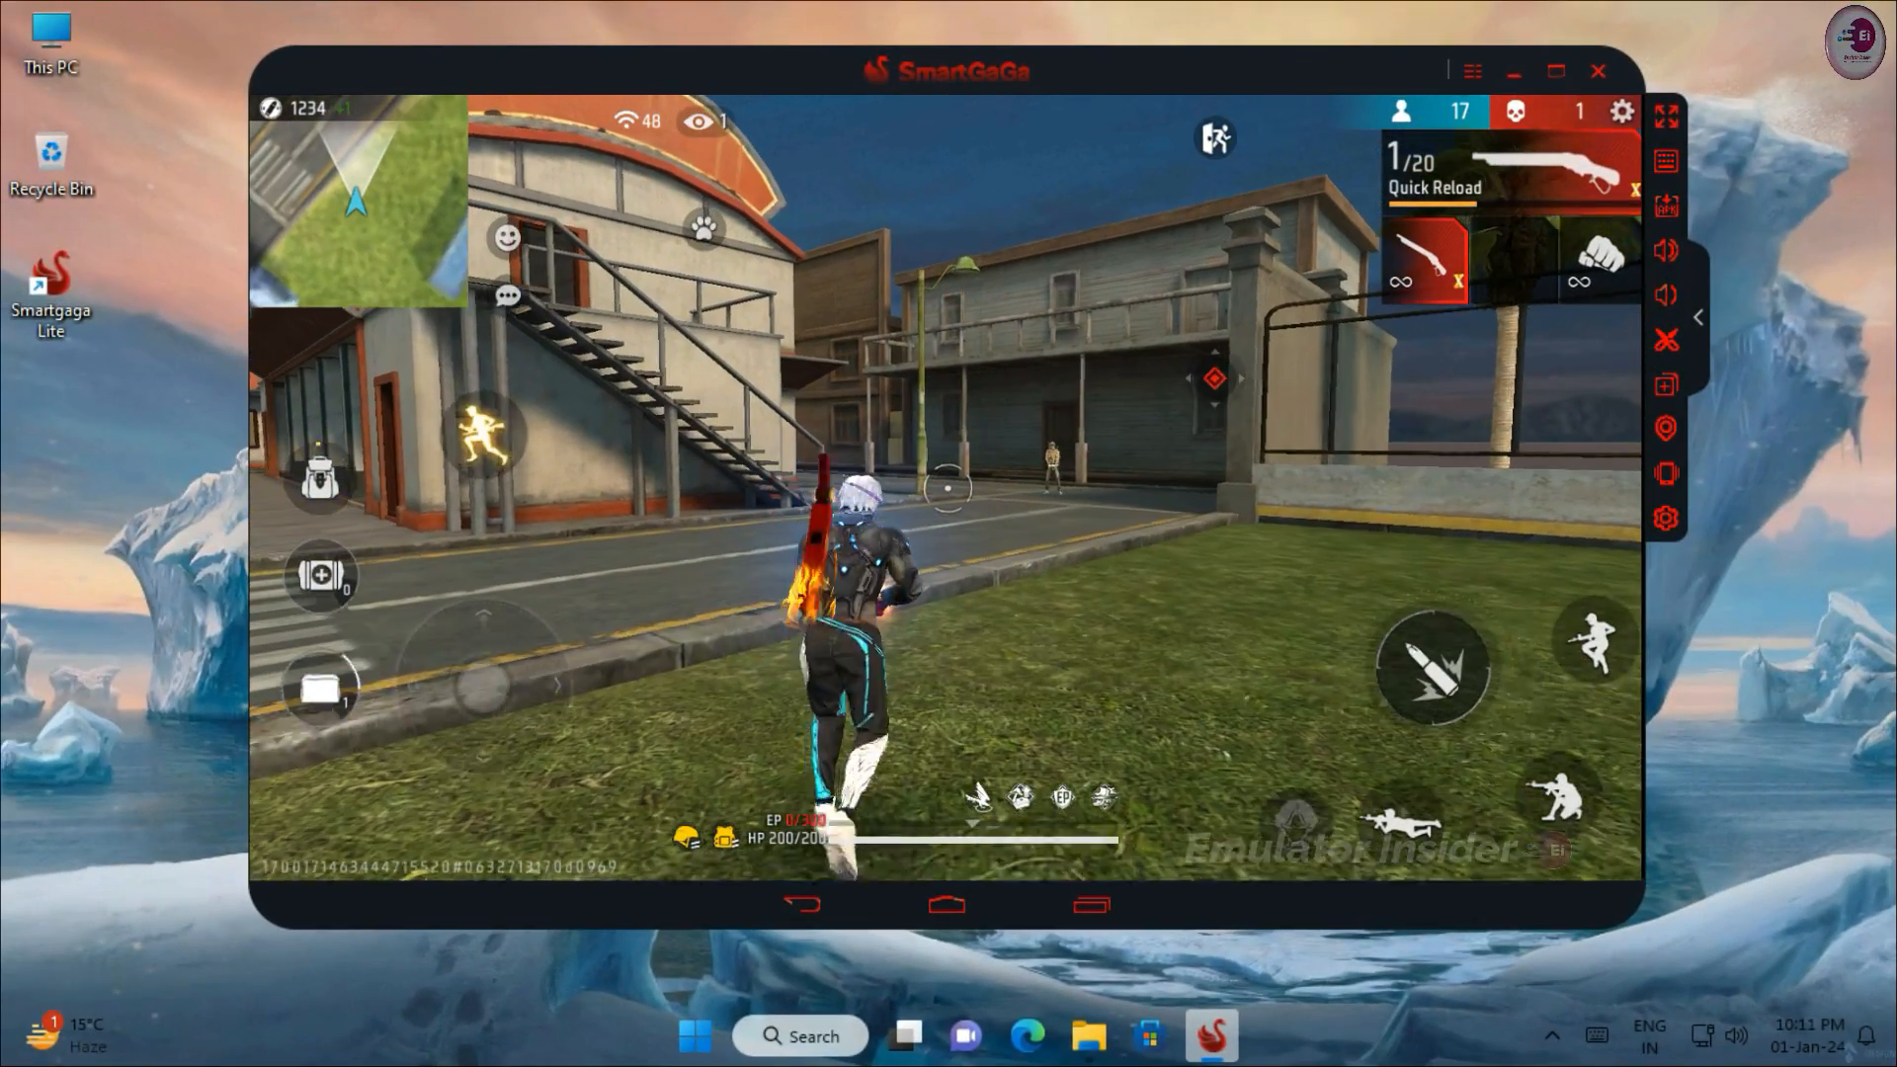
Launch Free Fire MAX from the emulator home screen into a live match.
click(1434, 666)
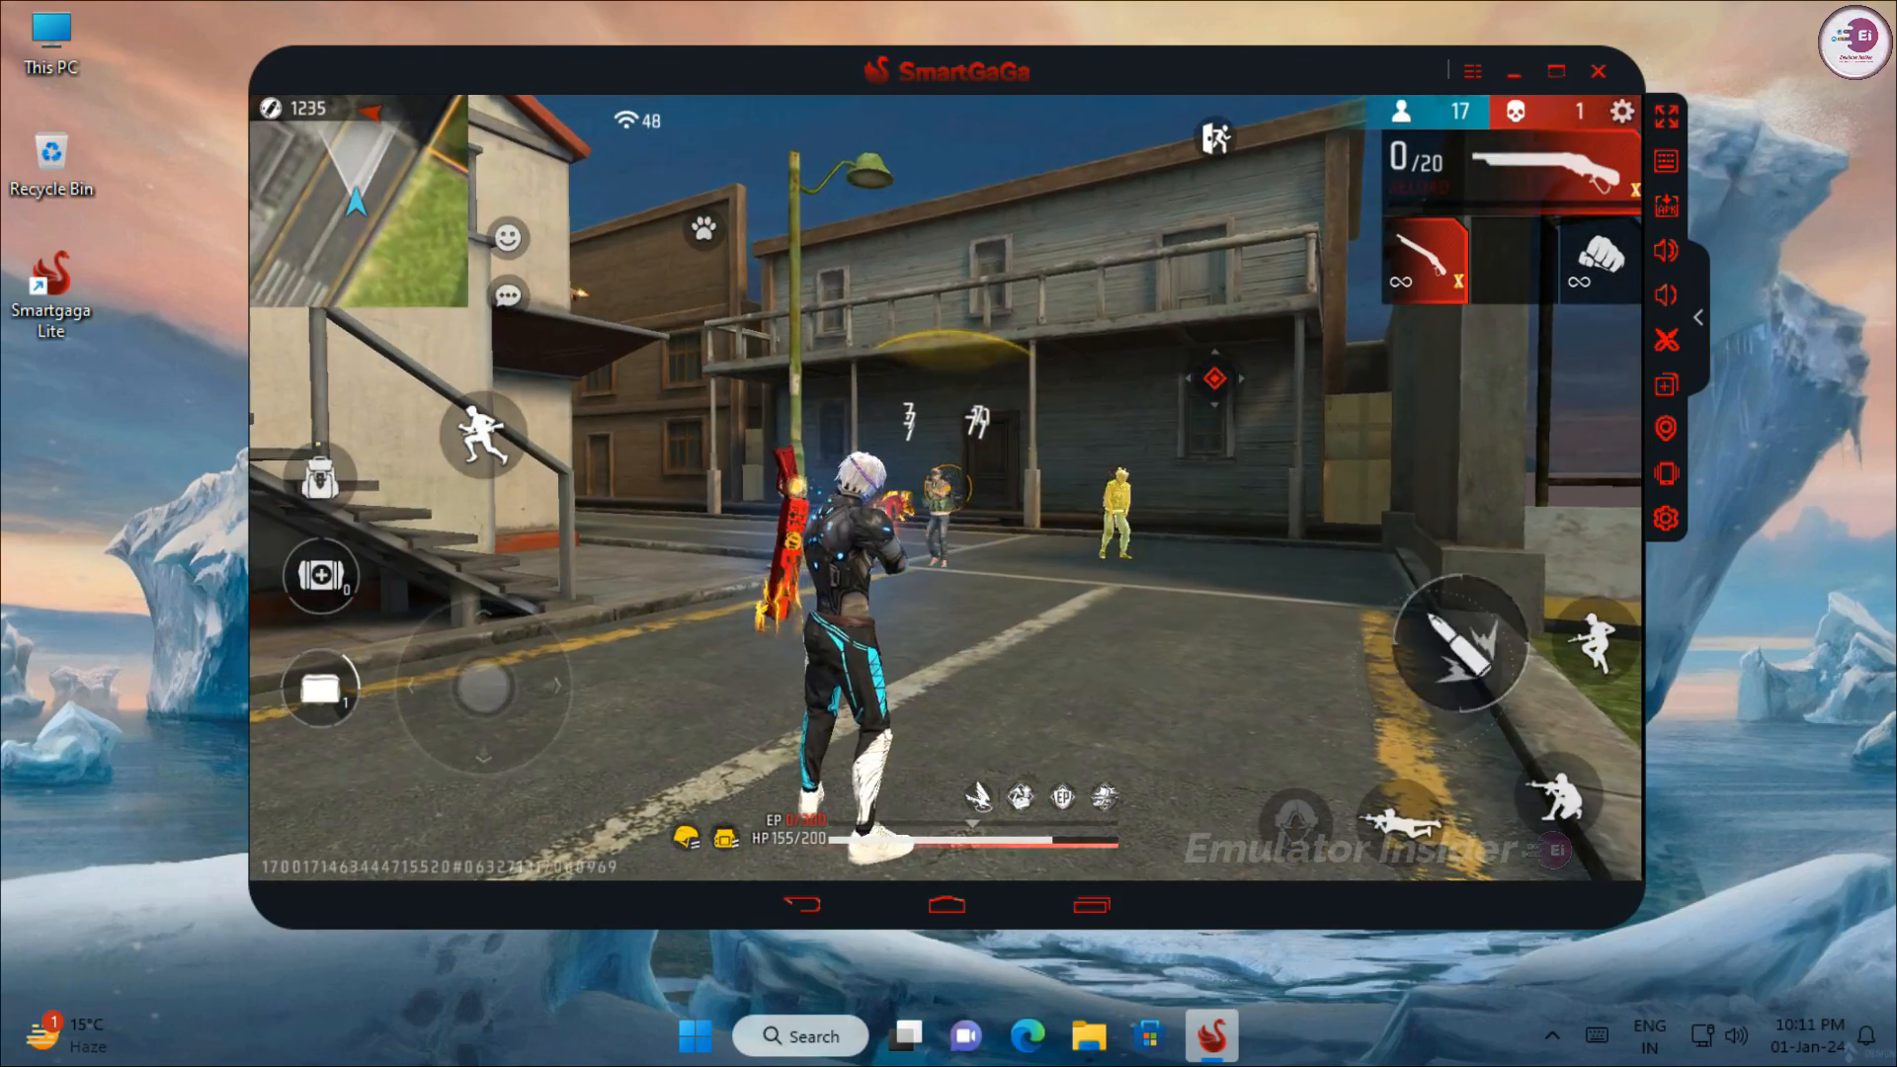